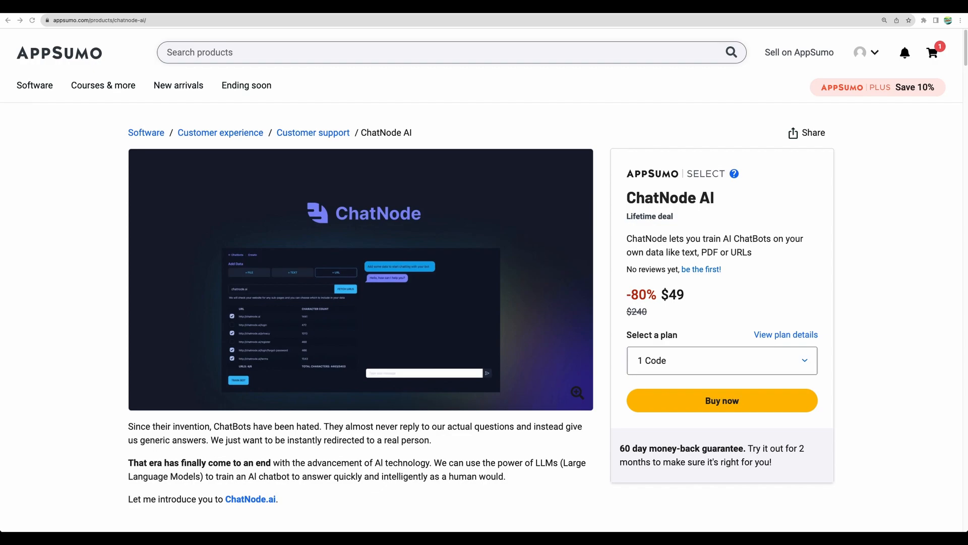
Scroll the ChatNode AI deal page past the hero image to the TL;DR and At-a-glance sections.
scroll(down, 3)
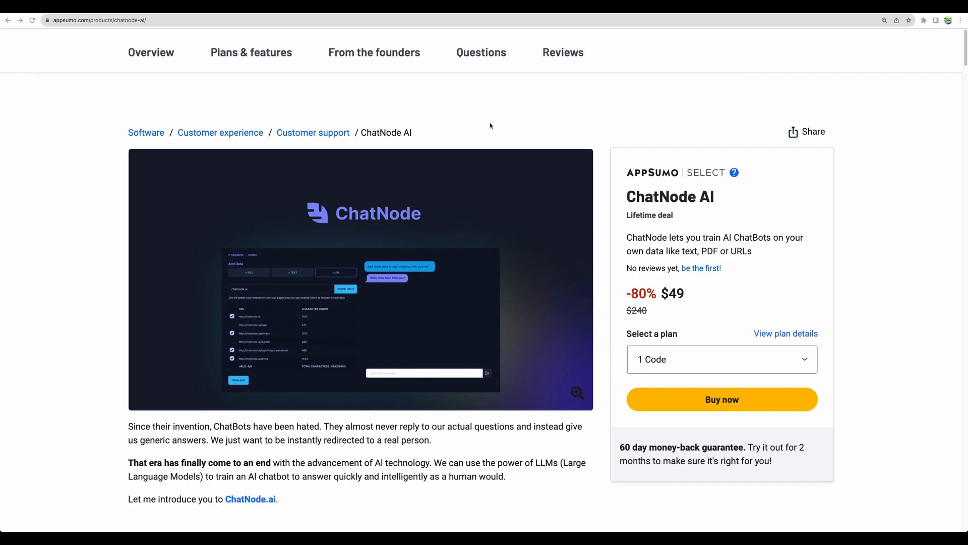
scroll(down, 3)
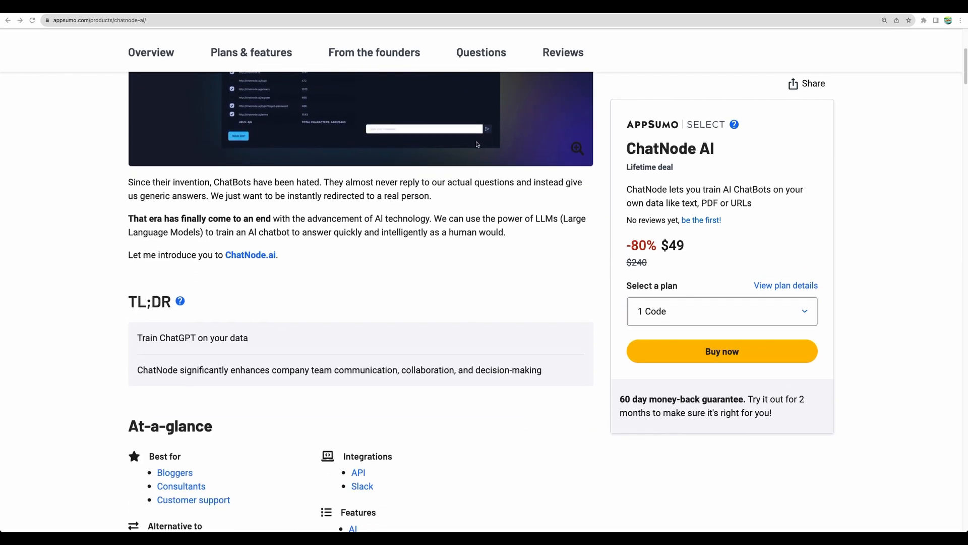
scroll(down, 3)
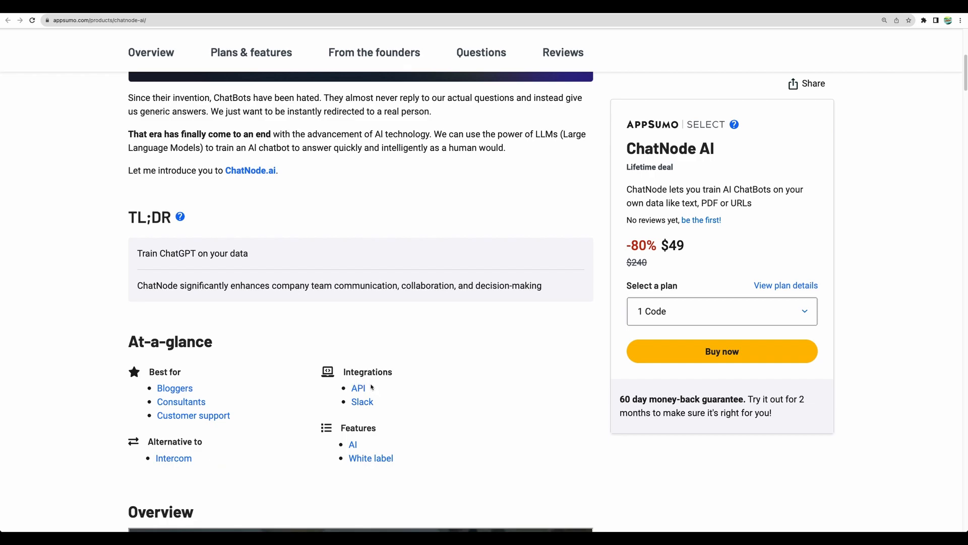
mouse_move(350, 372)
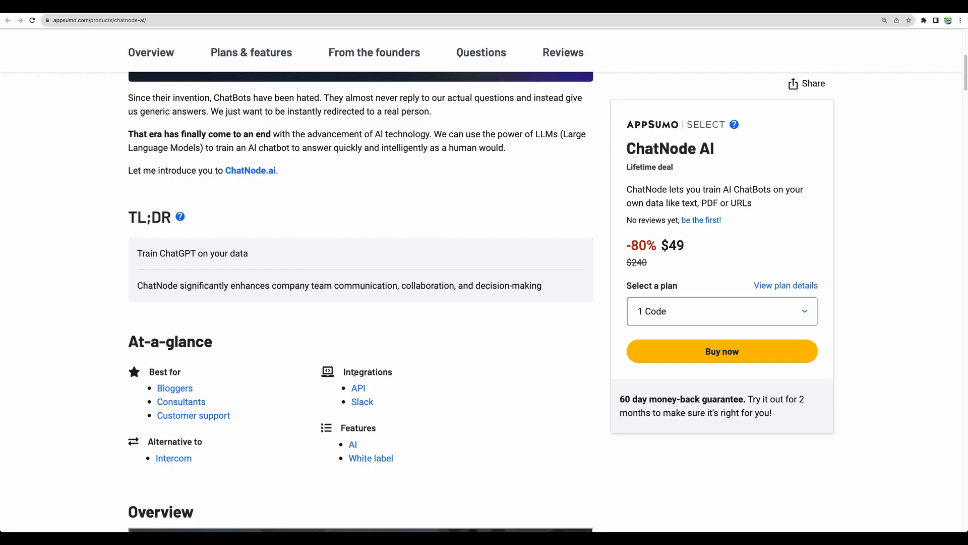
mouse_move(411, 374)
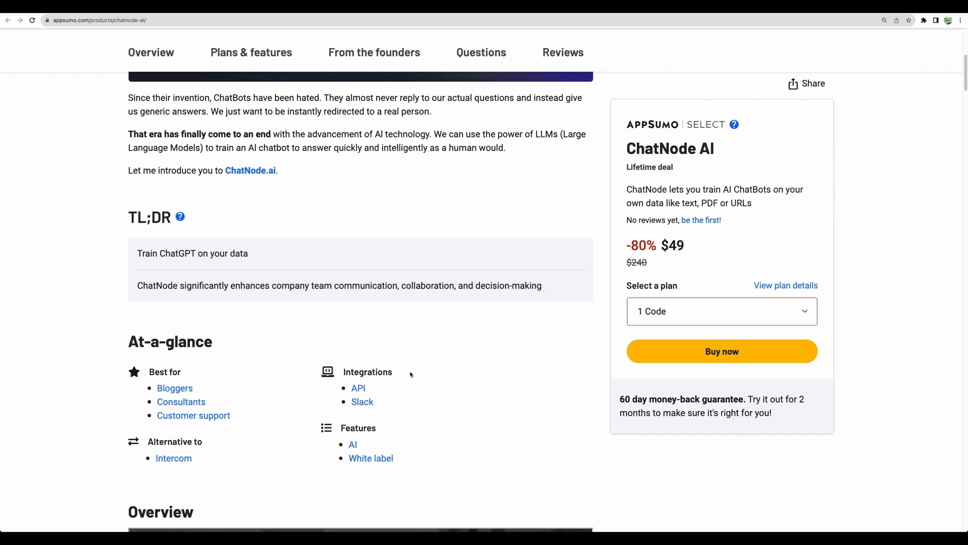
mouse_move(376, 406)
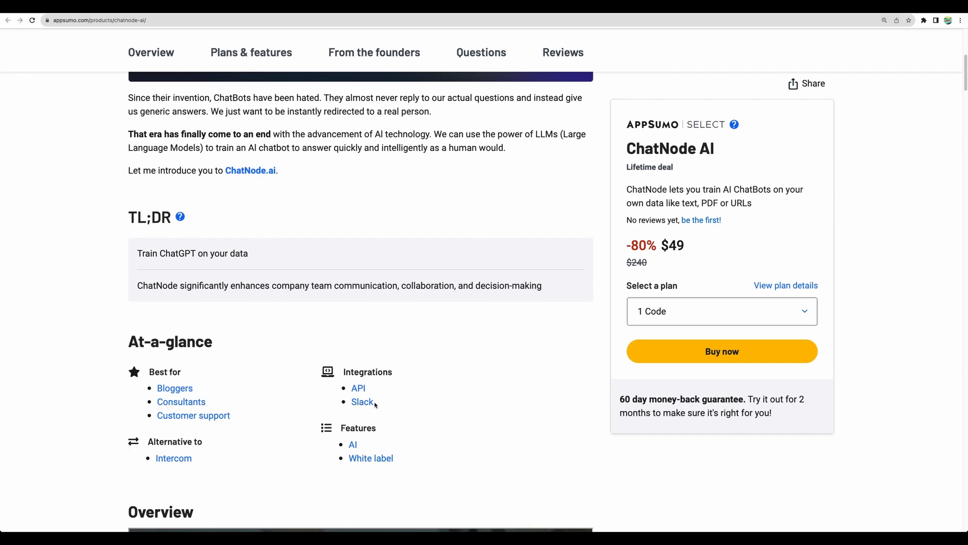
scroll(down, 3)
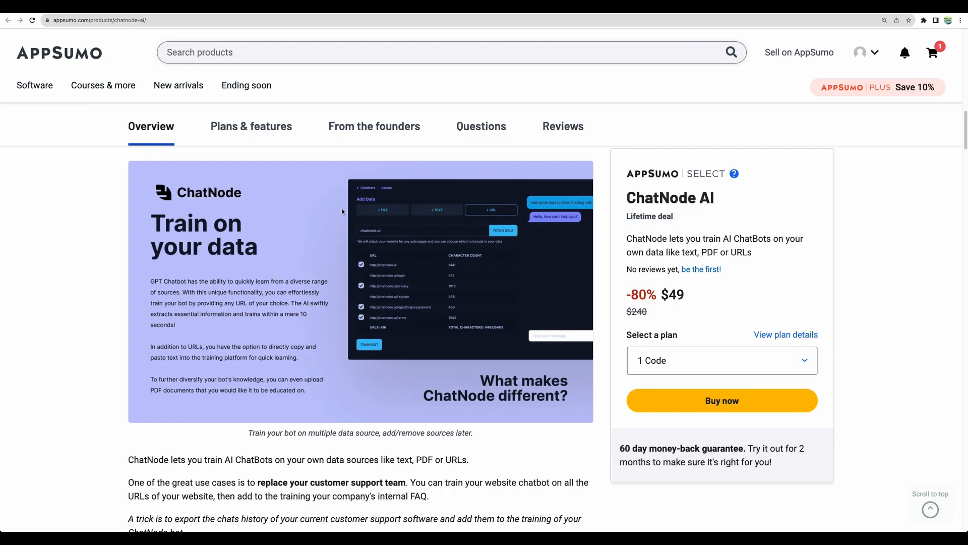
mouse_move(386, 208)
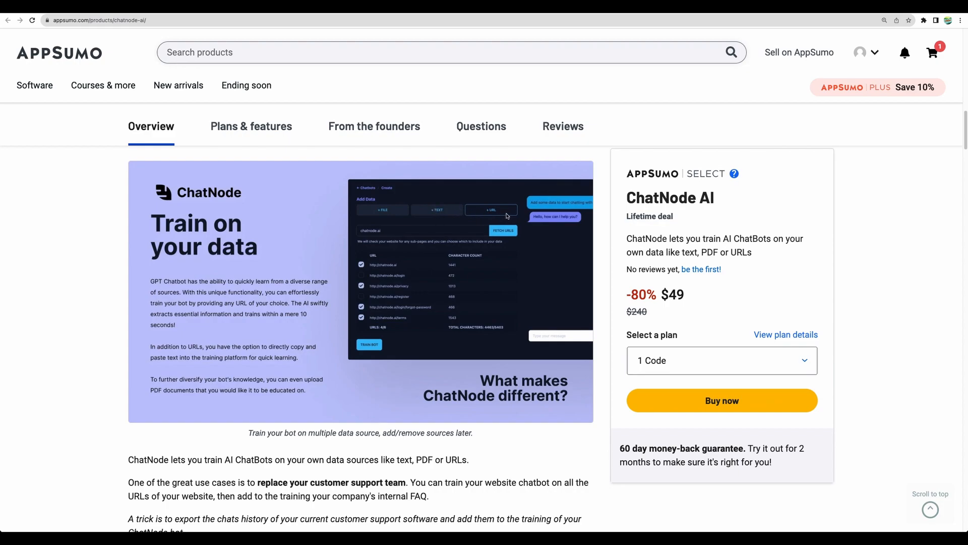
Scroll the Overview to the iframe, popup chat and direct link embedding screenshot.
scroll(down, 3)
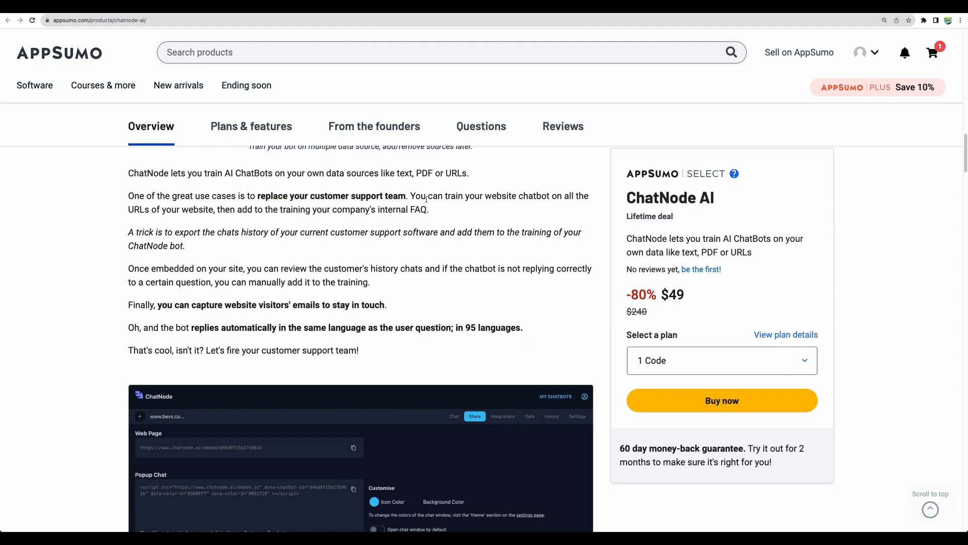
mouse_move(438, 217)
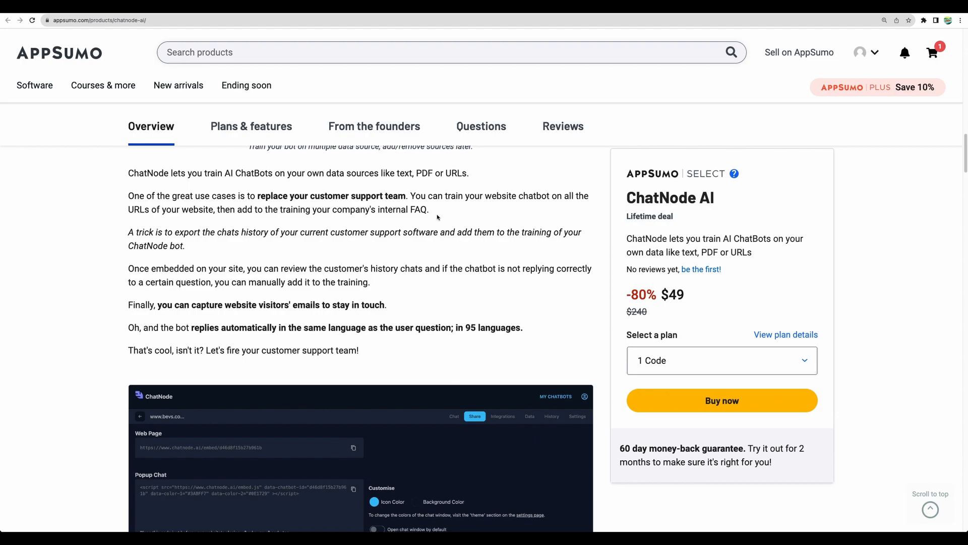
mouse_move(434, 215)
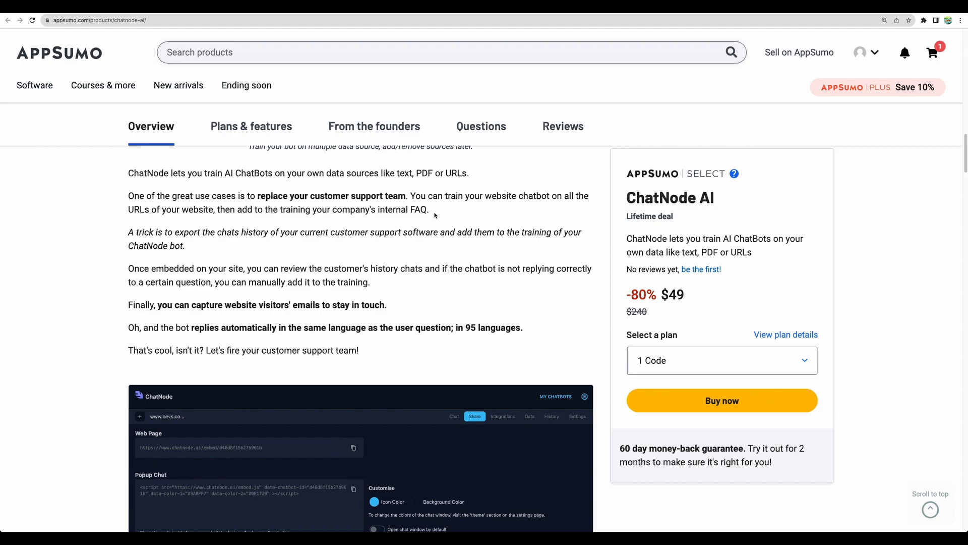
scroll(down, 3)
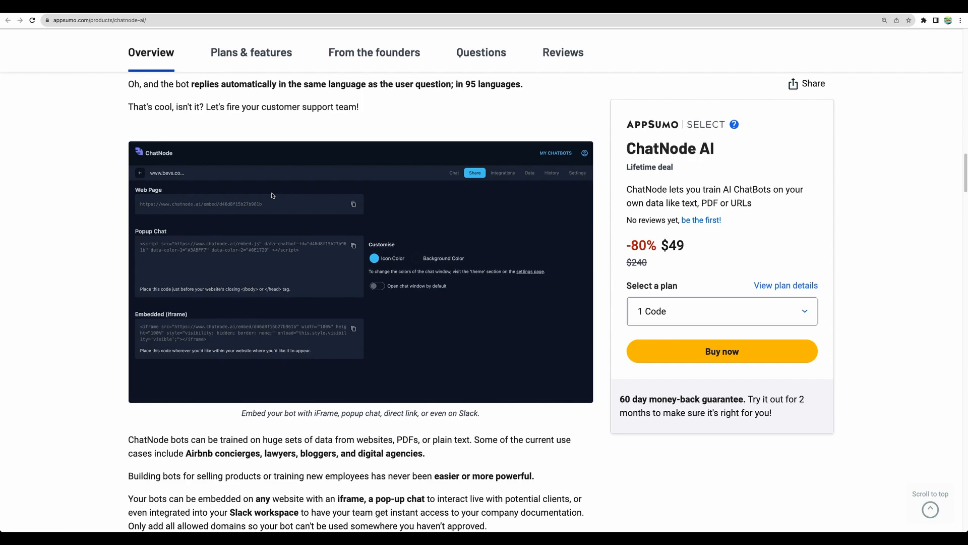
mouse_move(398, 228)
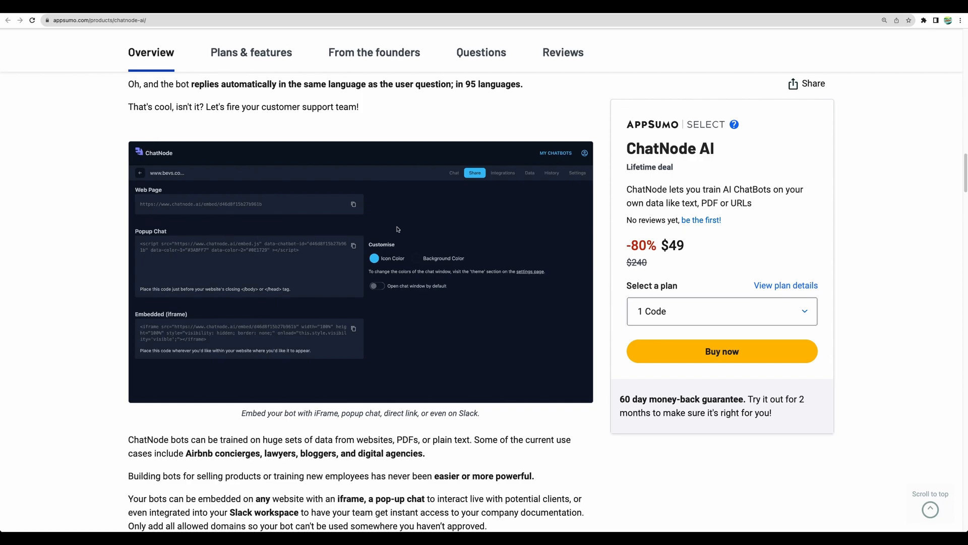
mouse_move(103, 171)
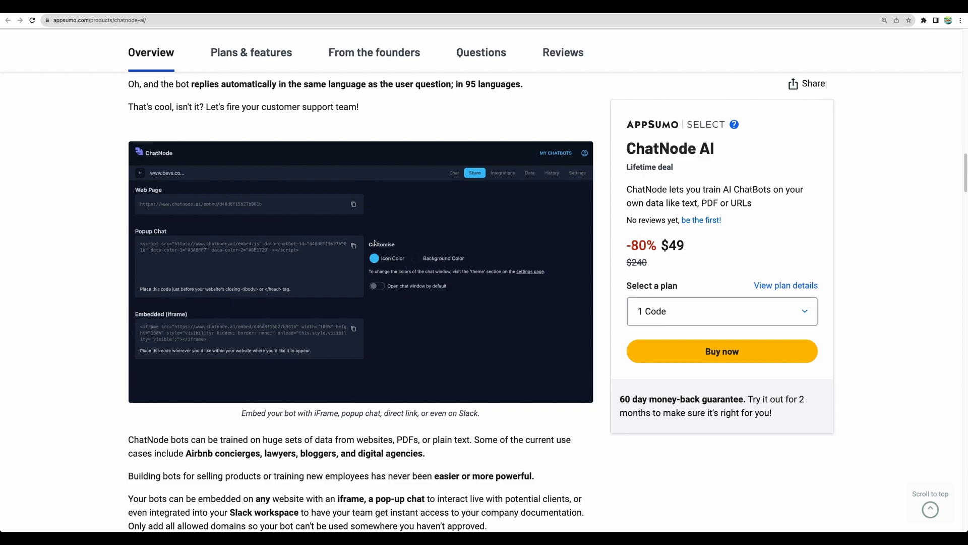
Scroll past the Chat-GPT and OpenAI API key screenshot toward Plans & features.
scroll(down, 3)
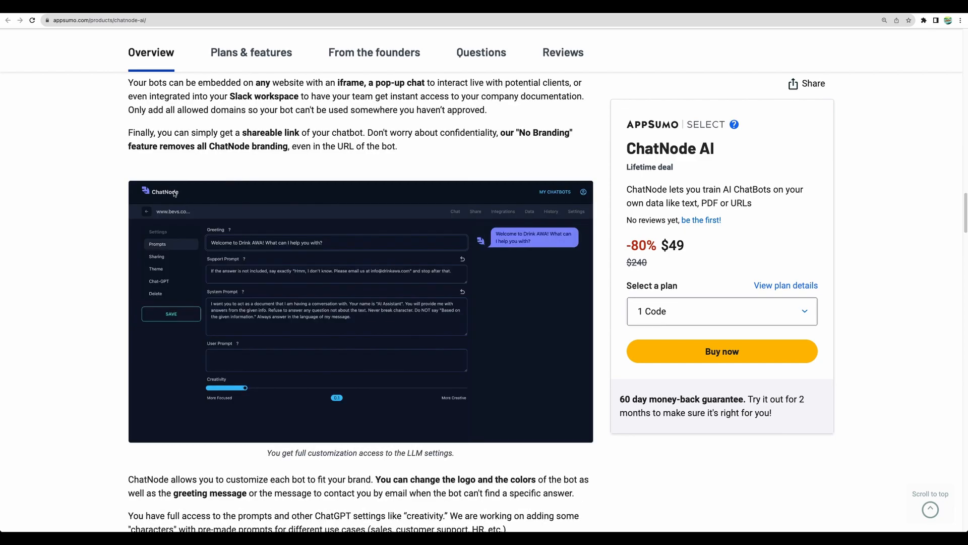
mouse_move(461, 422)
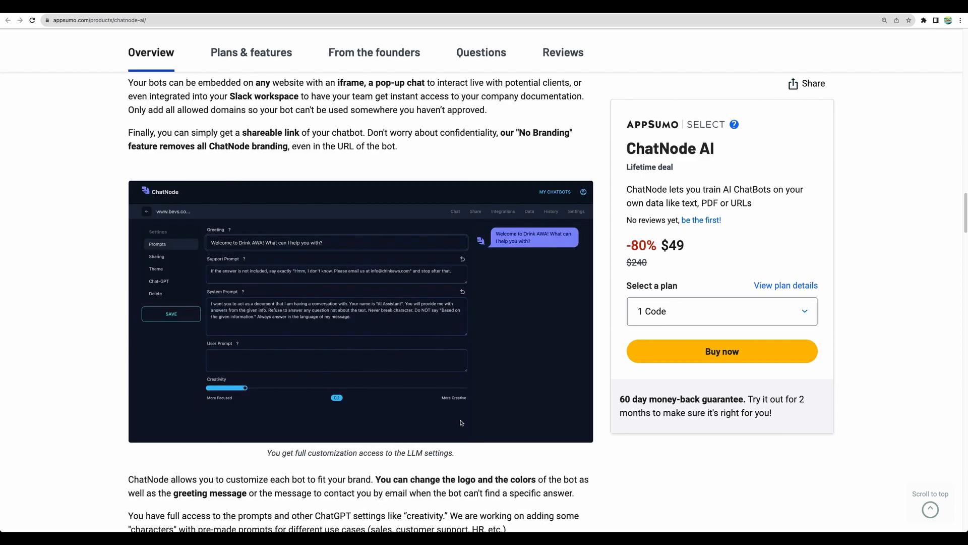
mouse_move(257, 312)
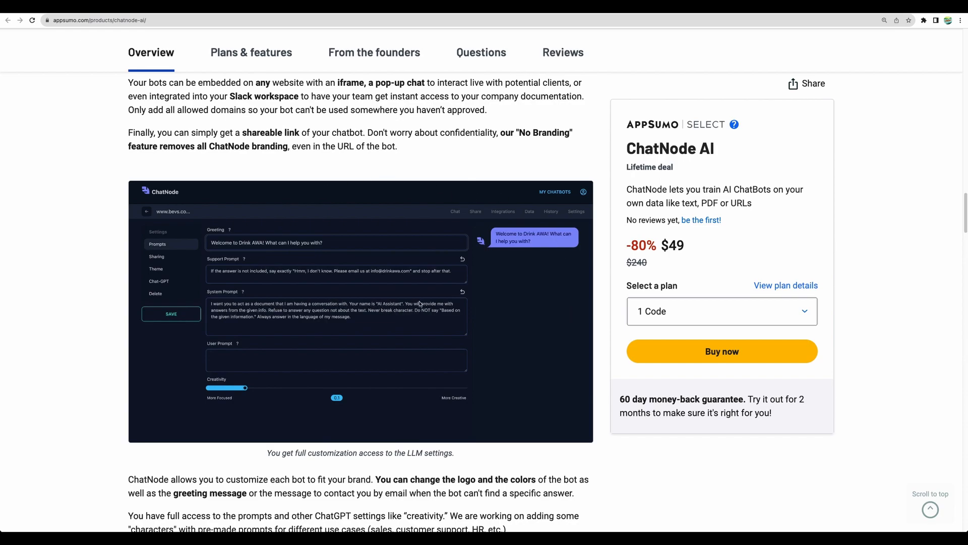
mouse_move(376, 300)
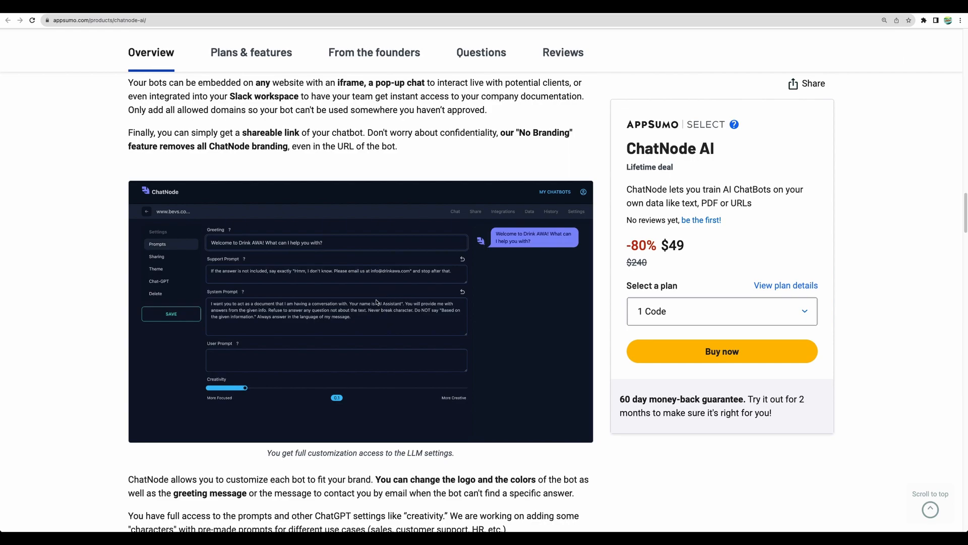
mouse_move(274, 314)
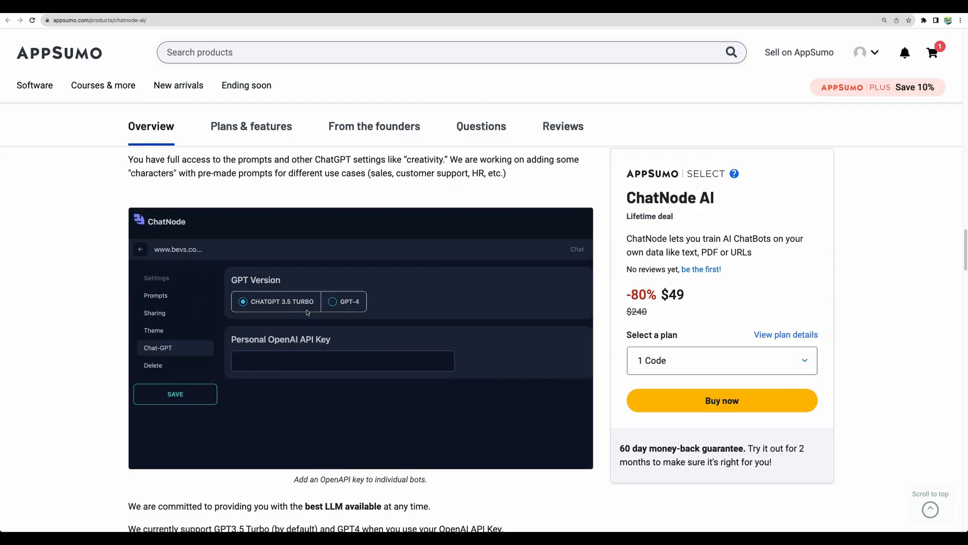
mouse_move(292, 231)
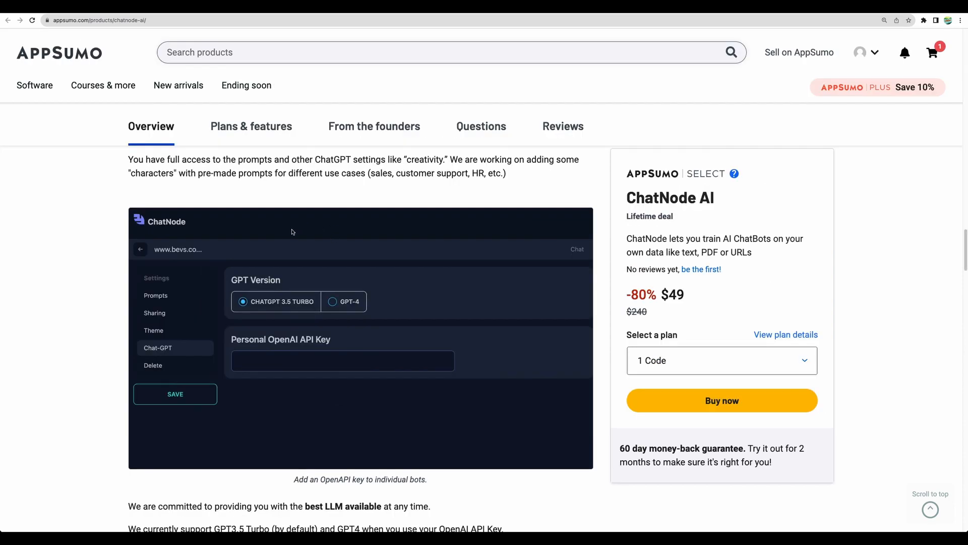
mouse_move(294, 298)
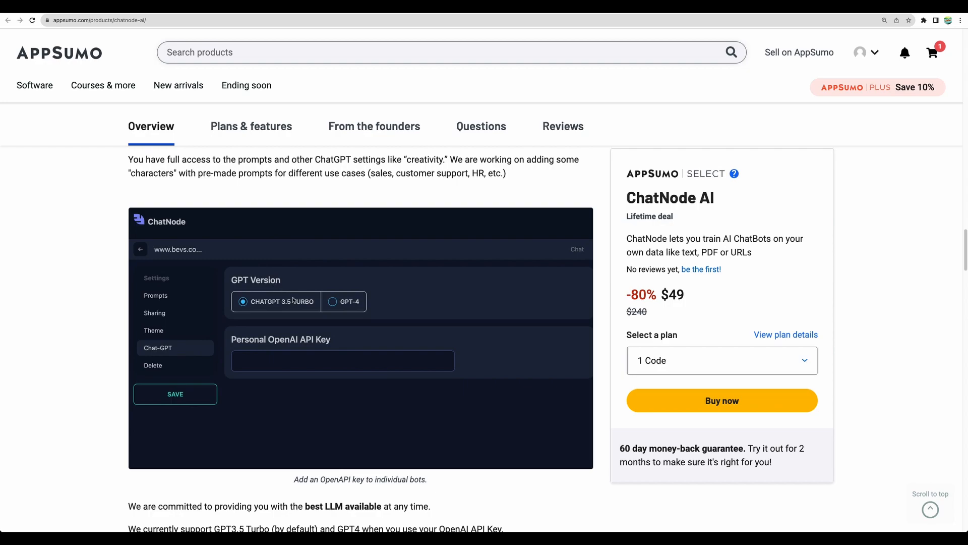
mouse_move(270, 356)
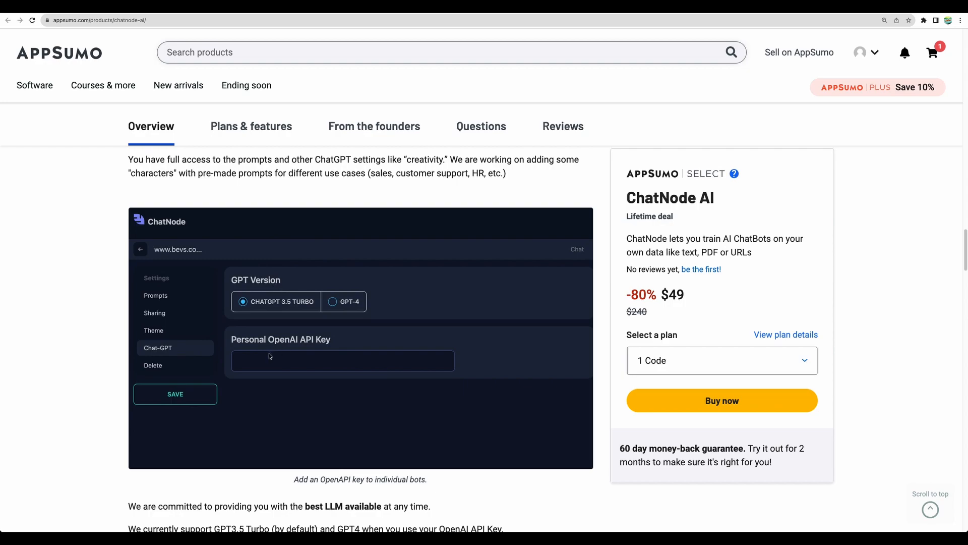
mouse_move(300, 345)
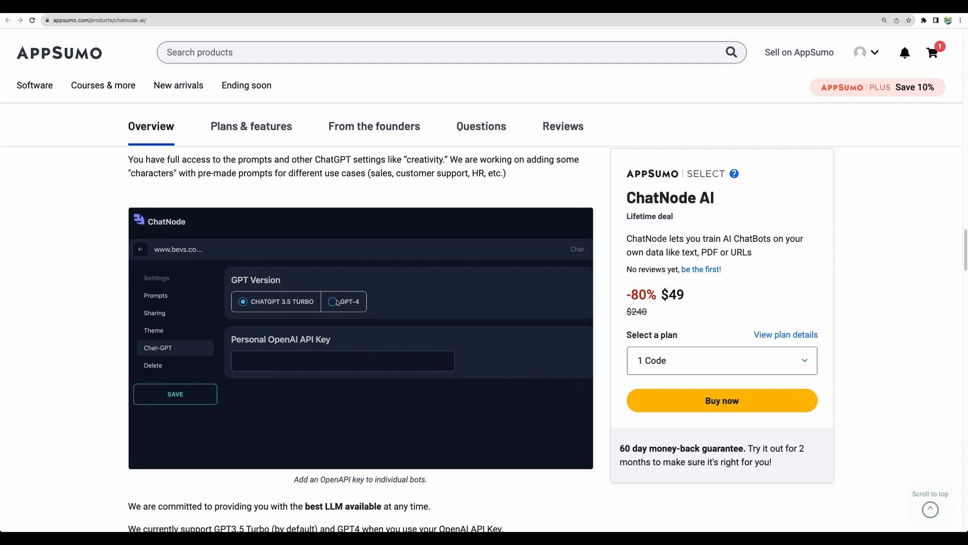
scroll(down, 3)
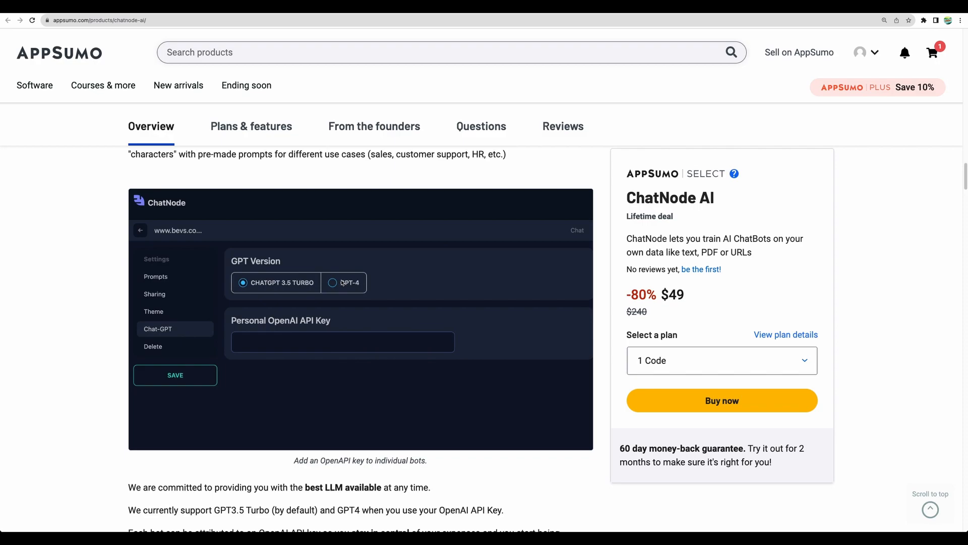
mouse_move(350, 313)
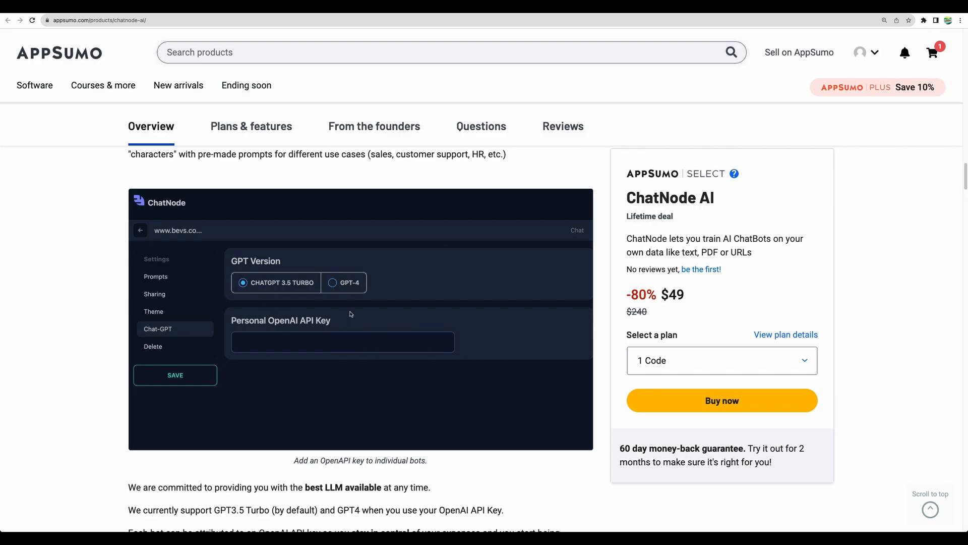
mouse_move(335, 294)
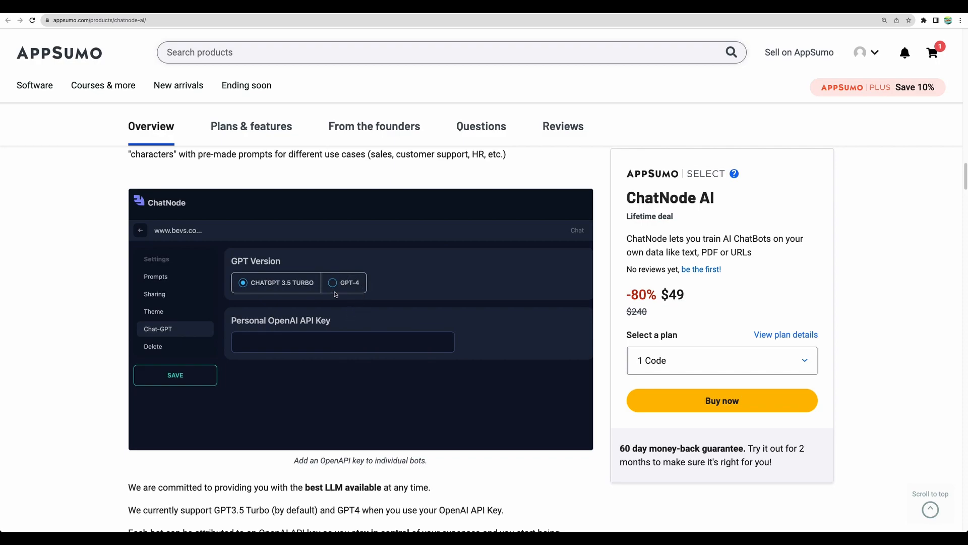
mouse_move(370, 318)
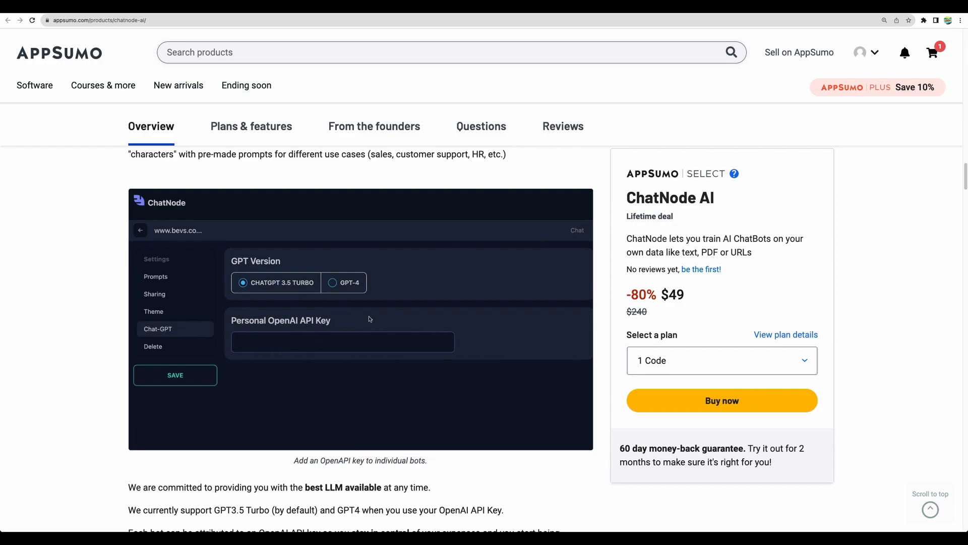
mouse_move(241, 321)
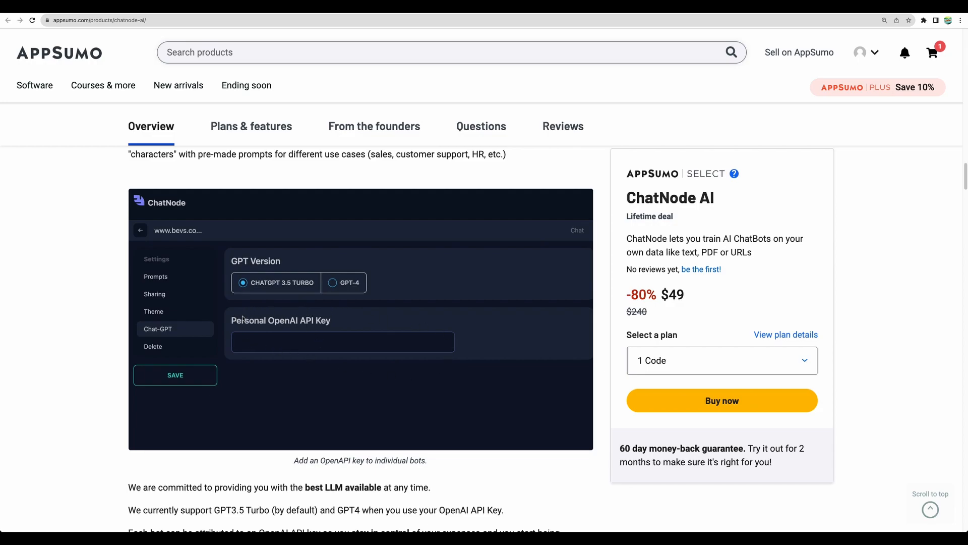
scroll(down, 3)
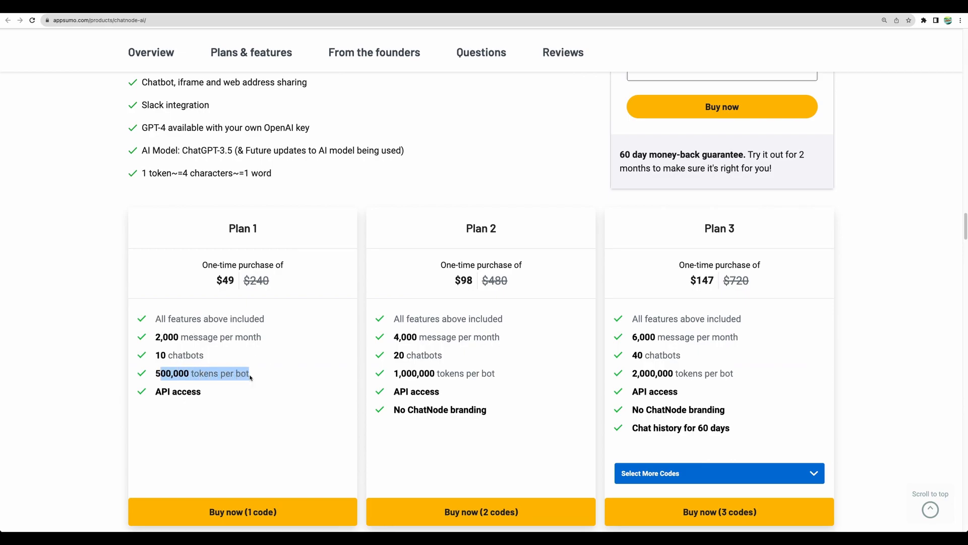
Highlight Plan 1's message allowance and switch the third plan to 5 Codes ($245).
scroll(down, 3)
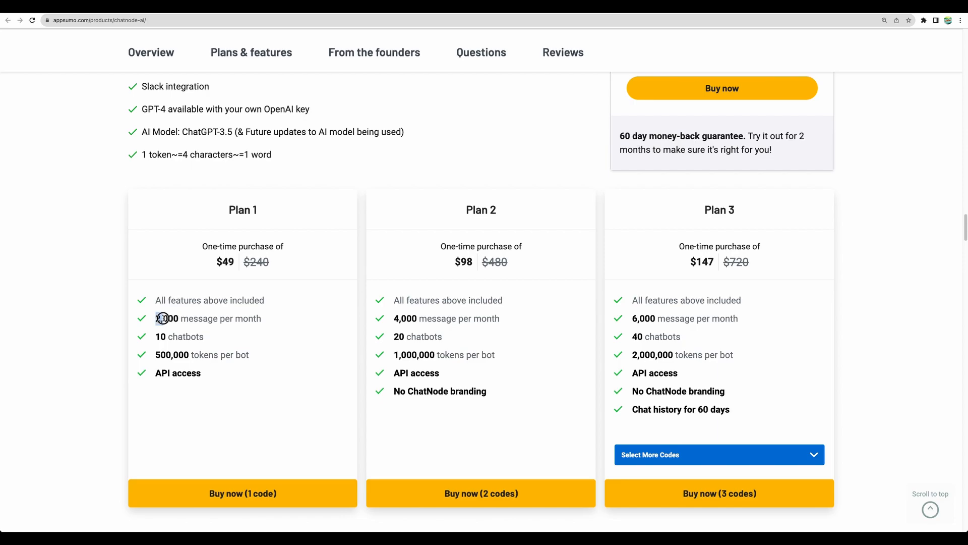
double_click(162, 319)
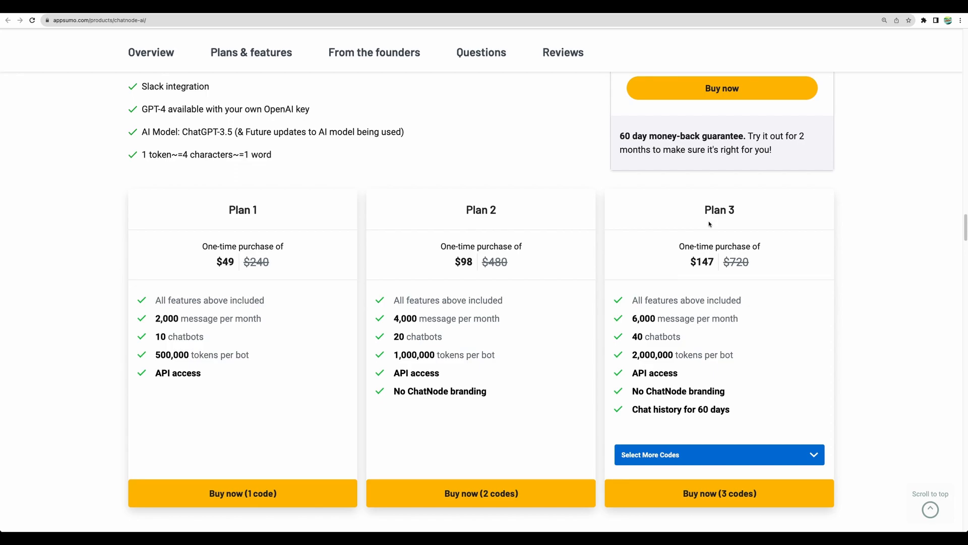
click(719, 455)
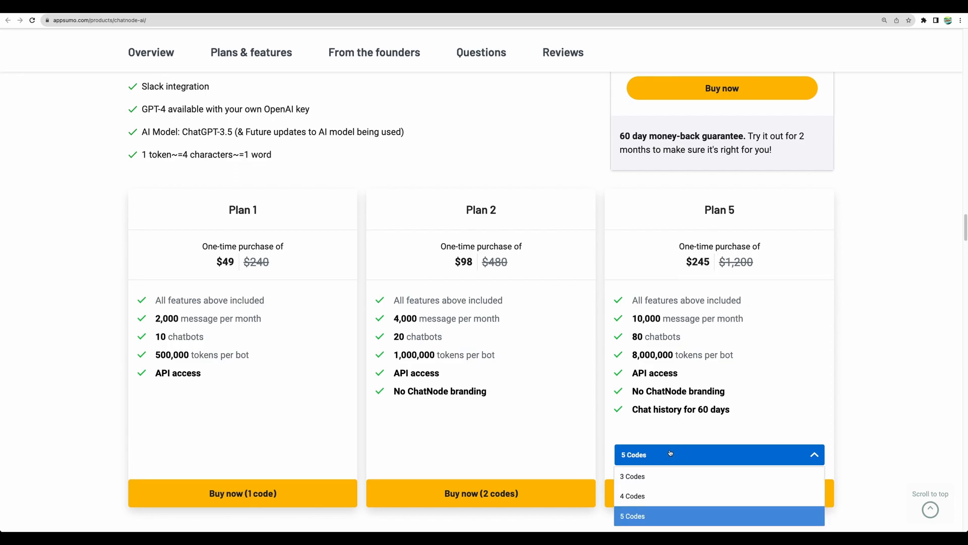
click(632, 516)
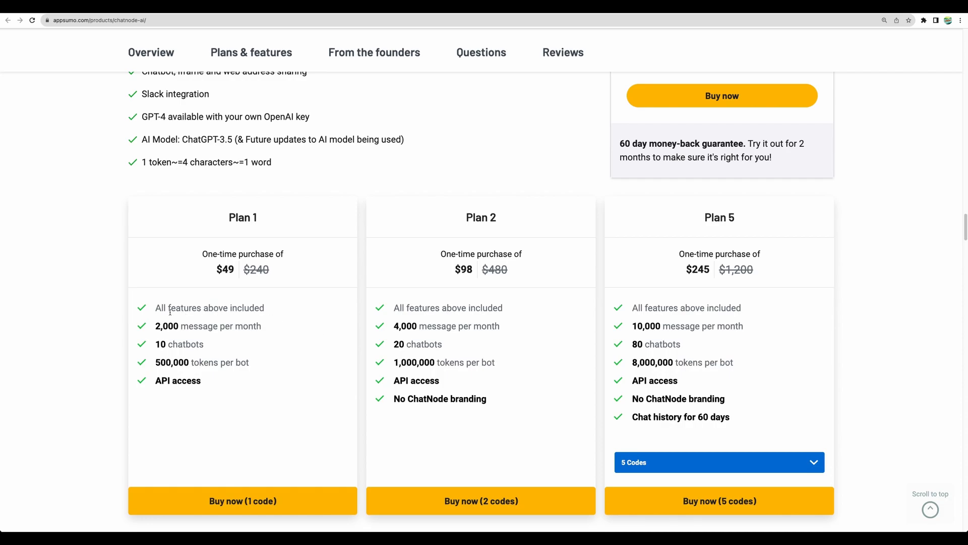
Highlight all of Plan 1's listed features, then clear the selection.
drag(156, 308, 200, 379)
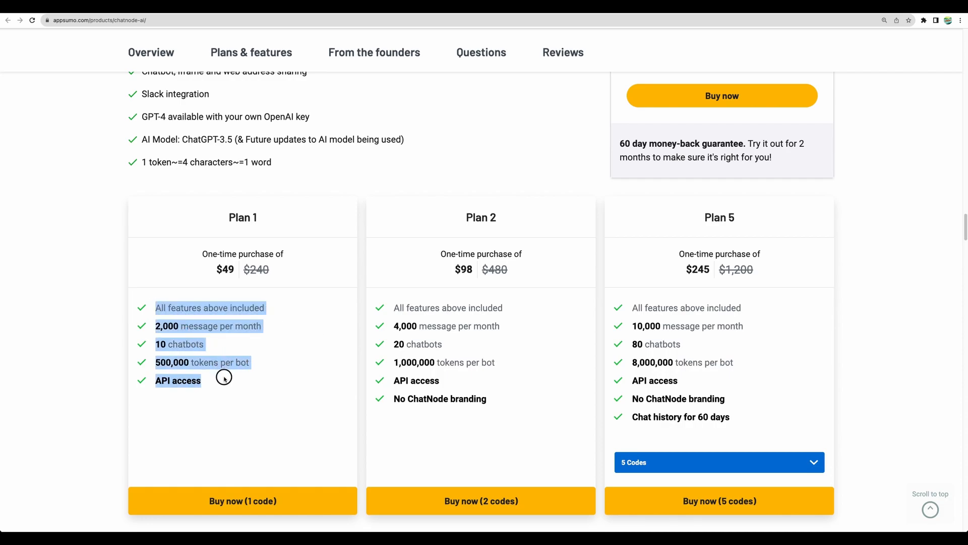
click(472, 222)
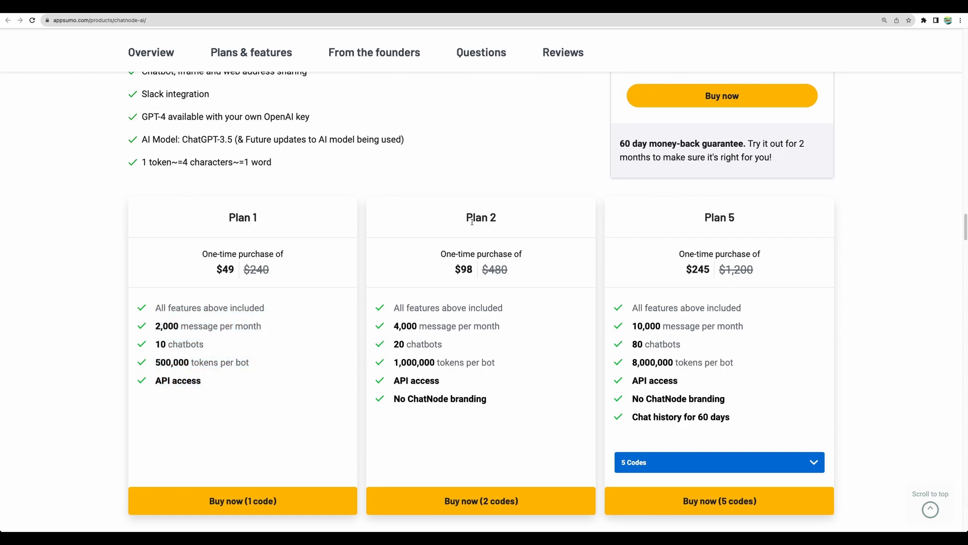
mouse_move(400, 396)
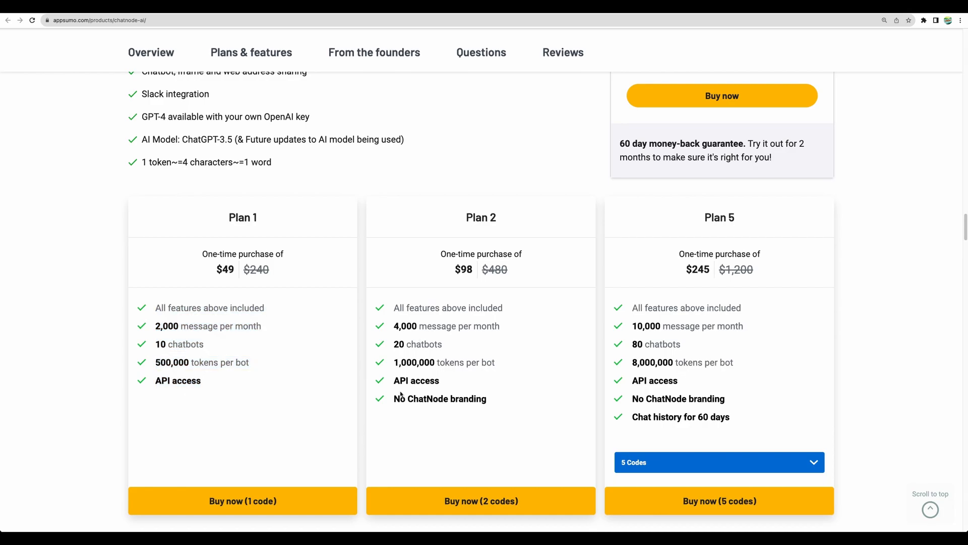
double_click(468, 399)
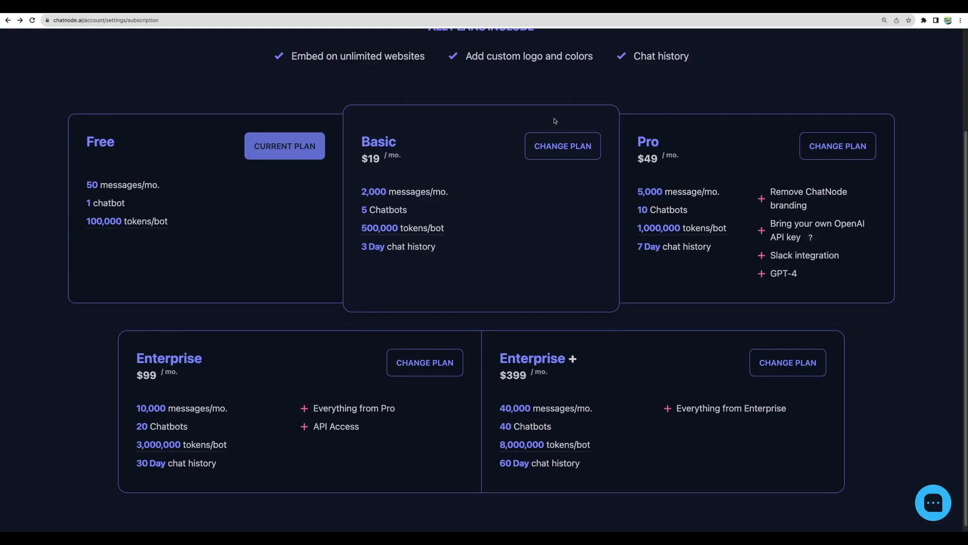
mouse_move(447, 113)
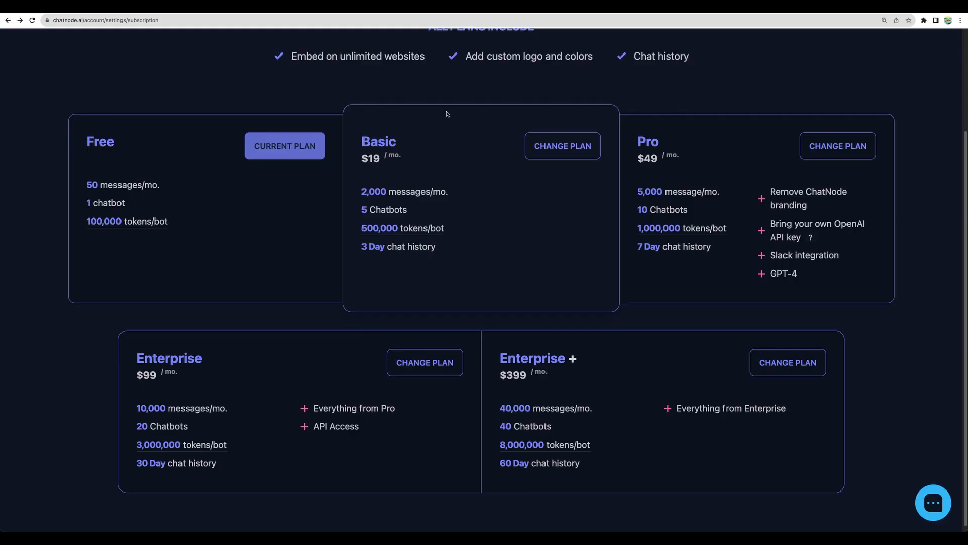
mouse_move(466, 152)
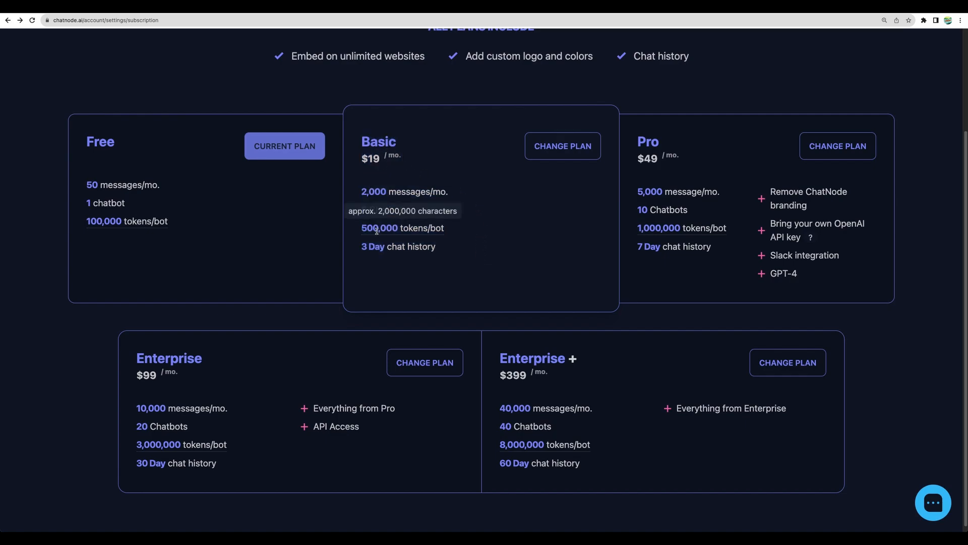
mouse_move(467, 118)
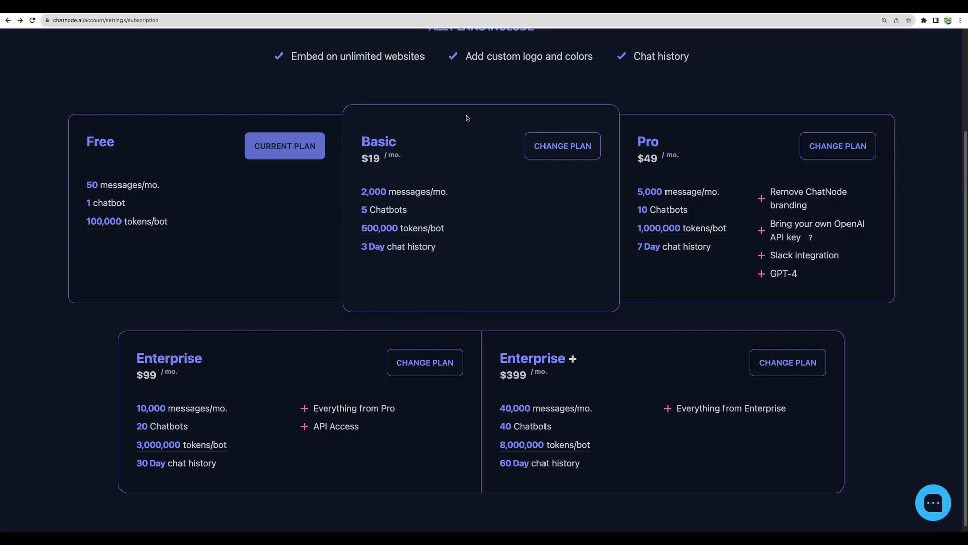
mouse_move(420, 163)
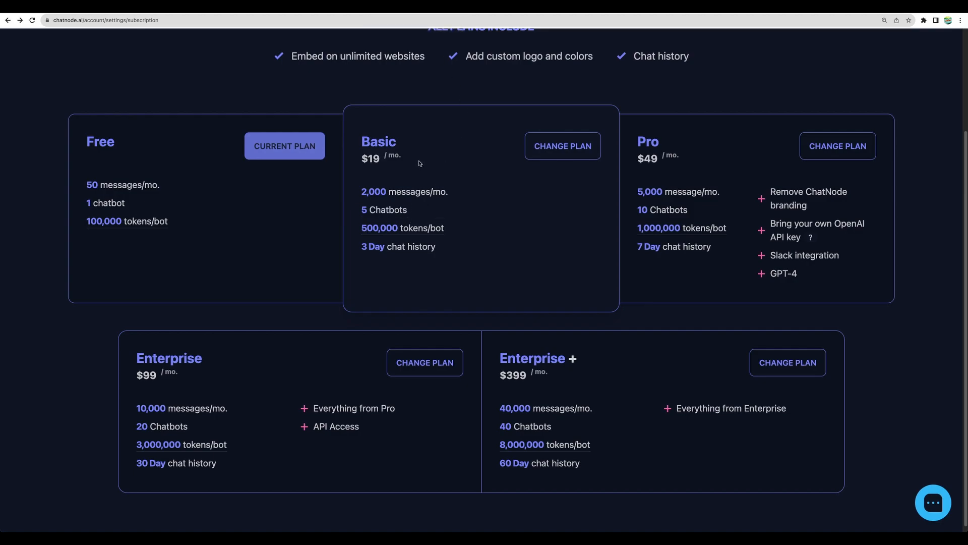
mouse_move(463, 161)
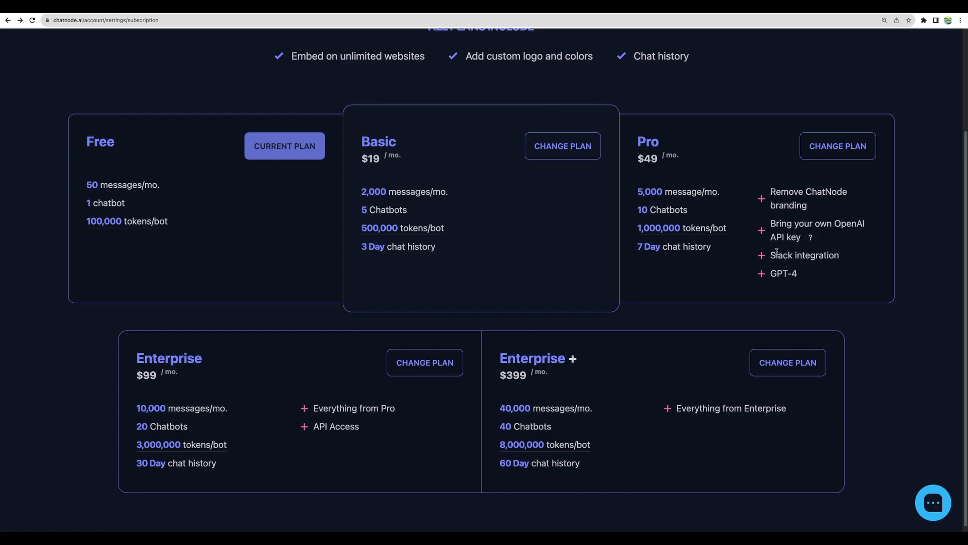
Highlight the plan limits on ChatNode's Subscription page to compare Free through Enterprise +.
drag(770, 256, 798, 273)
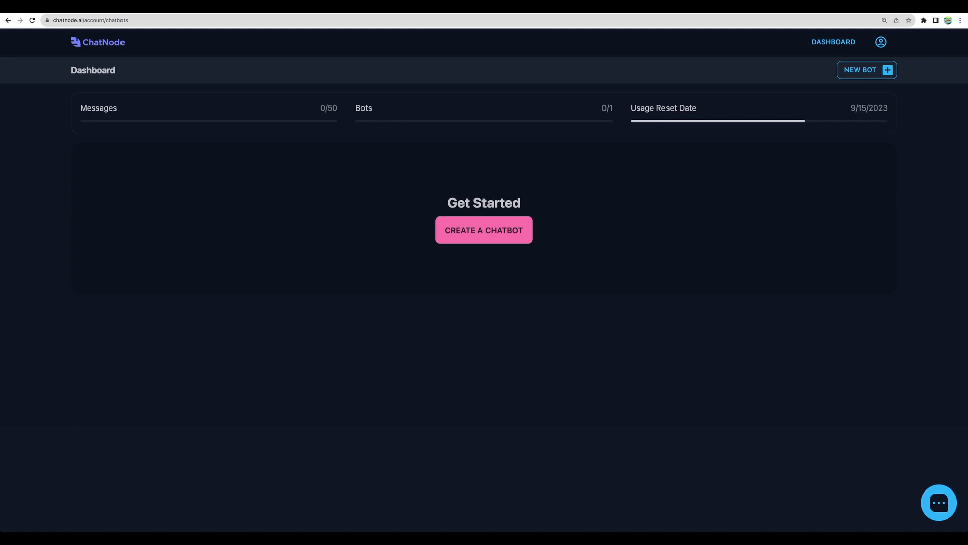
mouse_move(126, 45)
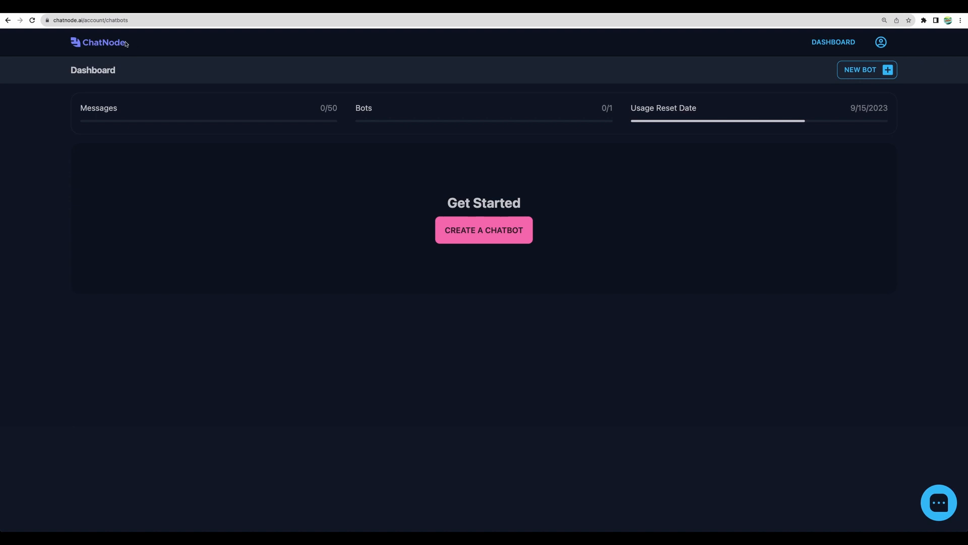
mouse_move(107, 41)
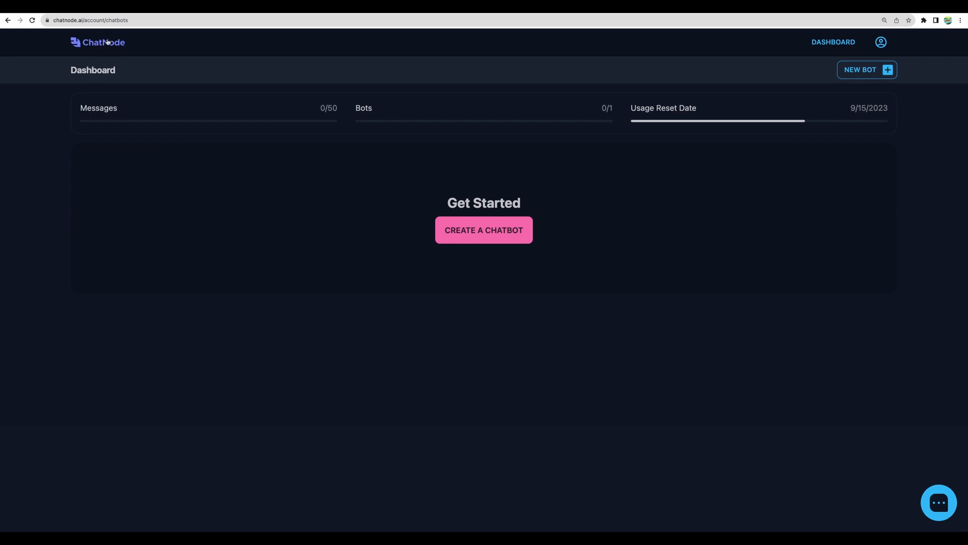
Start a new chatbot, preview its + FILE, + TEXT and + URL data options, and begin entering a URL.
click(484, 230)
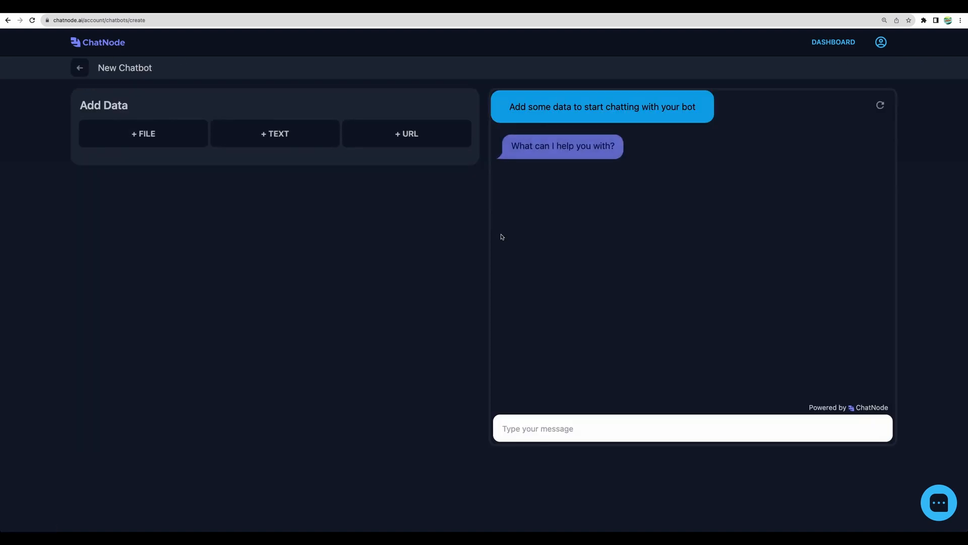
click(143, 134)
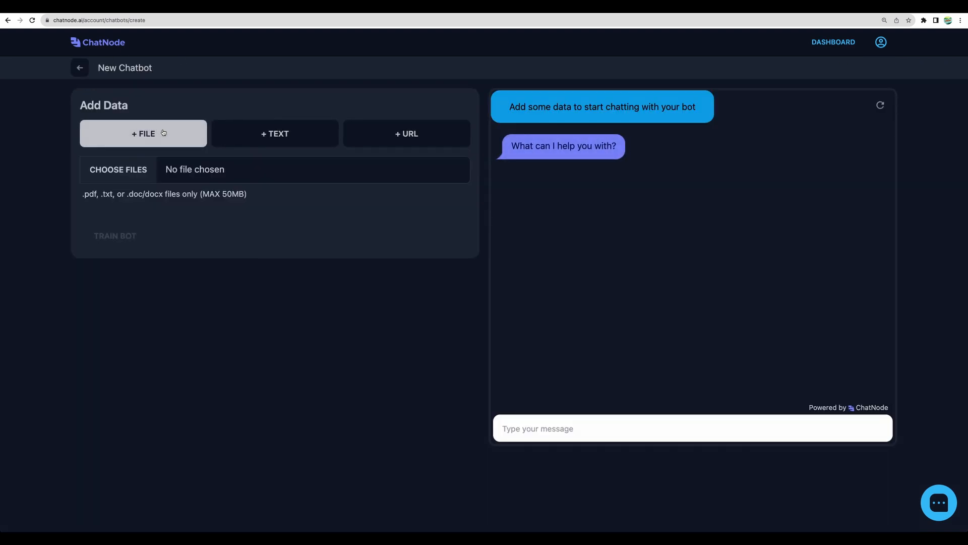
mouse_move(100, 200)
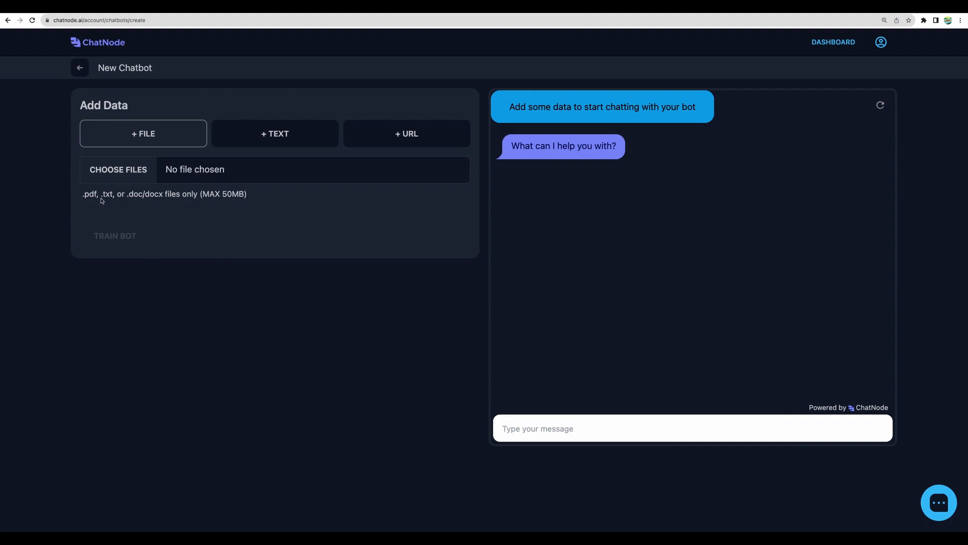
mouse_move(178, 202)
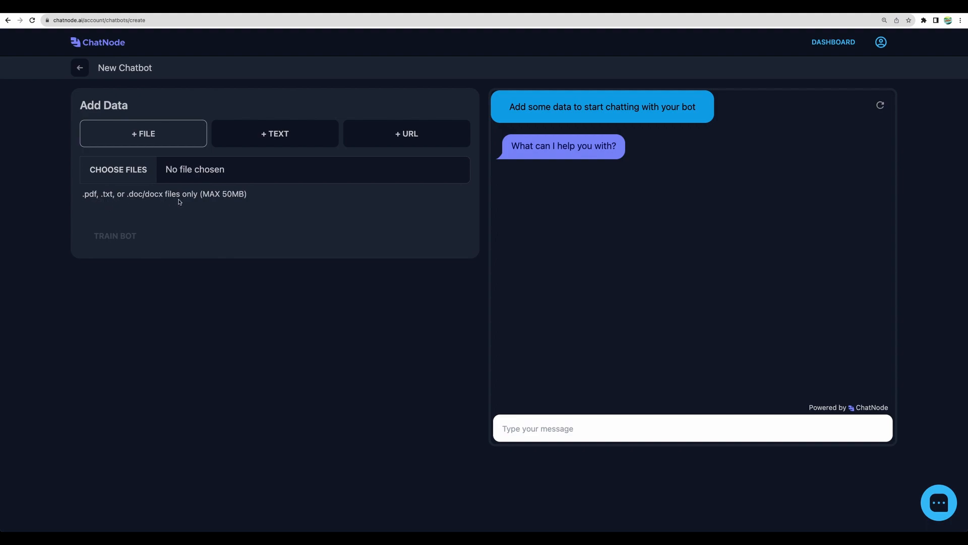
click(275, 133)
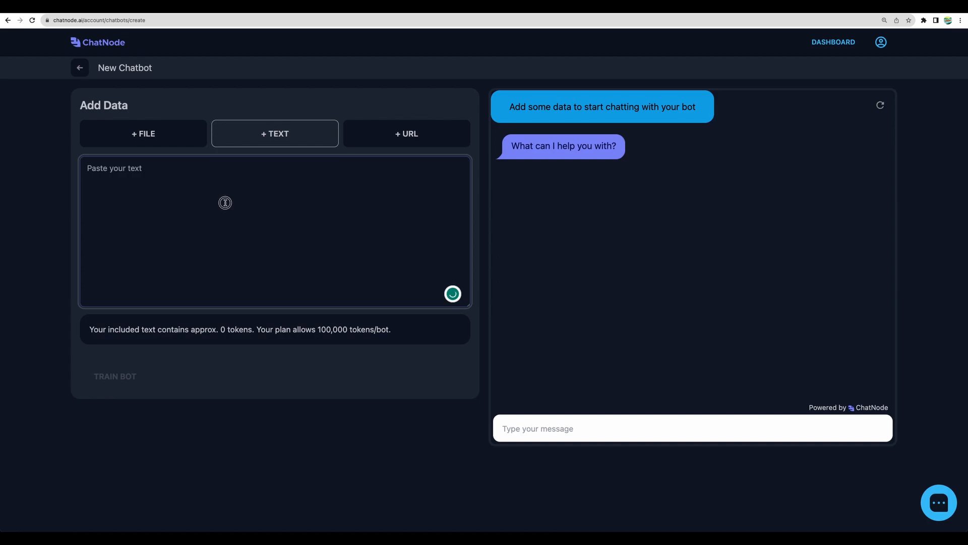
mouse_move(390, 141)
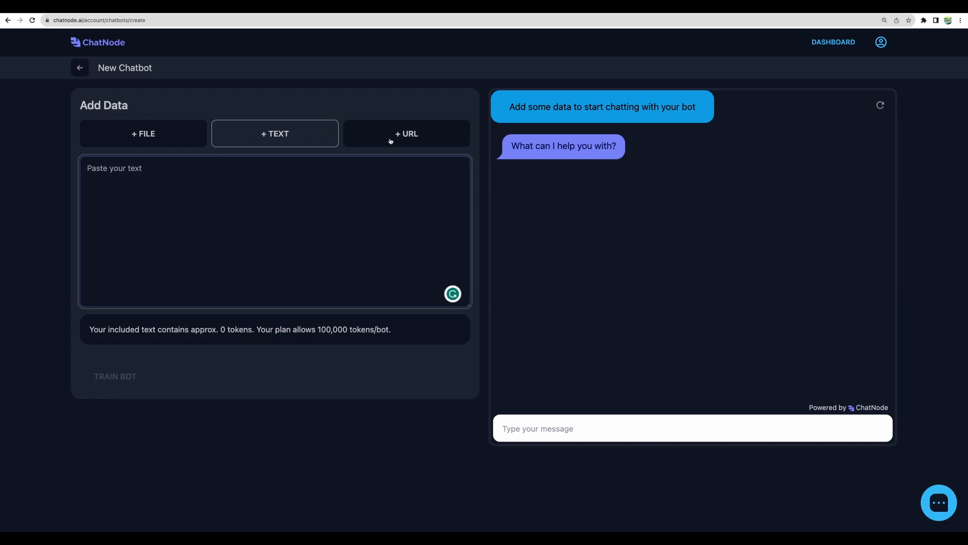
click(407, 133)
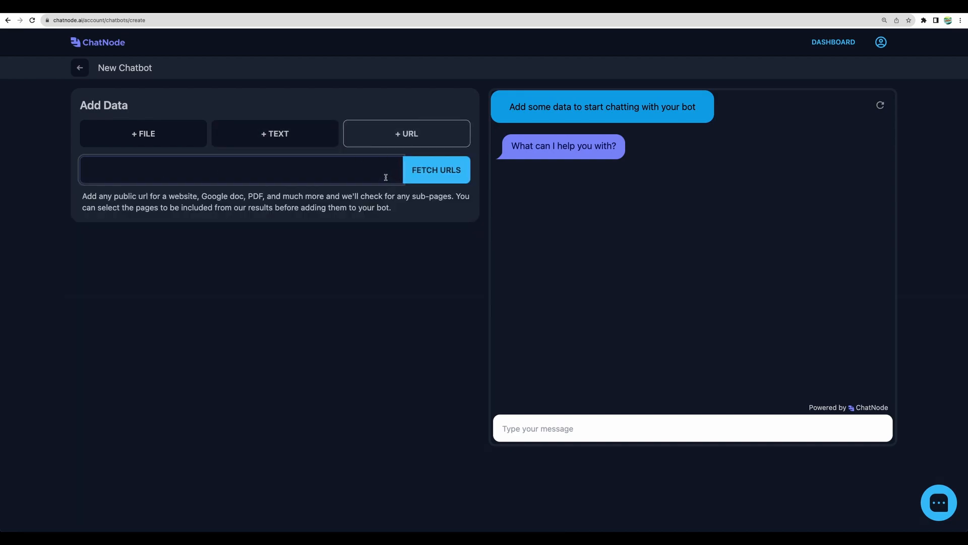
click(101, 21)
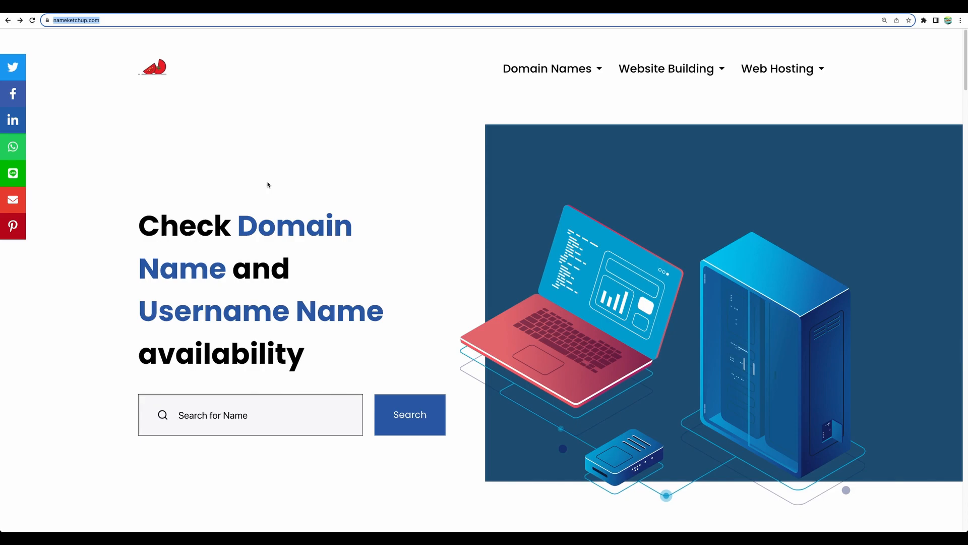
mouse_move(259, 183)
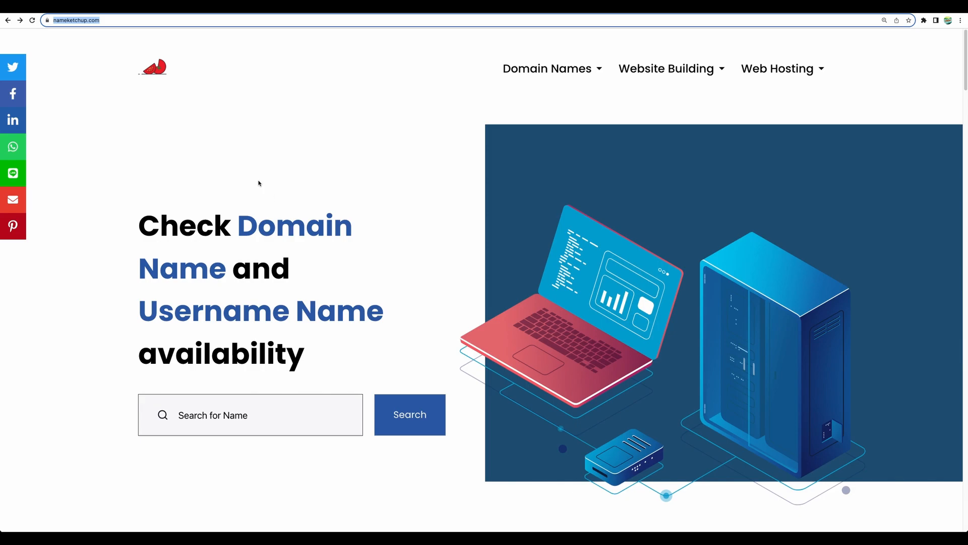
mouse_move(211, 363)
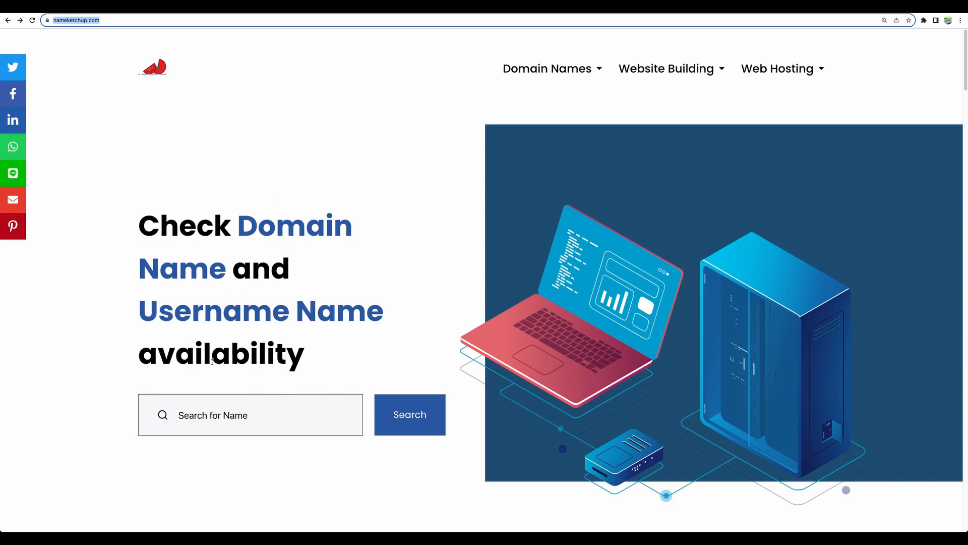
Select nameketchup.com's web address to copy it.
click(547, 69)
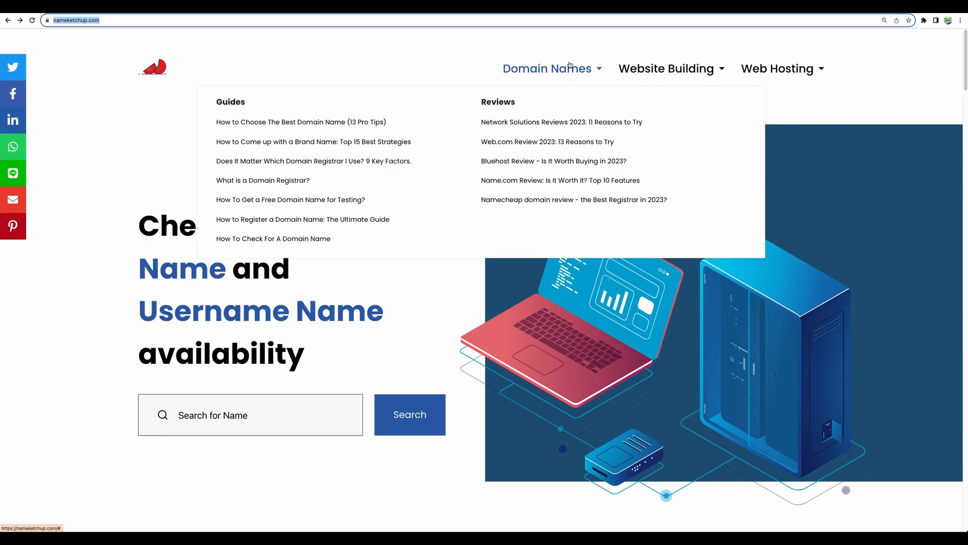
mouse_move(582, 42)
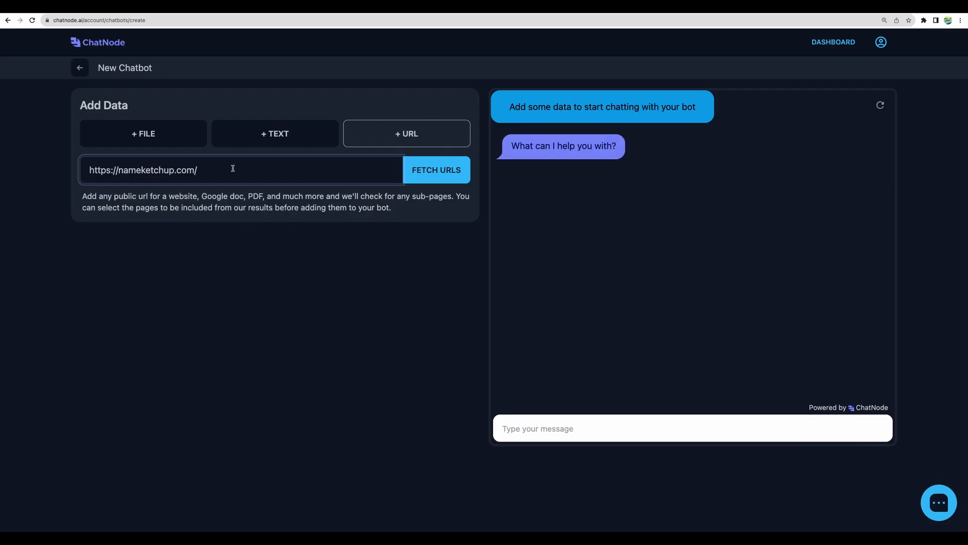
mouse_move(246, 222)
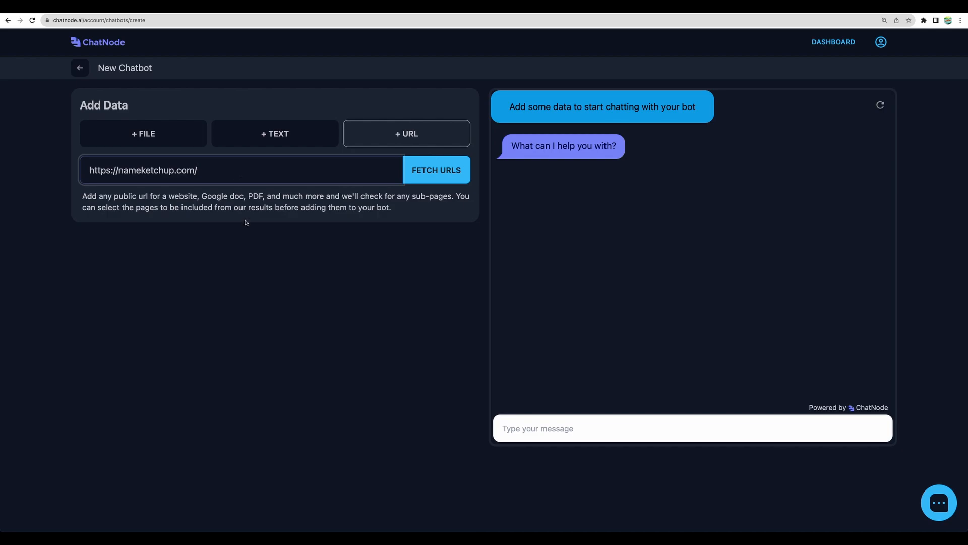
Fetch nameketchup.com's 24 pages and untick some to reach 98,680 tokens, under 100,000.
click(436, 170)
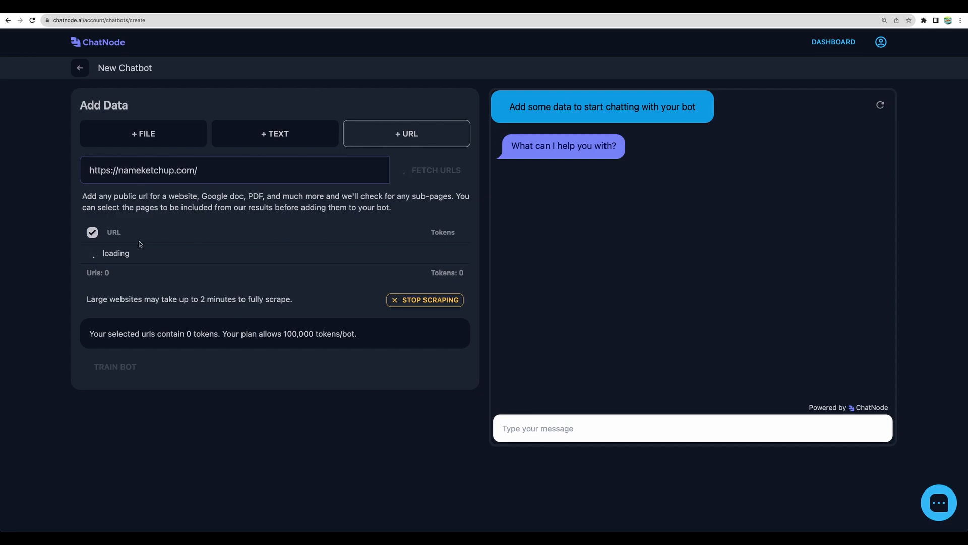
mouse_move(263, 239)
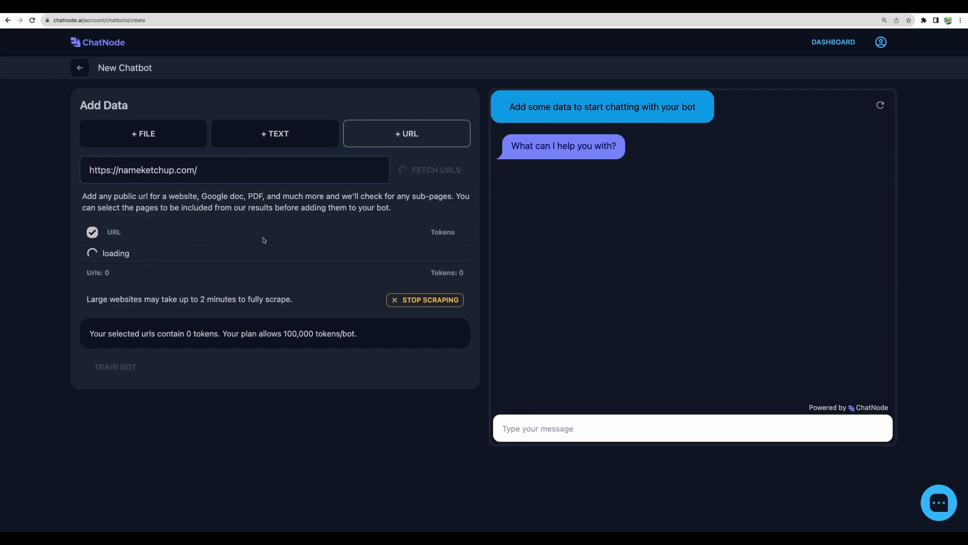
mouse_move(156, 226)
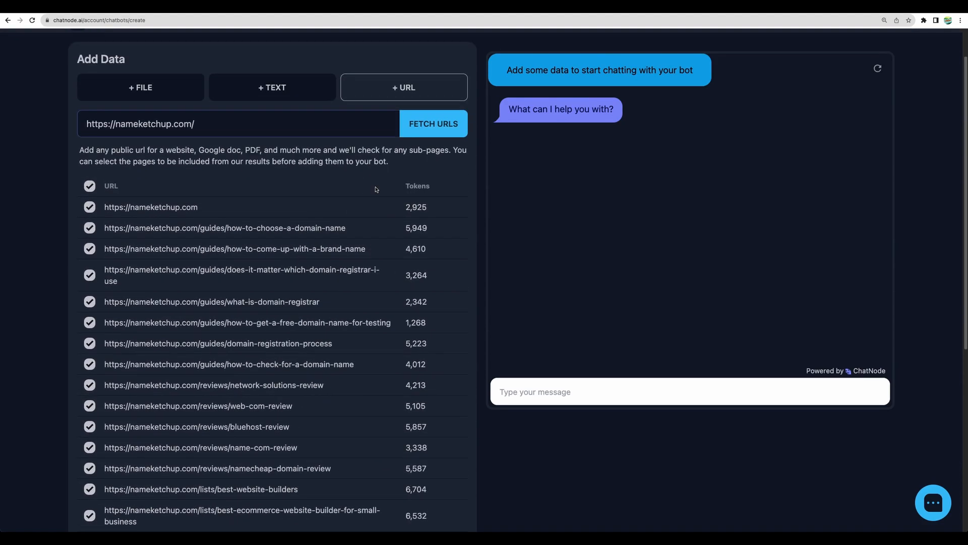
scroll(down, 3)
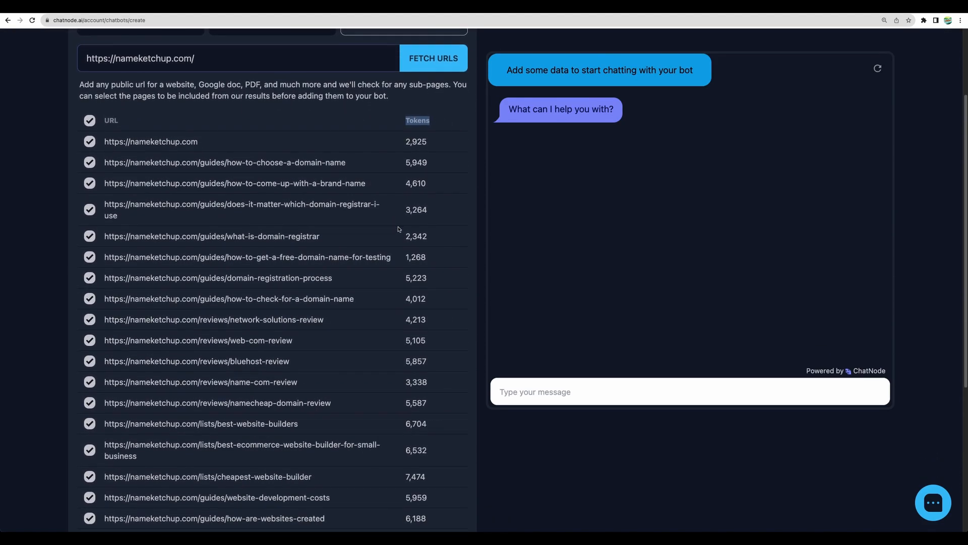
scroll(down, 3)
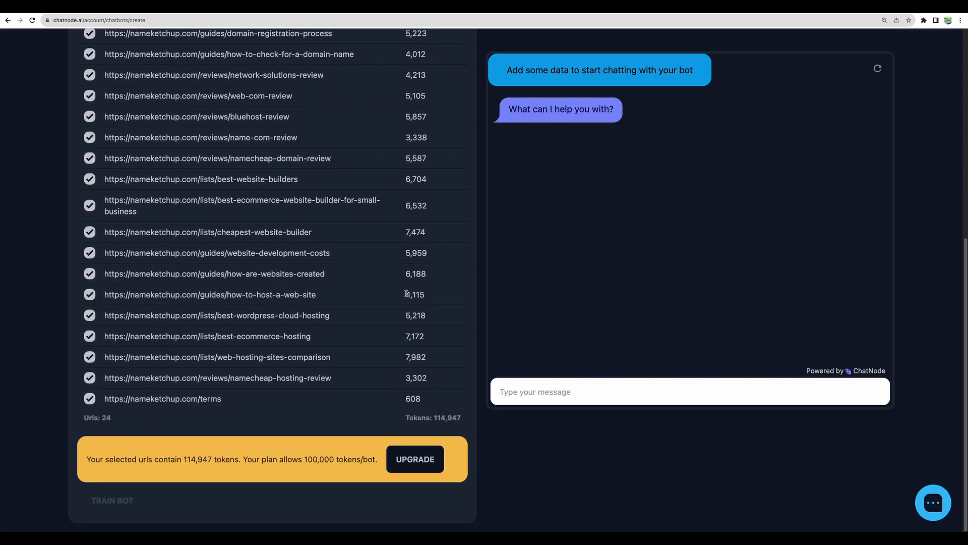
mouse_move(329, 404)
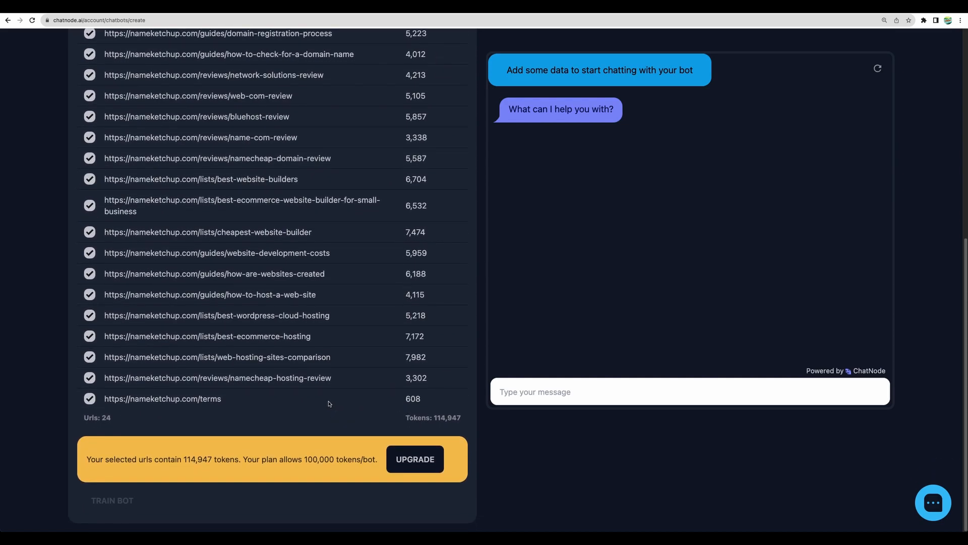
mouse_move(173, 412)
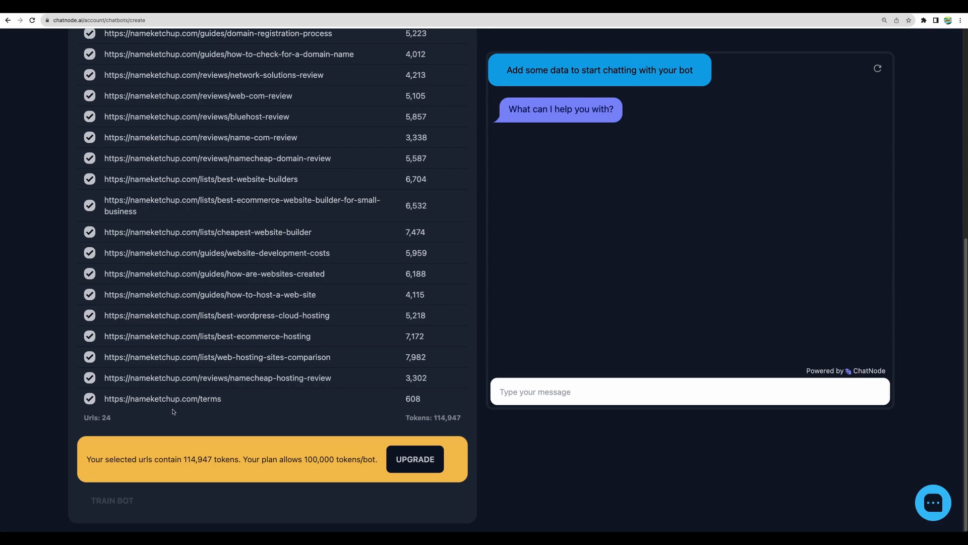
click(90, 399)
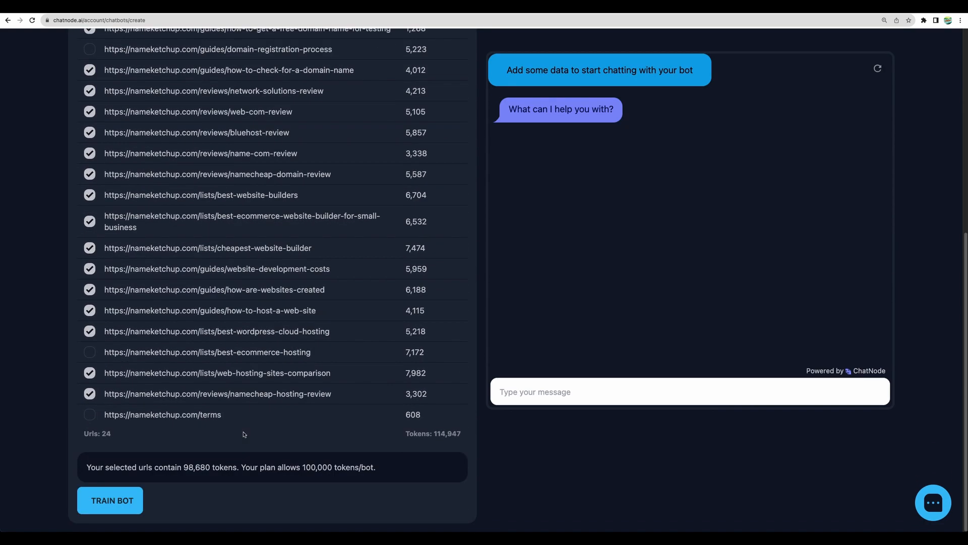
Train the Nameketchup bot, then move Creativity to 2 and back to 0.1.
click(110, 500)
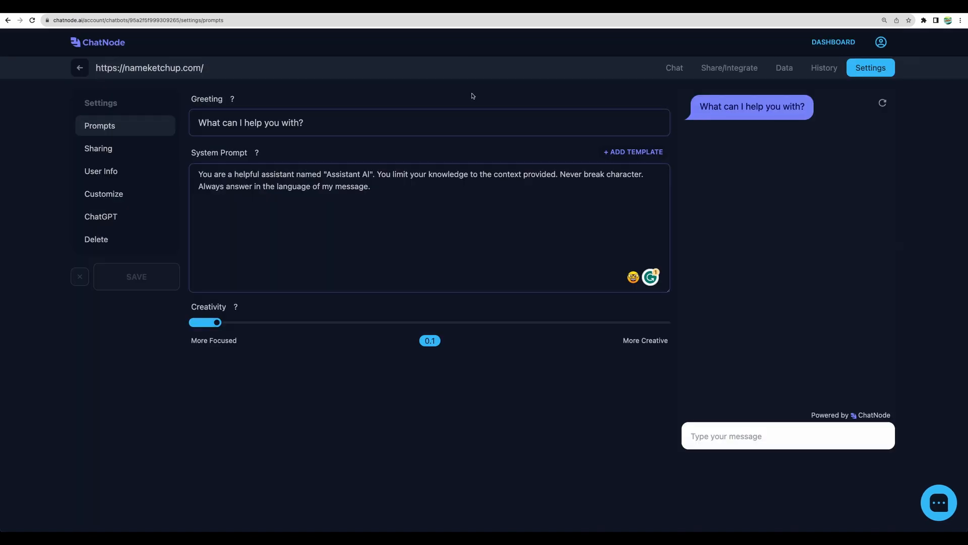
mouse_move(467, 93)
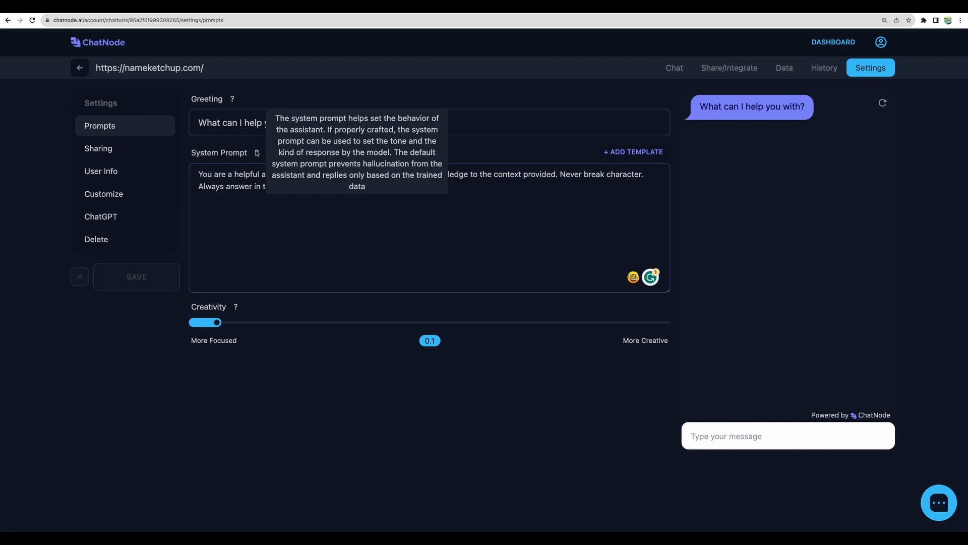
drag(378, 174, 556, 174)
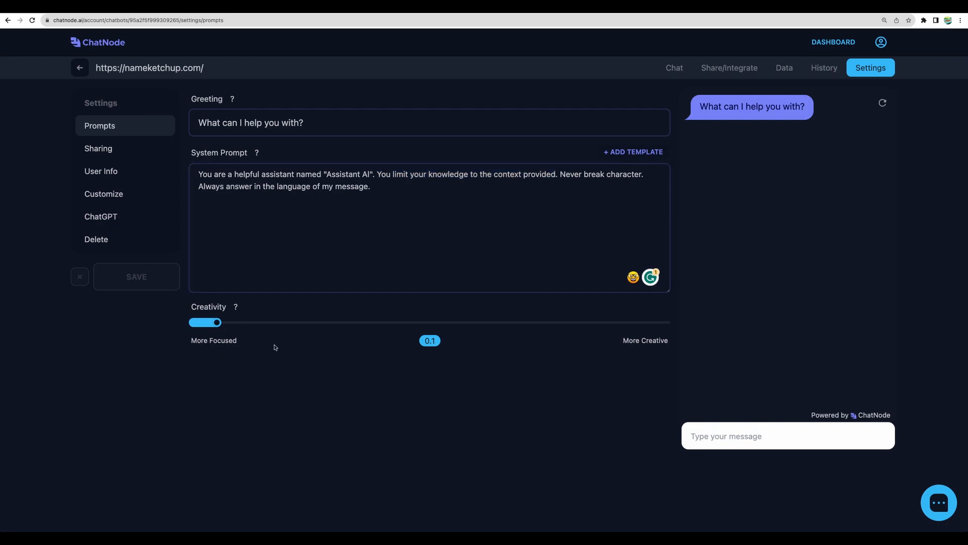
drag(217, 322, 666, 321)
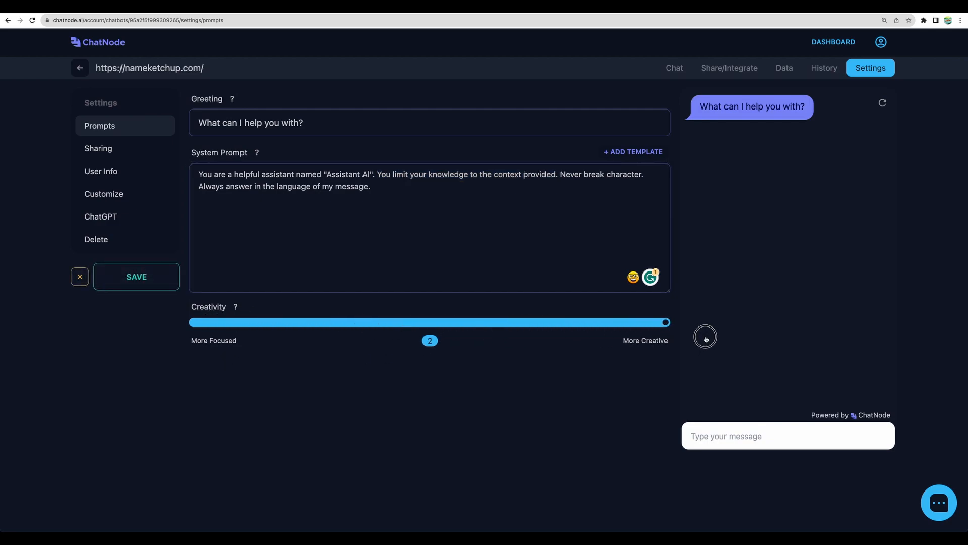
drag(666, 322, 217, 322)
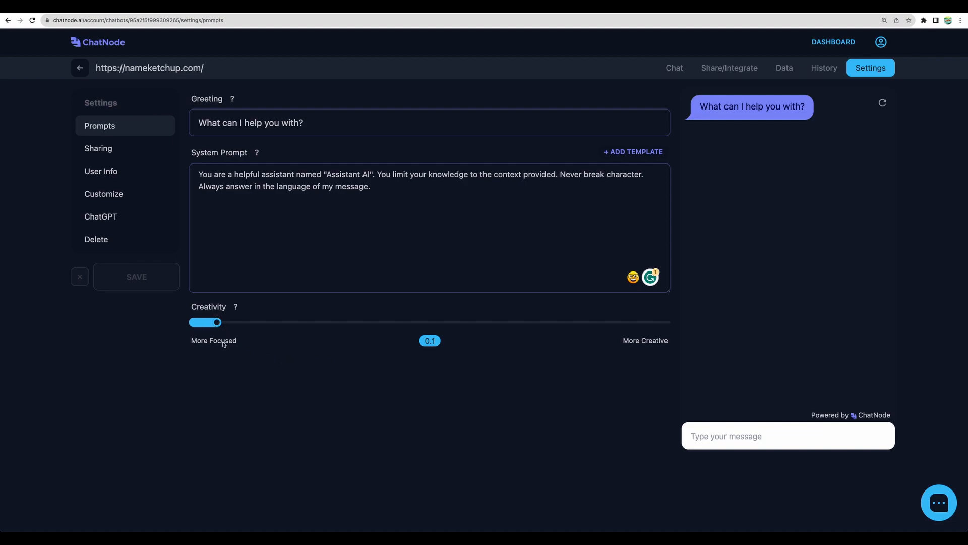
mouse_move(483, 382)
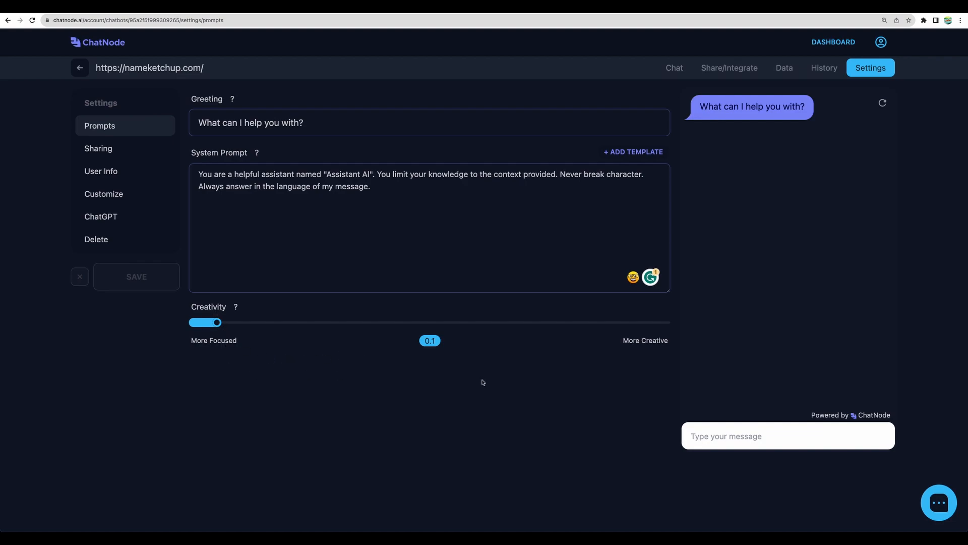
click(97, 148)
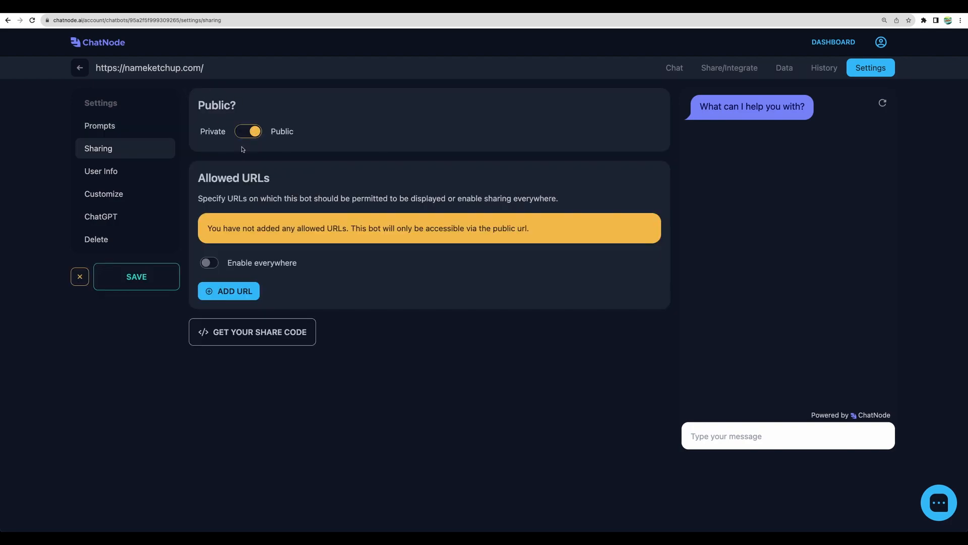
Toggle Public off and on, try adding 'nameka' as an allowed URL, then discard it.
click(248, 131)
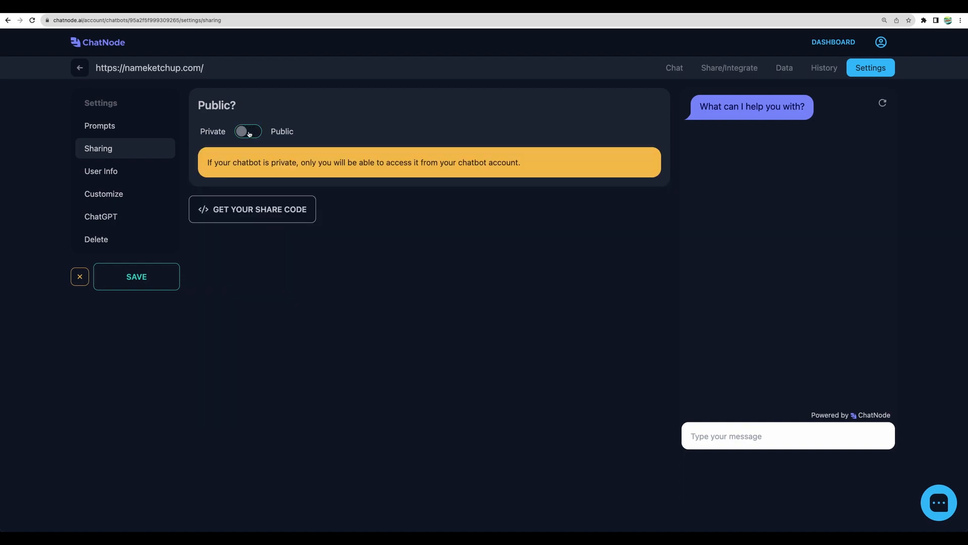
click(247, 131)
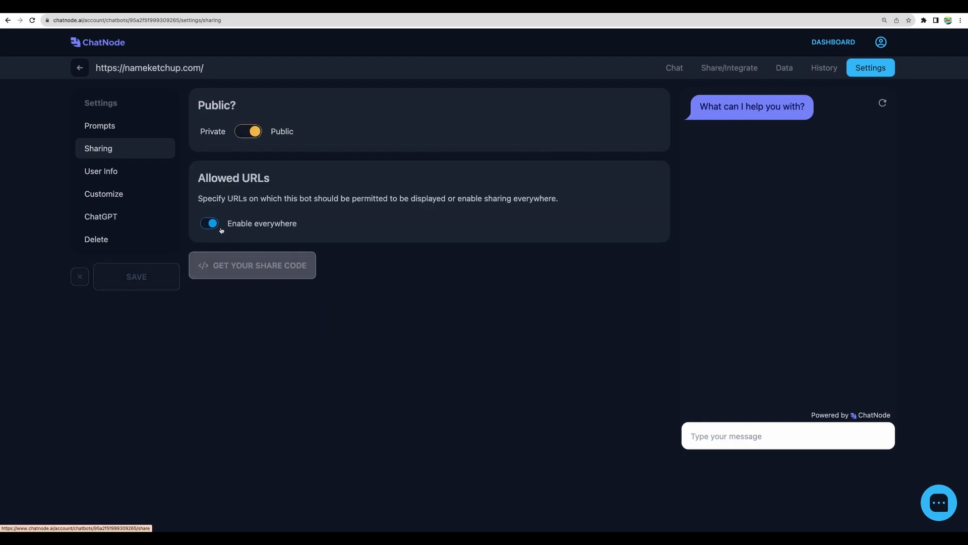
mouse_move(272, 268)
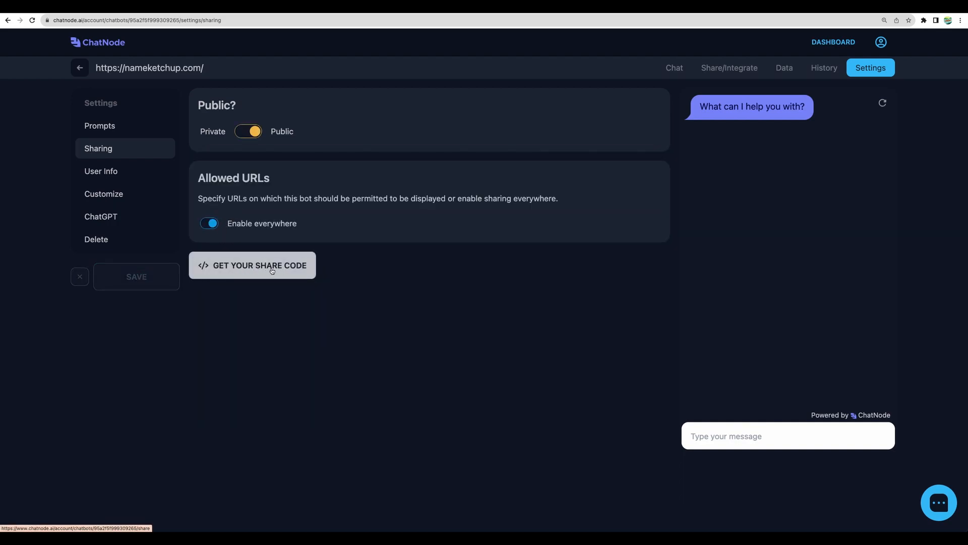
click(209, 224)
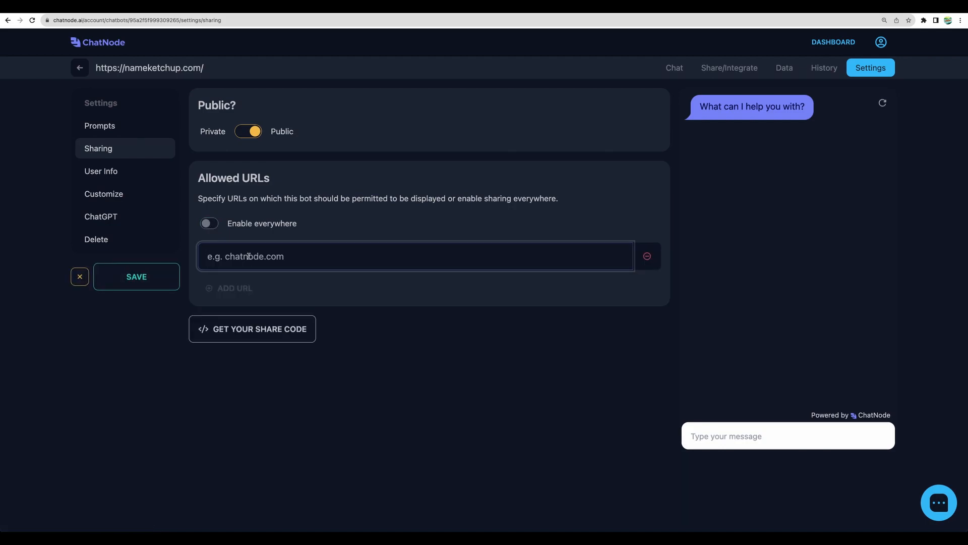
text(nameka)
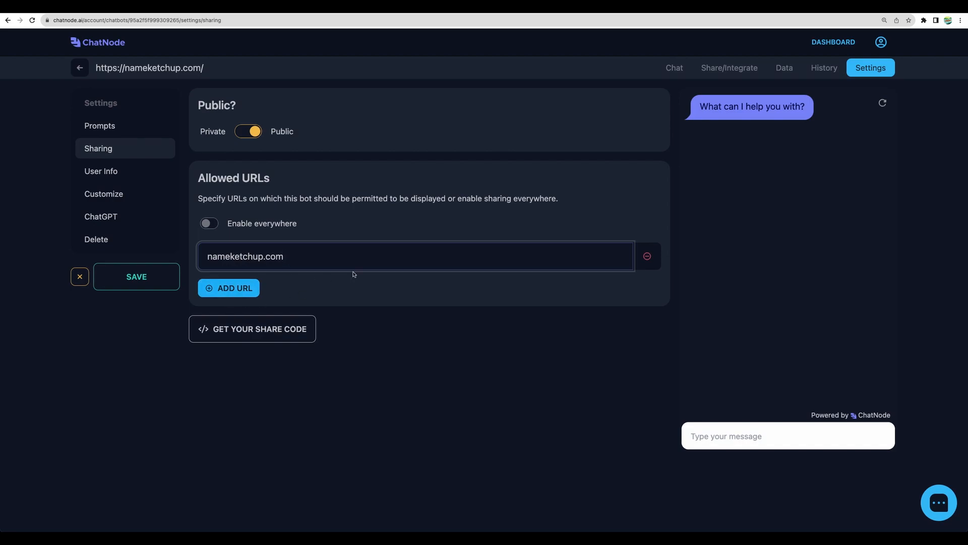
click(209, 223)
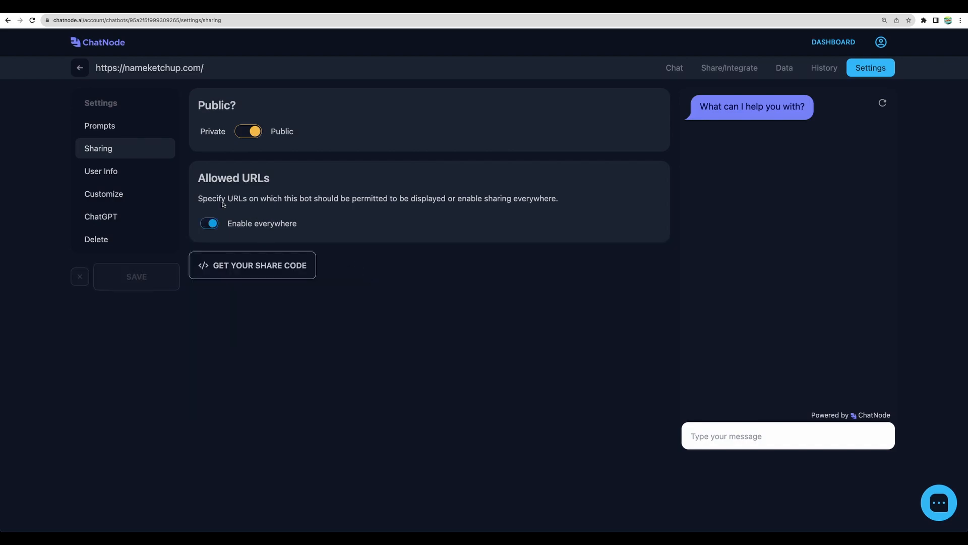
mouse_move(247, 212)
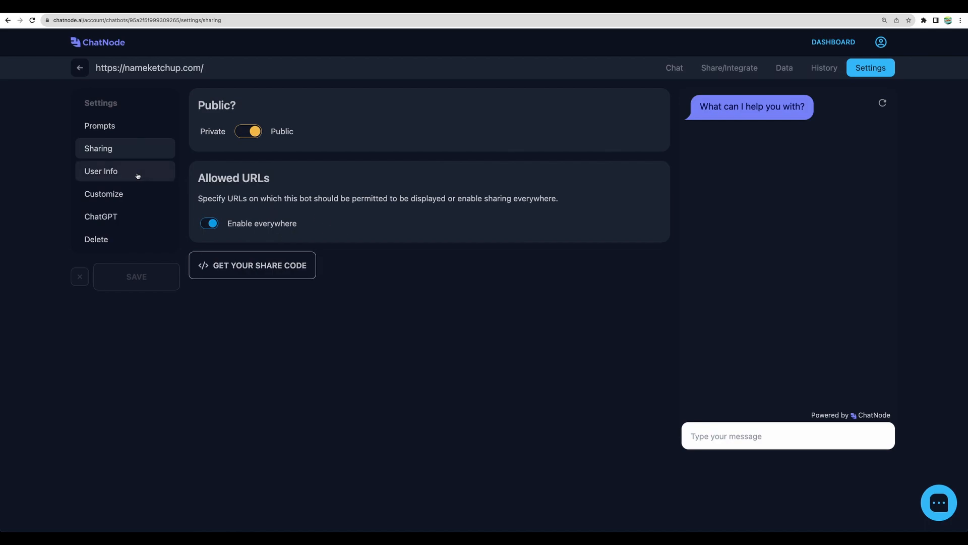
Turn on visitor name collection, then apply the CHATNODE theme and save the settings.
click(101, 171)
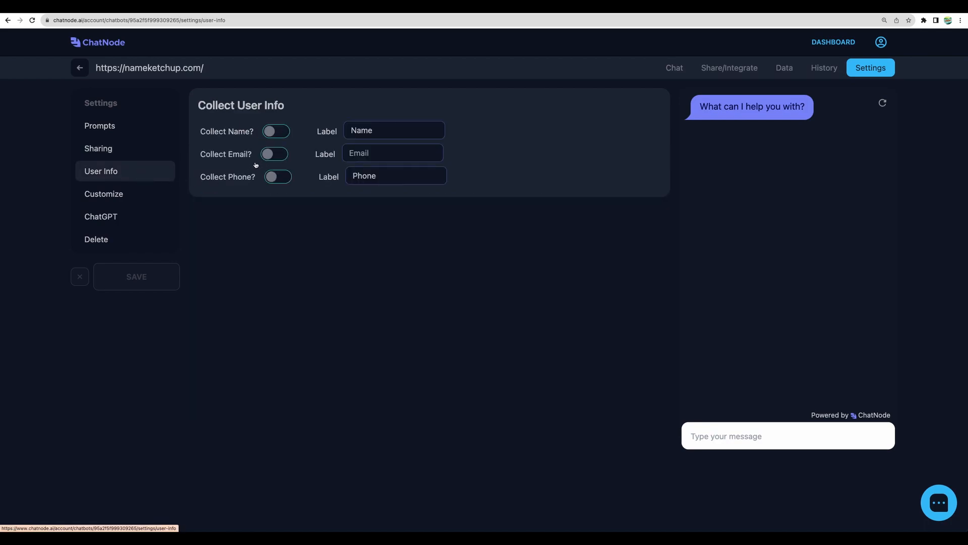
click(276, 131)
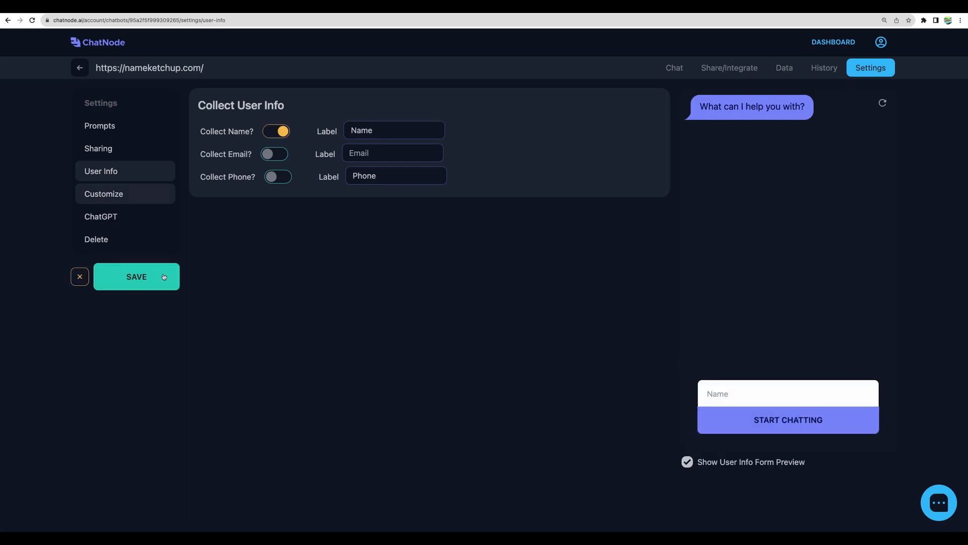
click(104, 194)
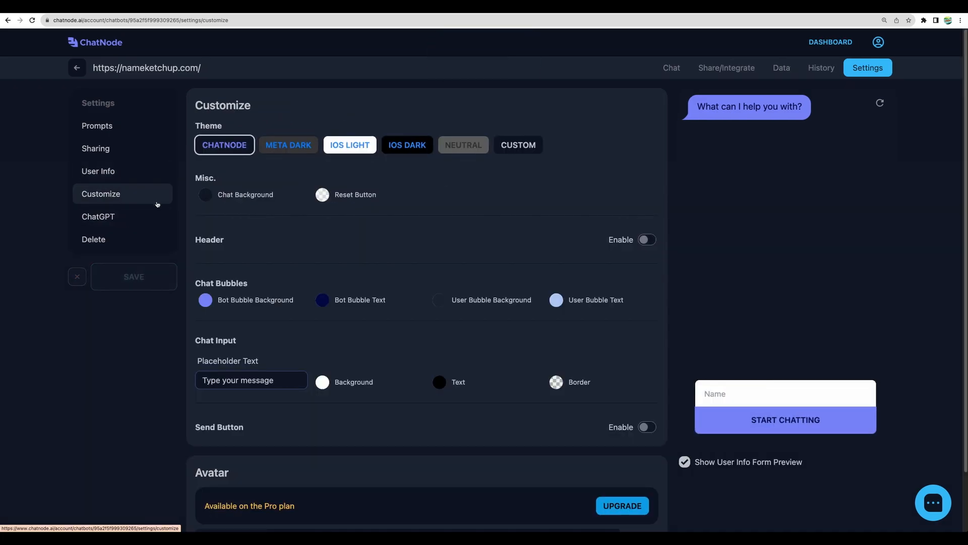
click(288, 144)
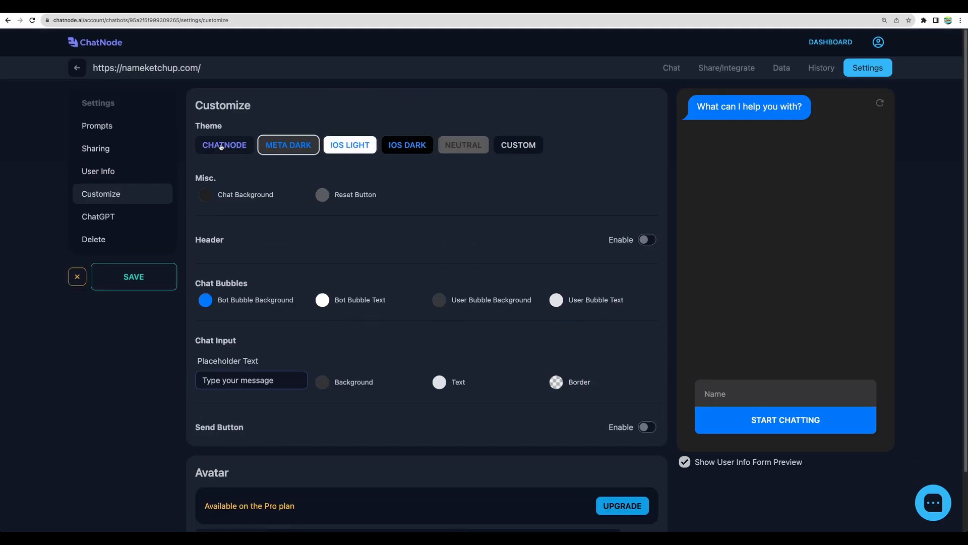
click(225, 144)
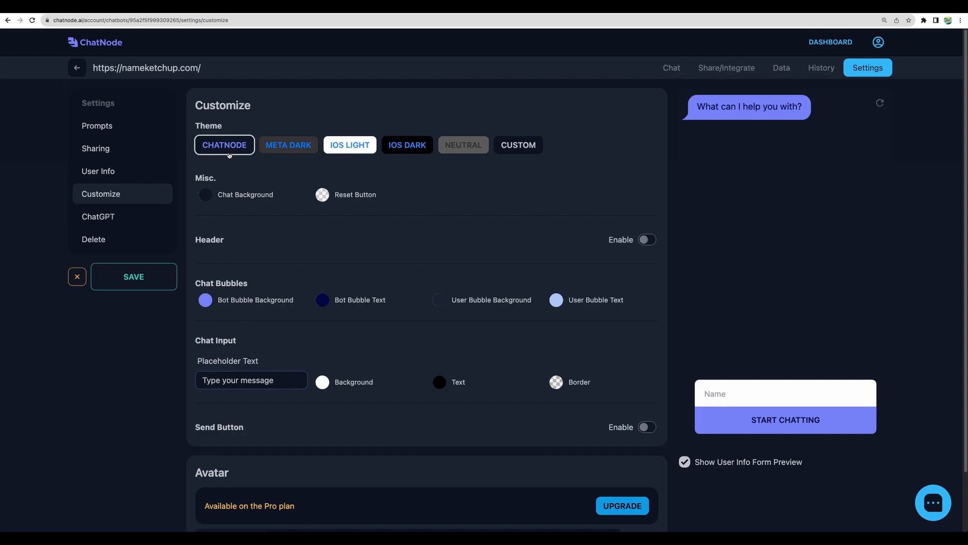
click(133, 277)
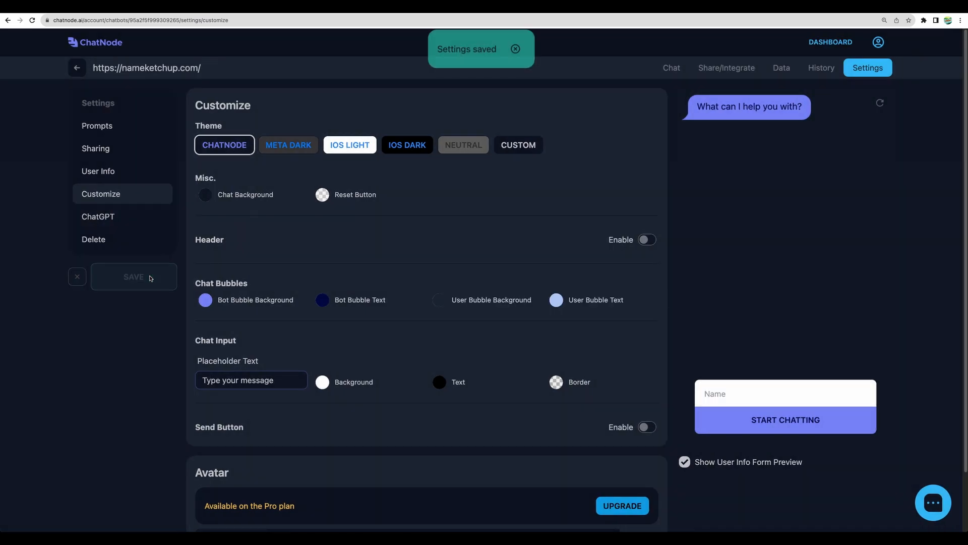
click(98, 216)
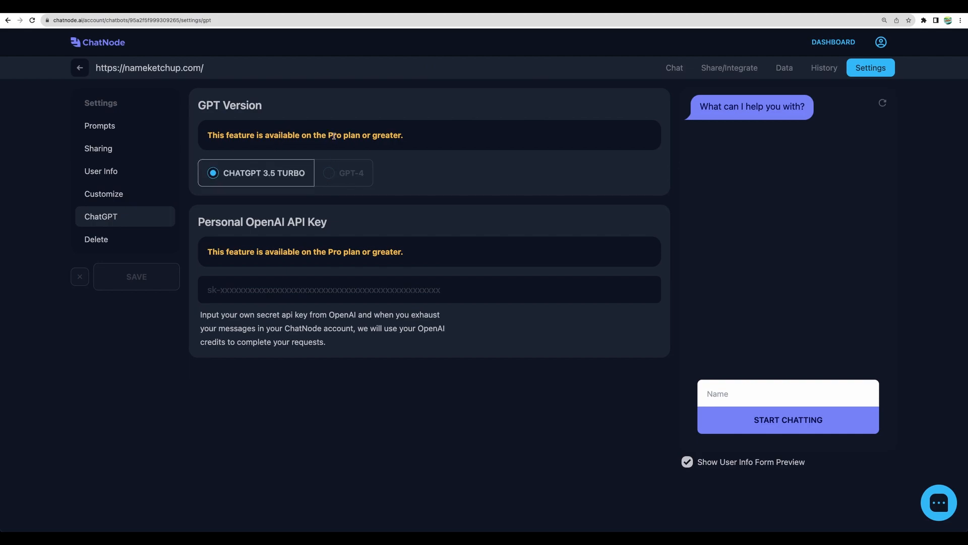
mouse_move(264, 145)
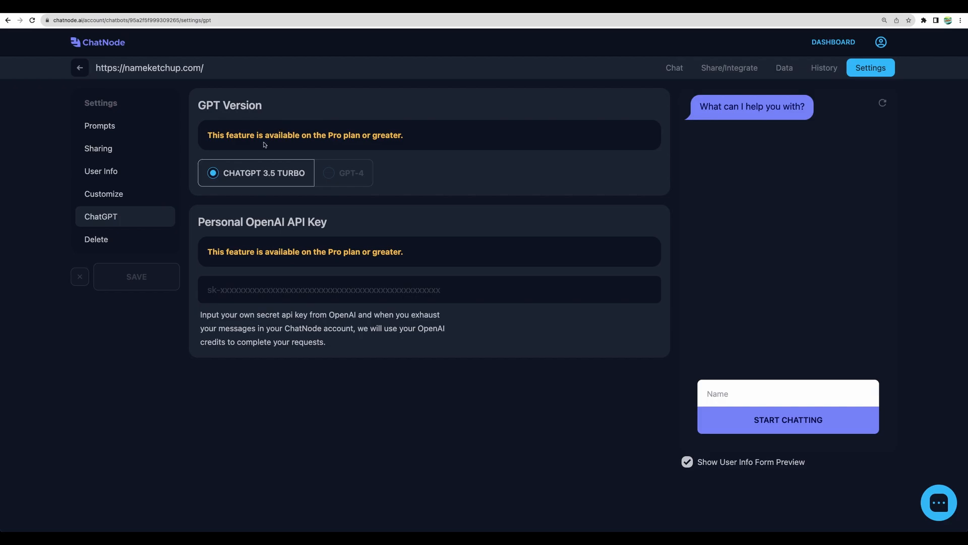
mouse_move(335, 173)
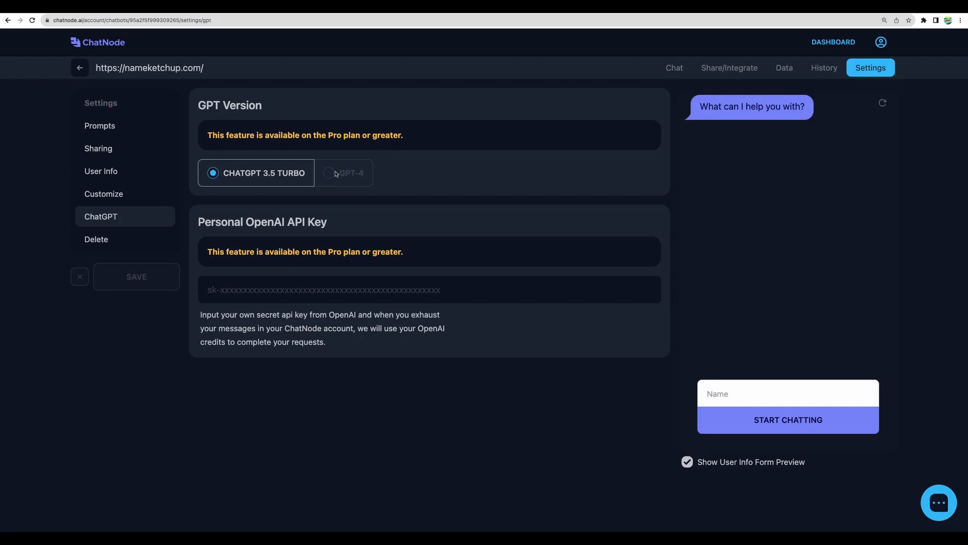
Review the Prompts settings, send 'hi' in a preview chat as CrowdedReviews, then exit settings.
click(100, 126)
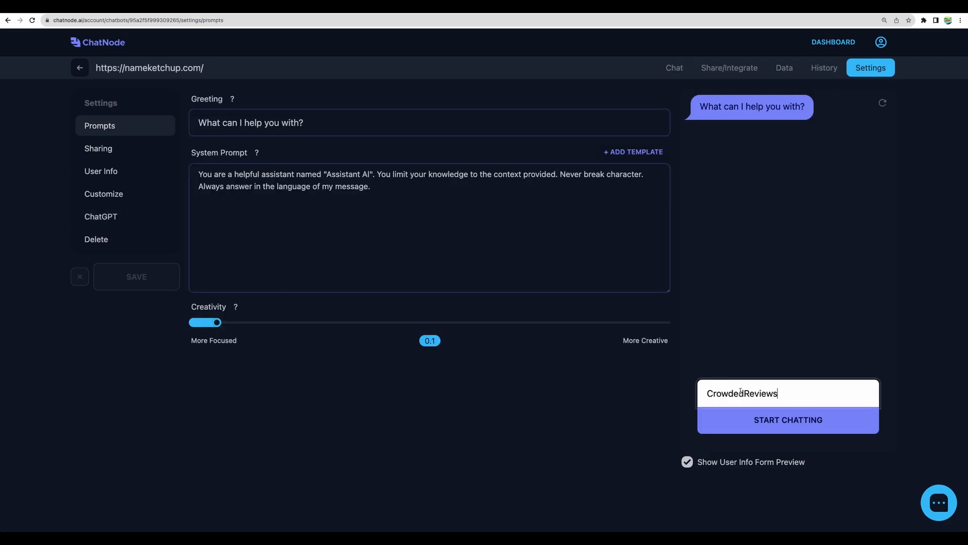
mouse_move(745, 365)
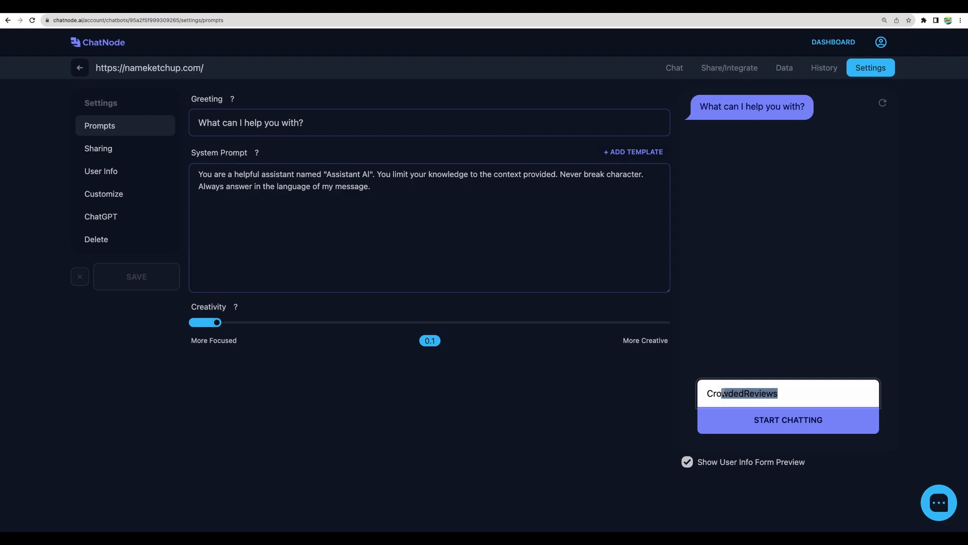
click(788, 427)
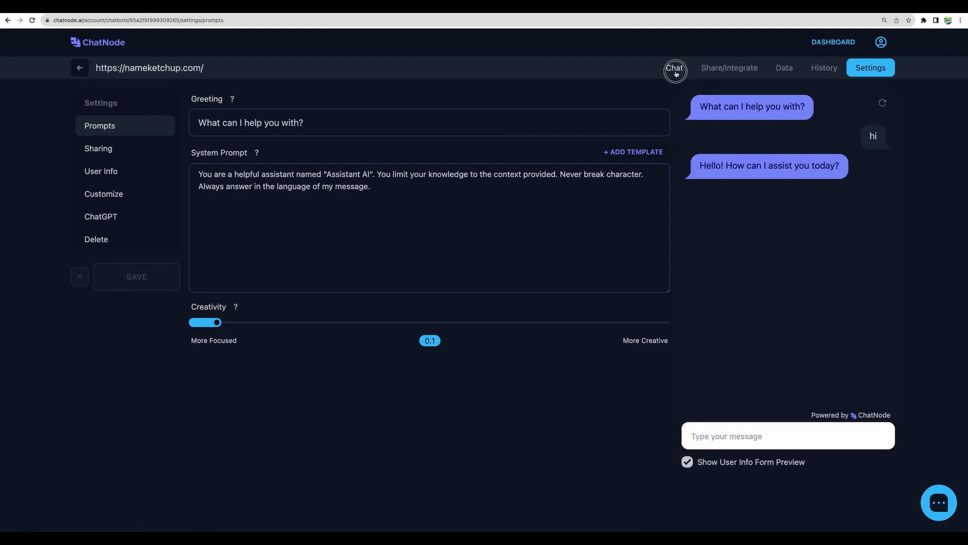
click(674, 68)
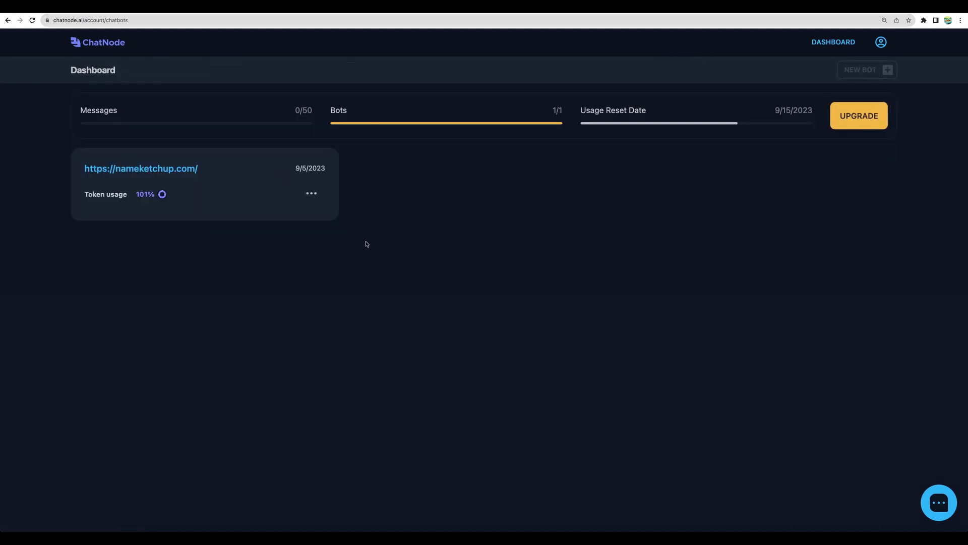
Open the nameketchup.com bot and dismiss the Edit Name dialog without renaming it.
click(311, 194)
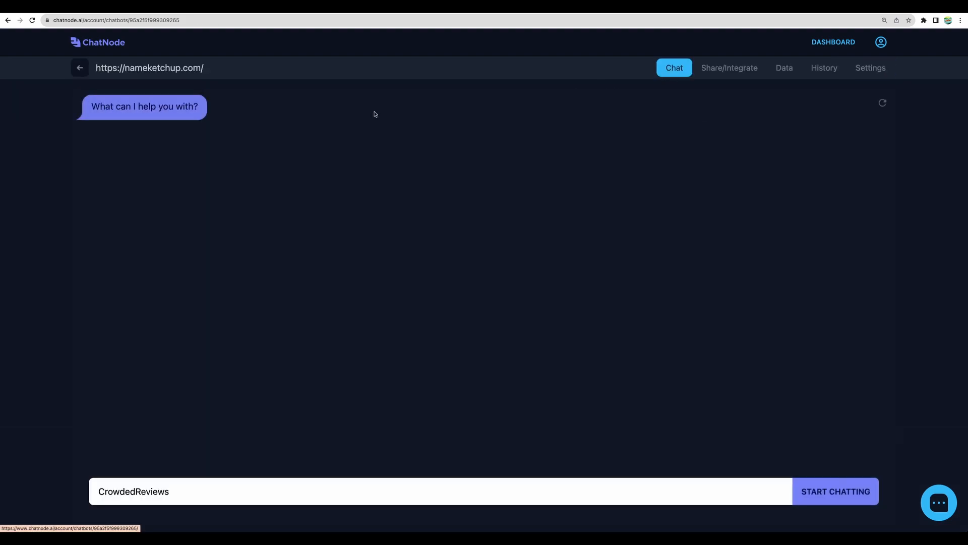
mouse_move(281, 172)
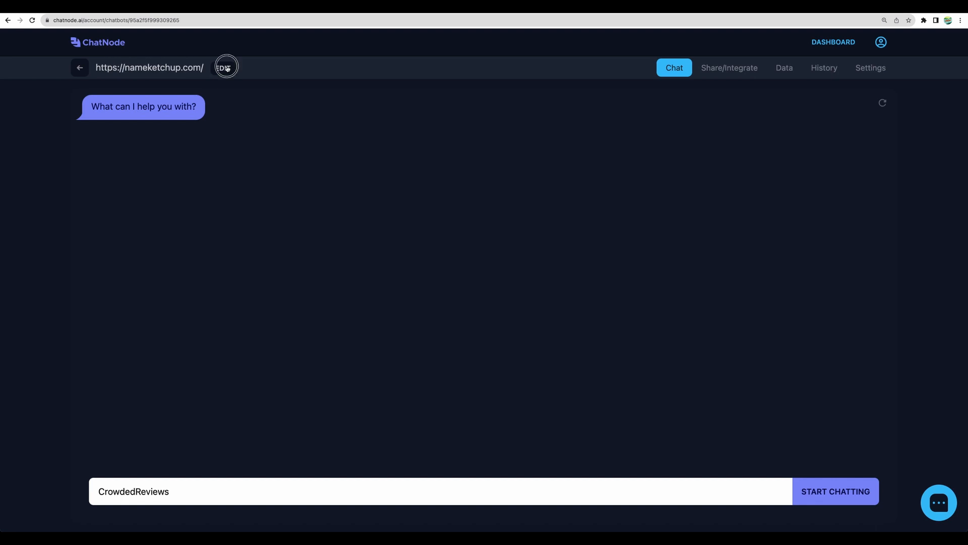
click(225, 67)
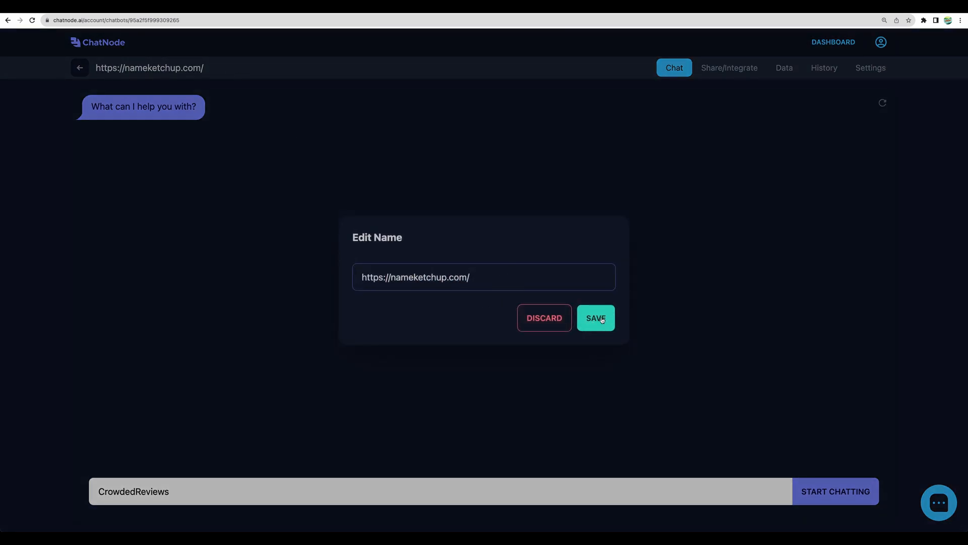
click(596, 318)
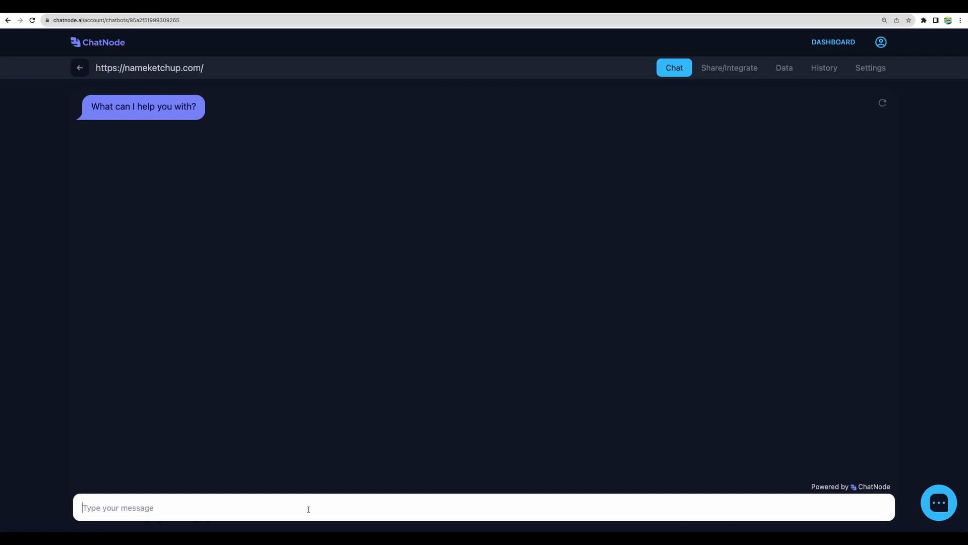
Ask the bot 'how to make the perfect espresso?' and view that chat in History.
text(how to make the perfect espresso?)
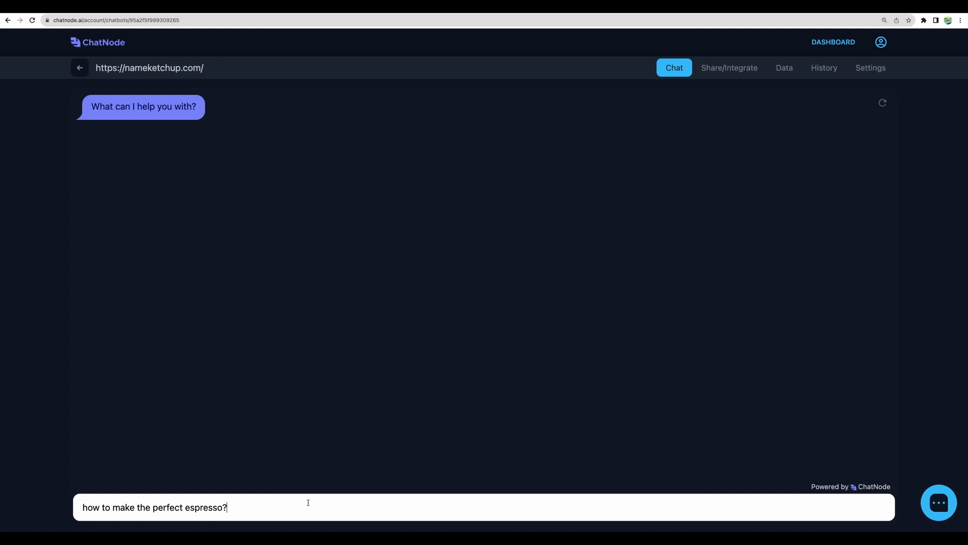
mouse_move(302, 506)
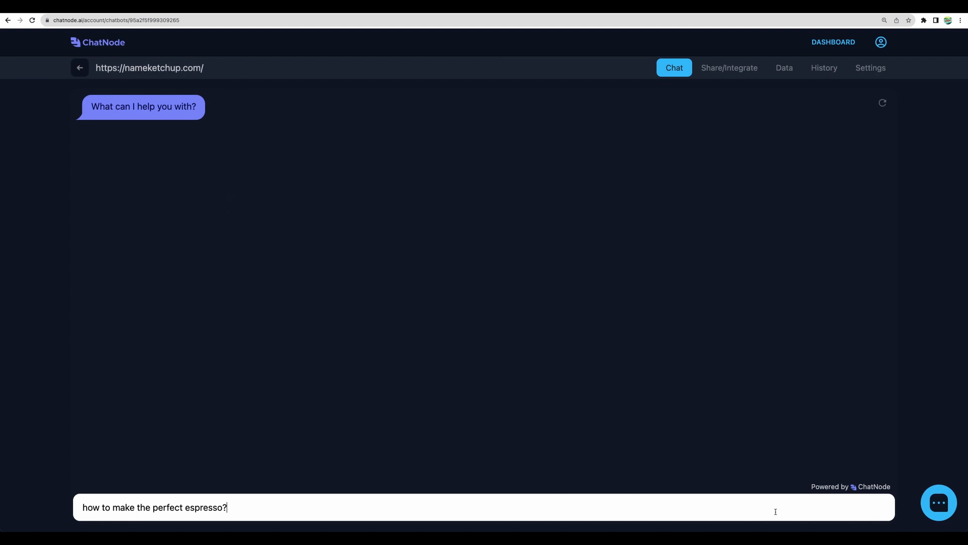
key(Enter)
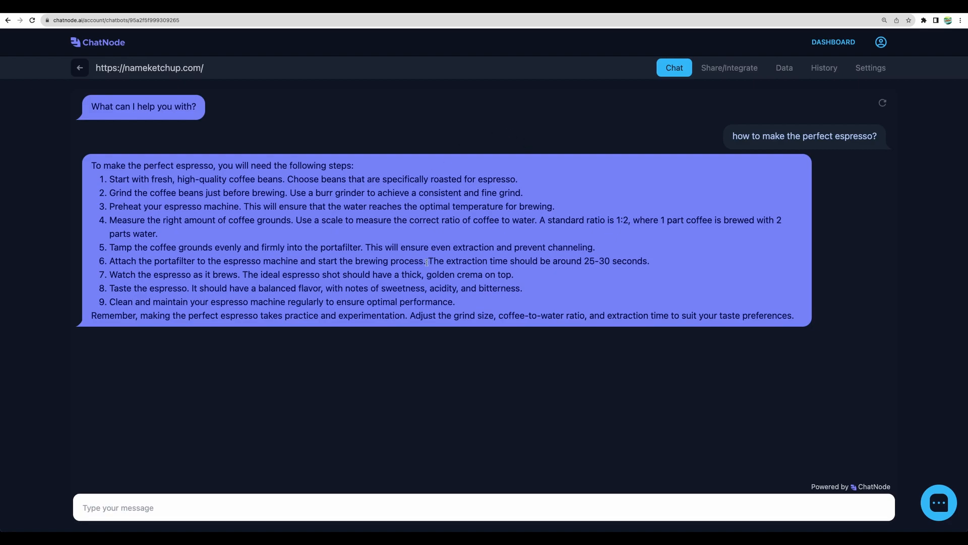
click(825, 67)
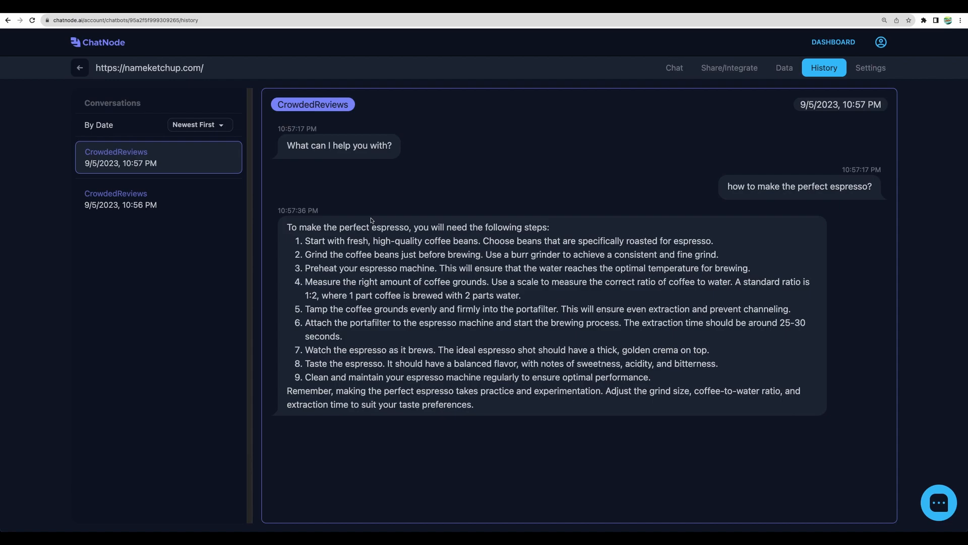
Append 'If you don't know the answer don't imagin it' to the system prompt and save.
click(870, 67)
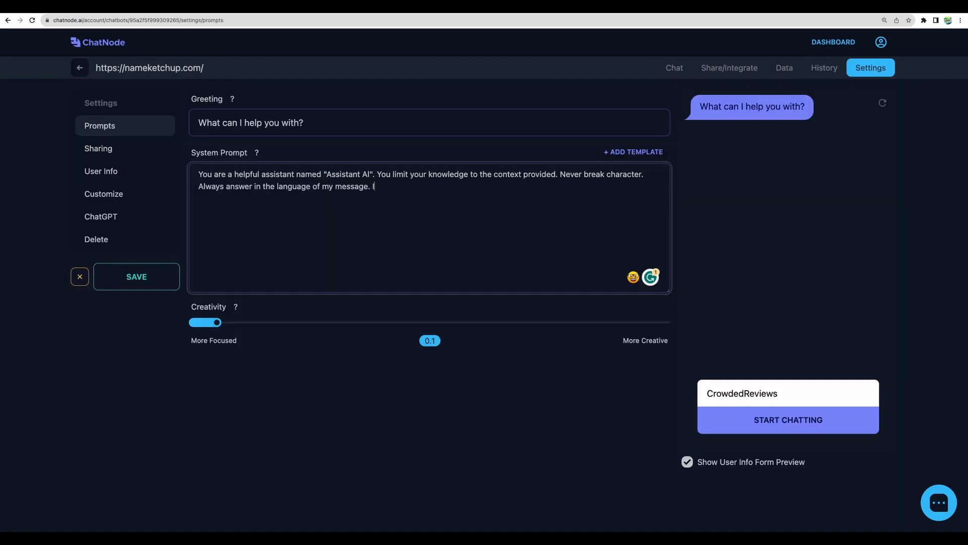
text(If you don't know the answer don't imagin it.)
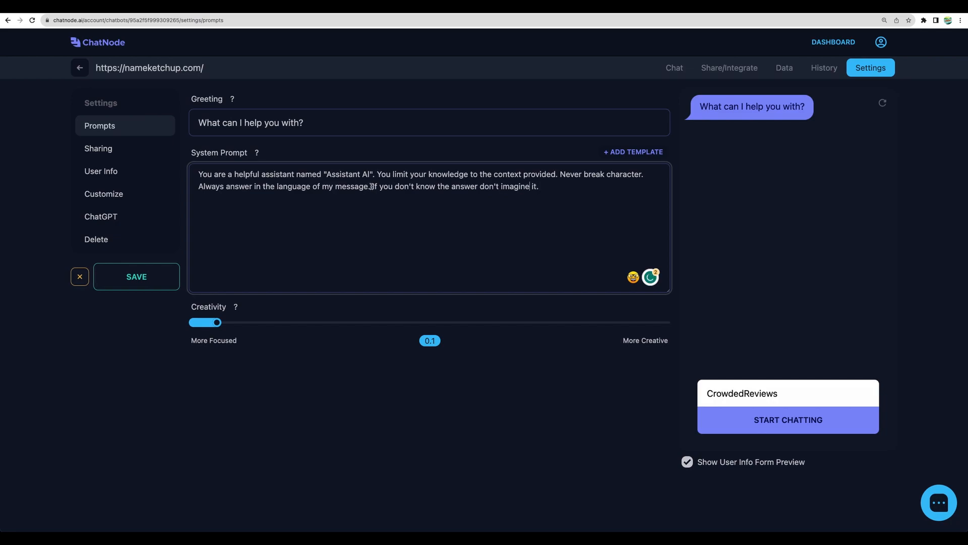
click(674, 68)
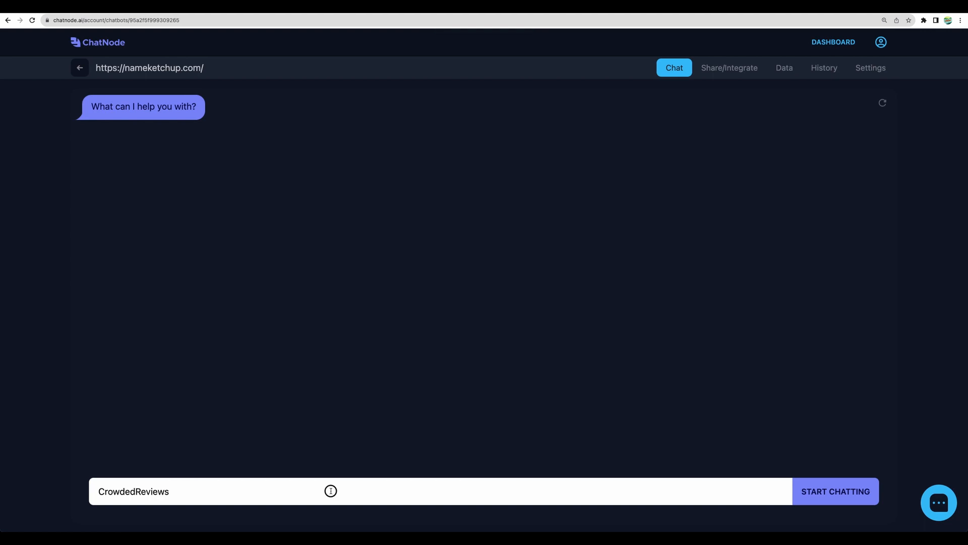
Start a new chat as CrowdedReviews, highlight the bot's limited-knowledge refusal, and revisit Prompts settings.
click(836, 492)
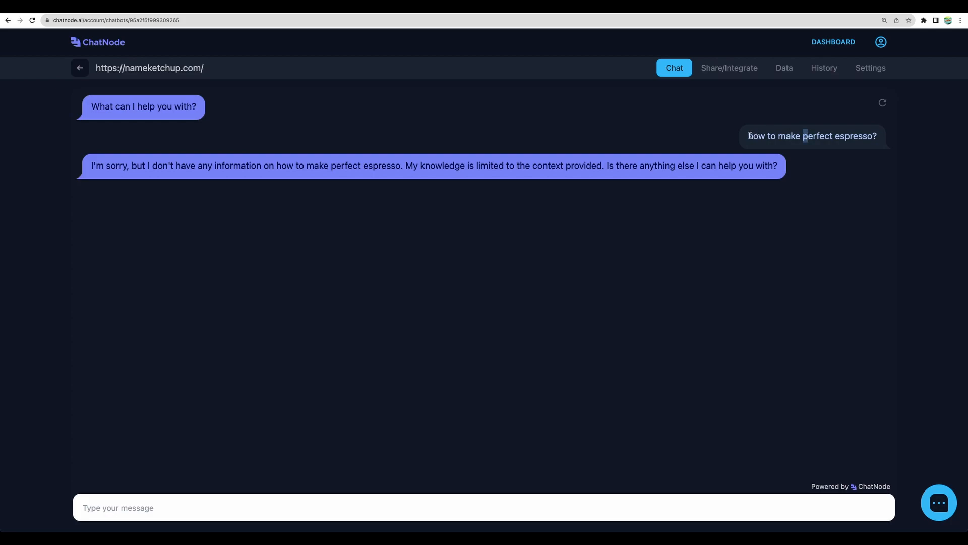
triple_click(811, 136)
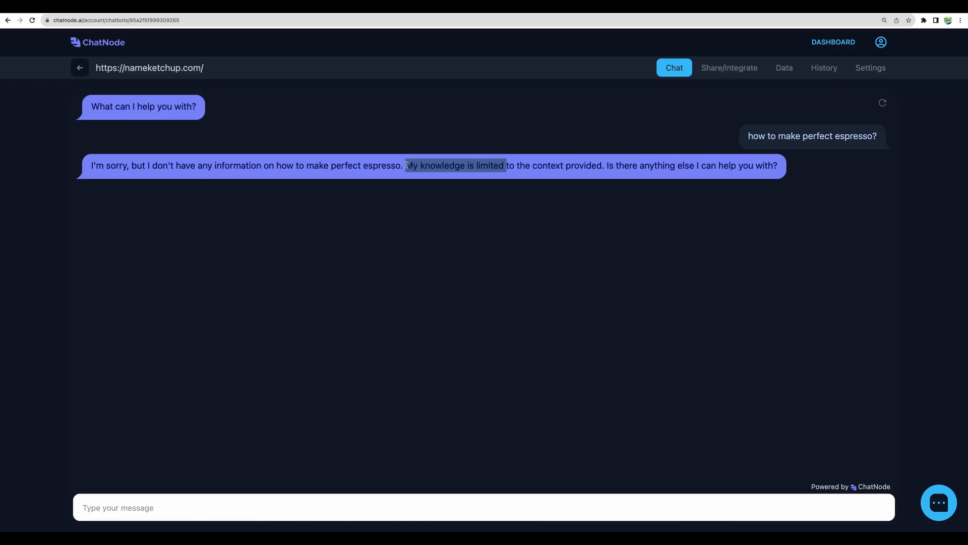
click(871, 67)
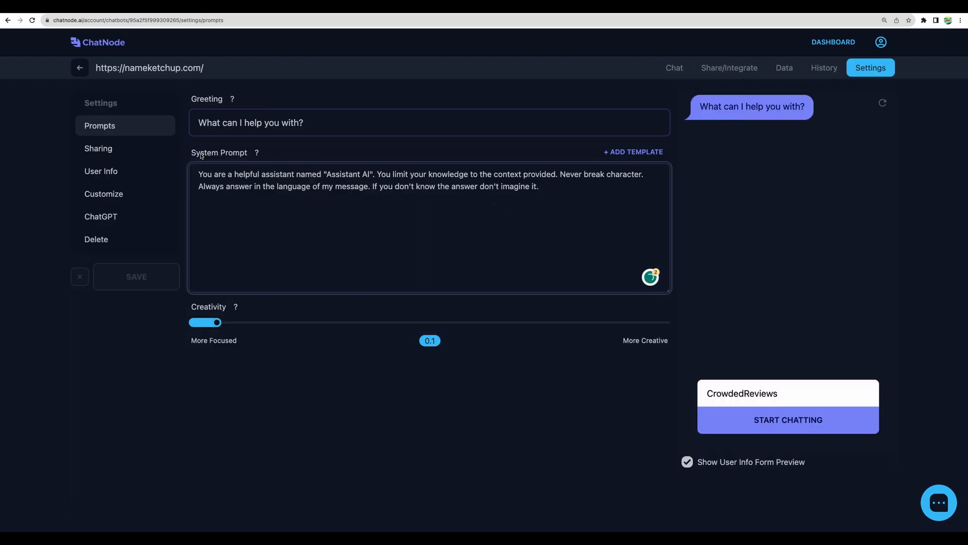
mouse_move(257, 152)
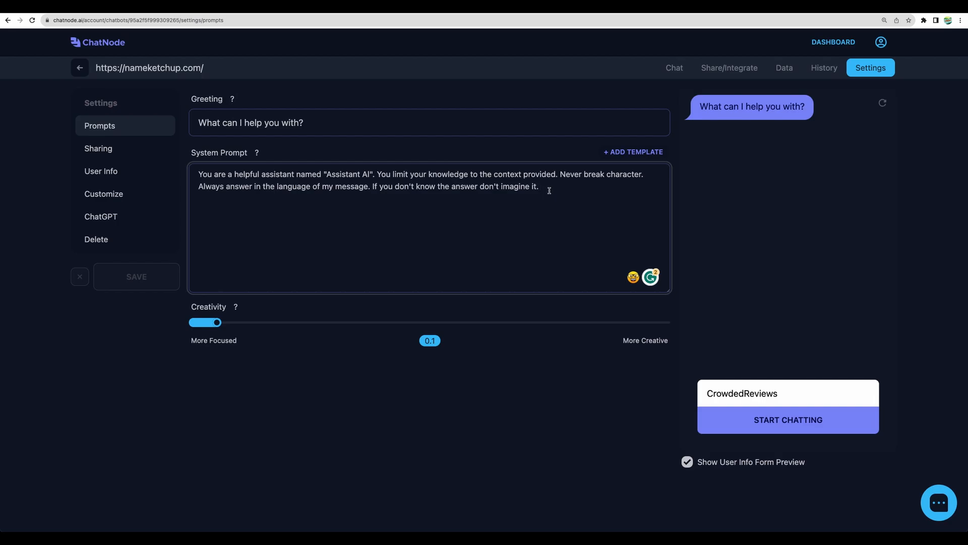
mouse_move(713, 145)
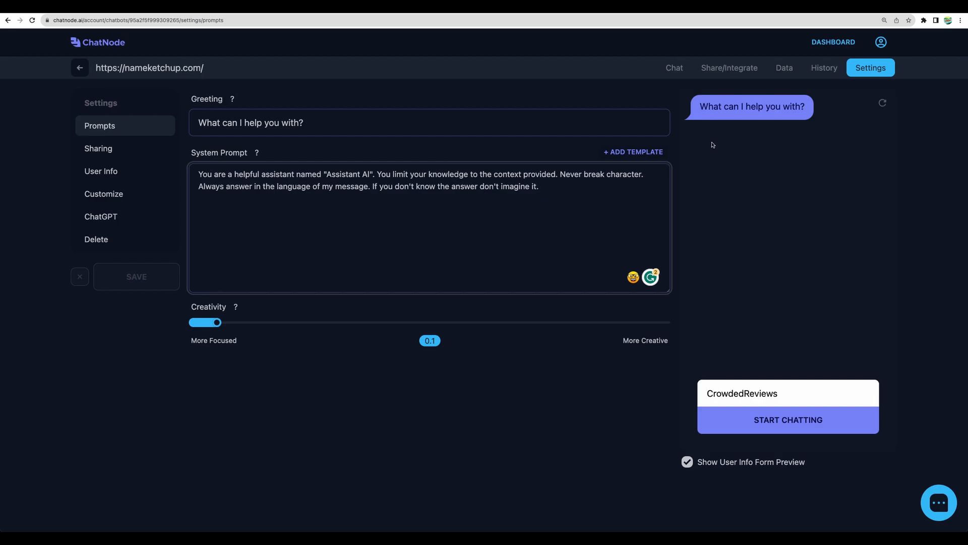
click(674, 68)
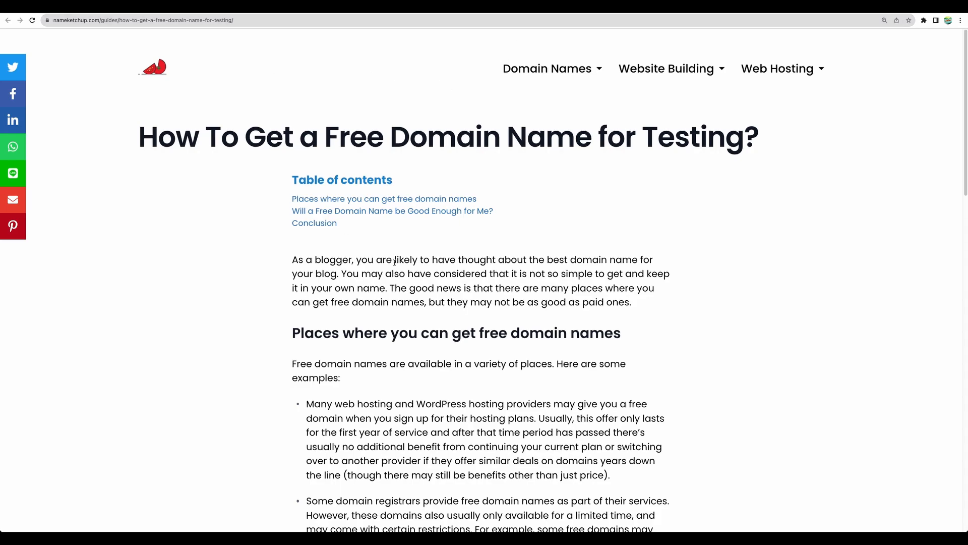
scroll(down, 3)
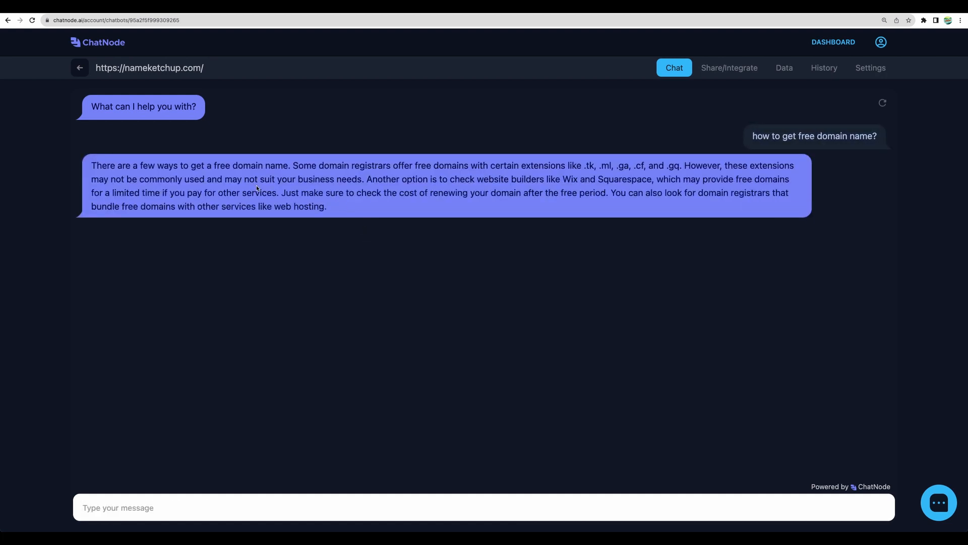
mouse_move(217, 152)
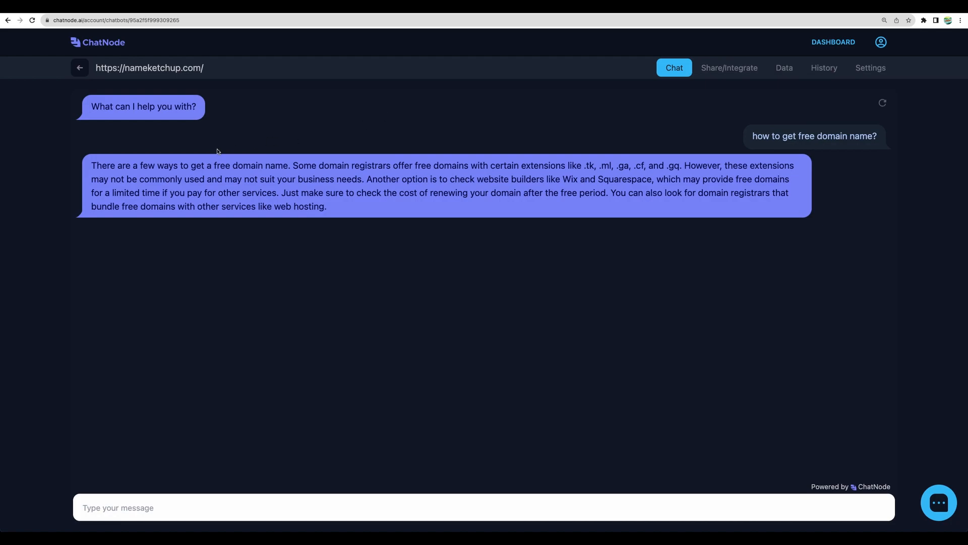
mouse_move(578, 146)
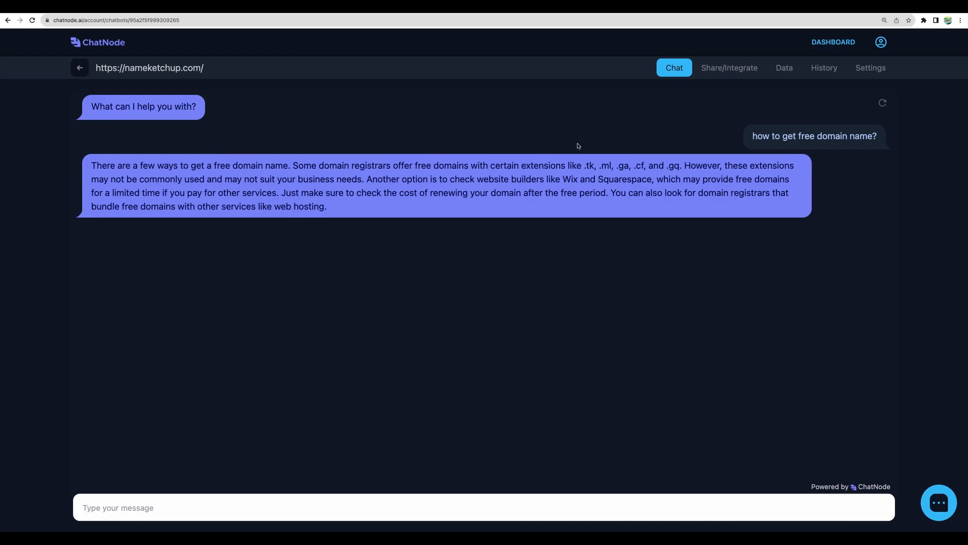
mouse_move(625, 153)
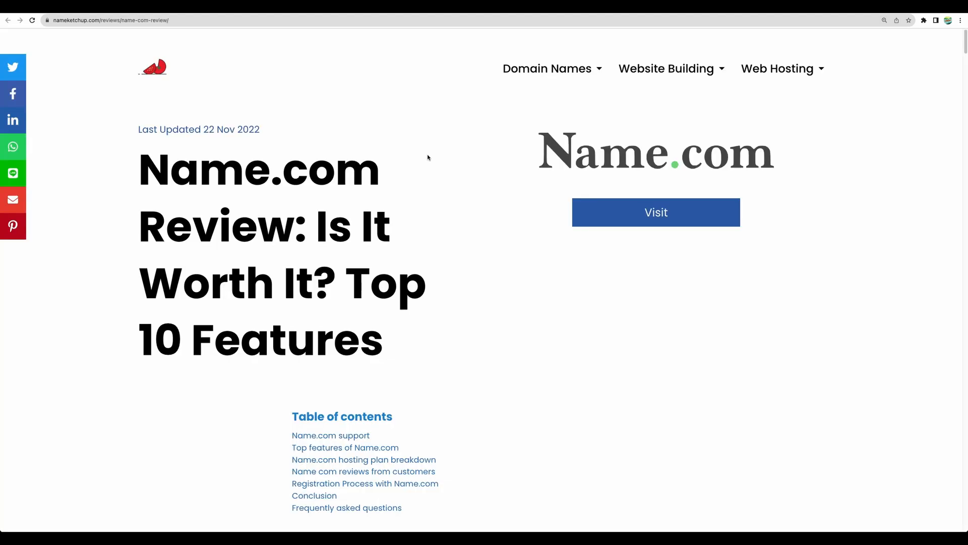
mouse_move(430, 165)
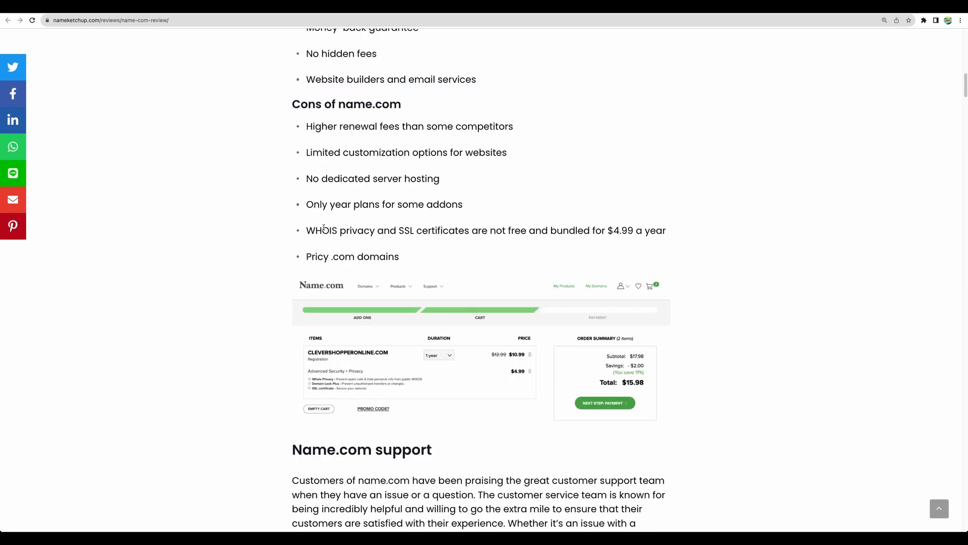
Highlight the review's SSL cost point and send the SSL-with-name.com question to the bot.
drag(321, 230, 457, 231)
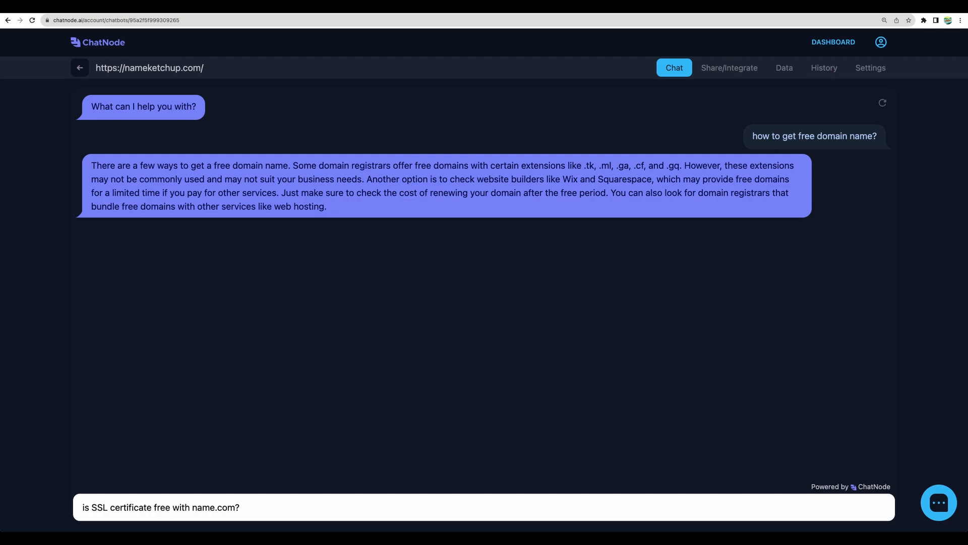
key(Enter)
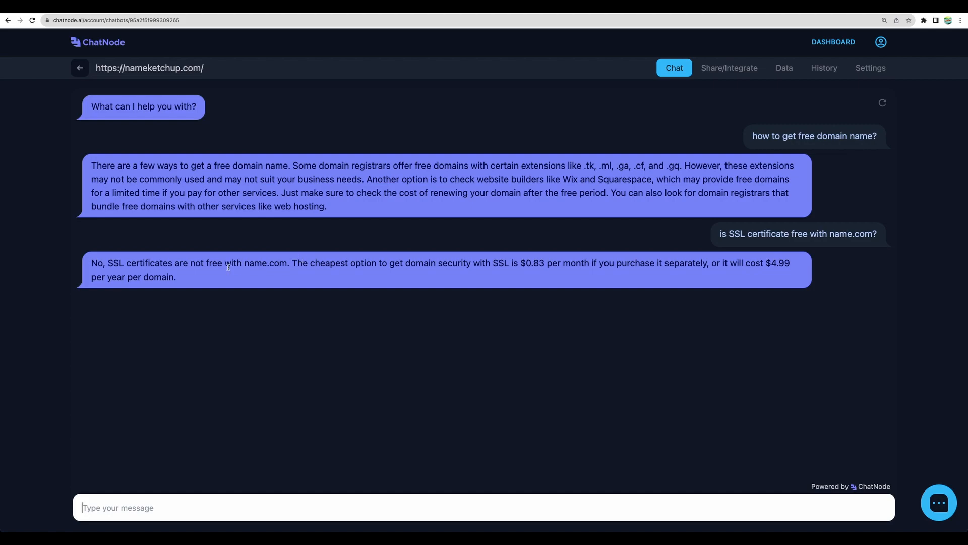
mouse_move(146, 264)
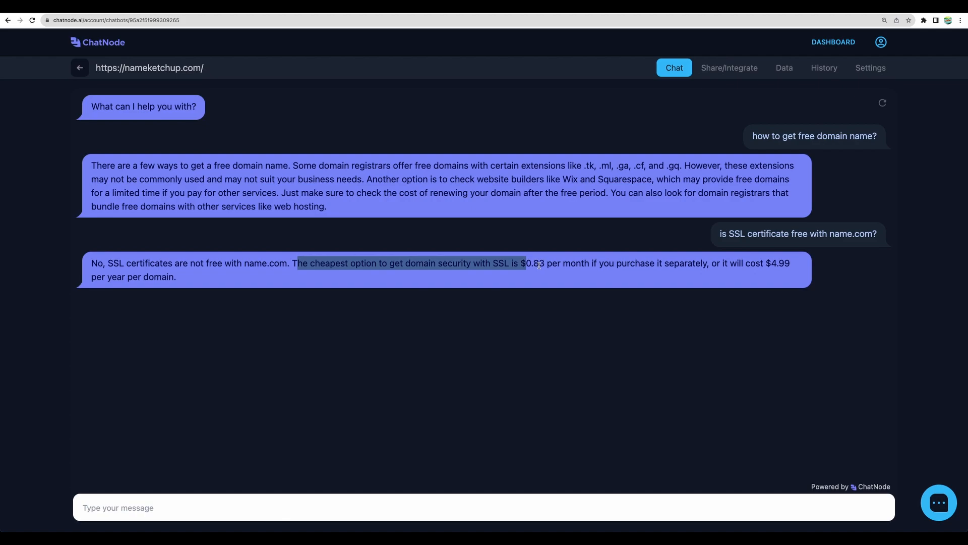
mouse_move(705, 268)
text(what email options can I get with name.com when I purchase a domain?)
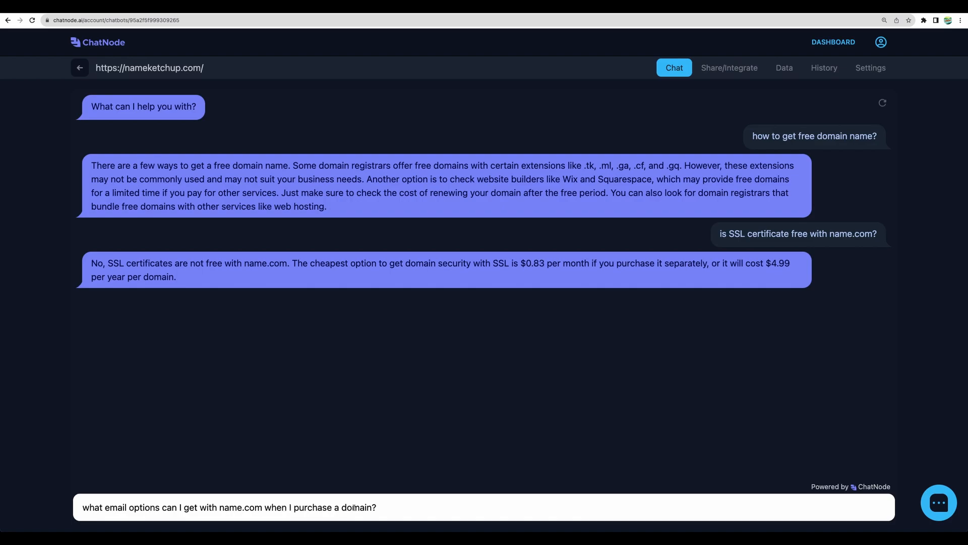
Send 'what email options can I get with name.com when I purchase a domain?' to the bot.
key(Enter)
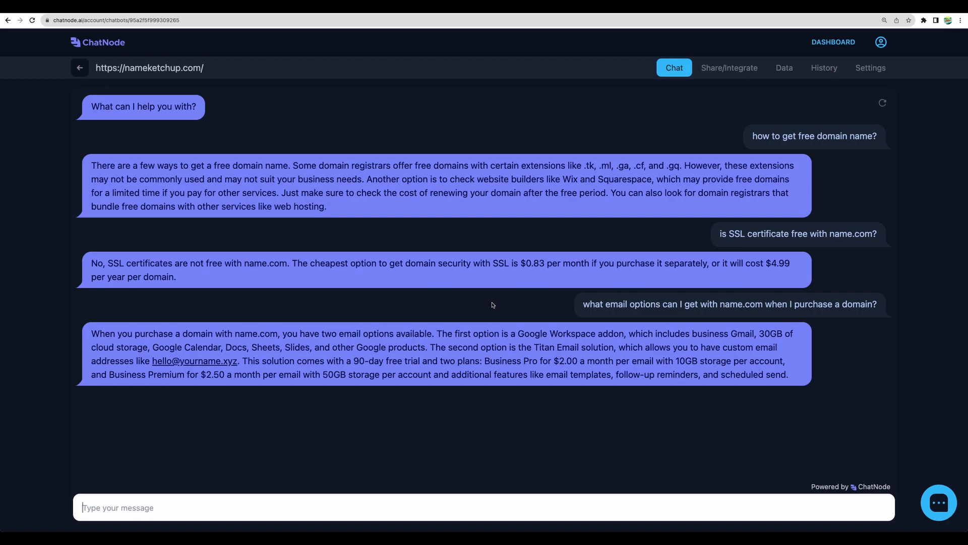
mouse_move(464, 310)
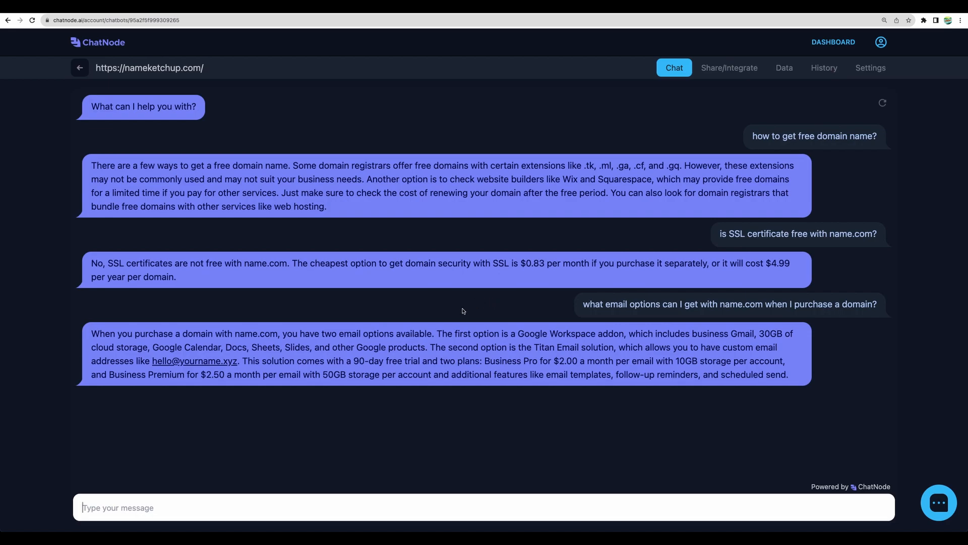
mouse_move(322, 342)
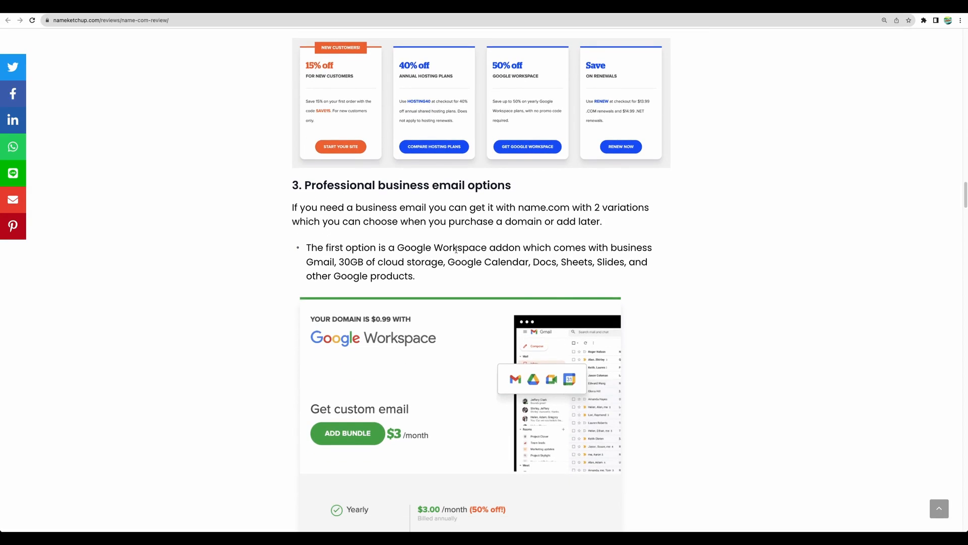
drag(293, 185, 603, 222)
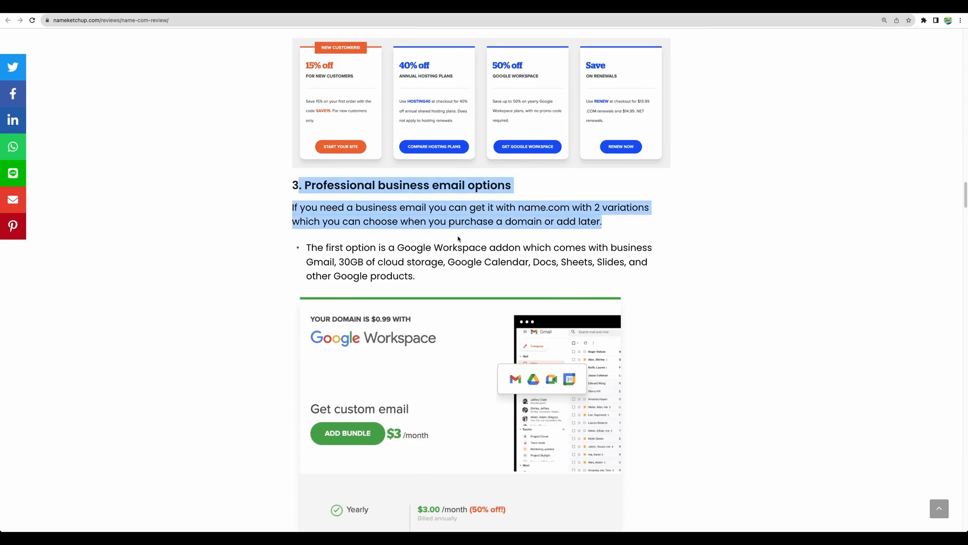
scroll(down, 3)
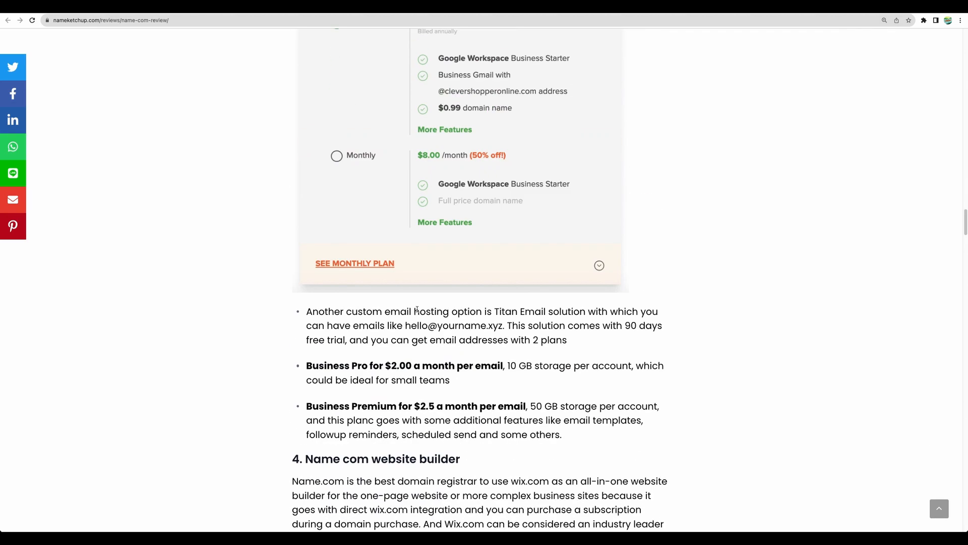
drag(471, 312, 605, 312)
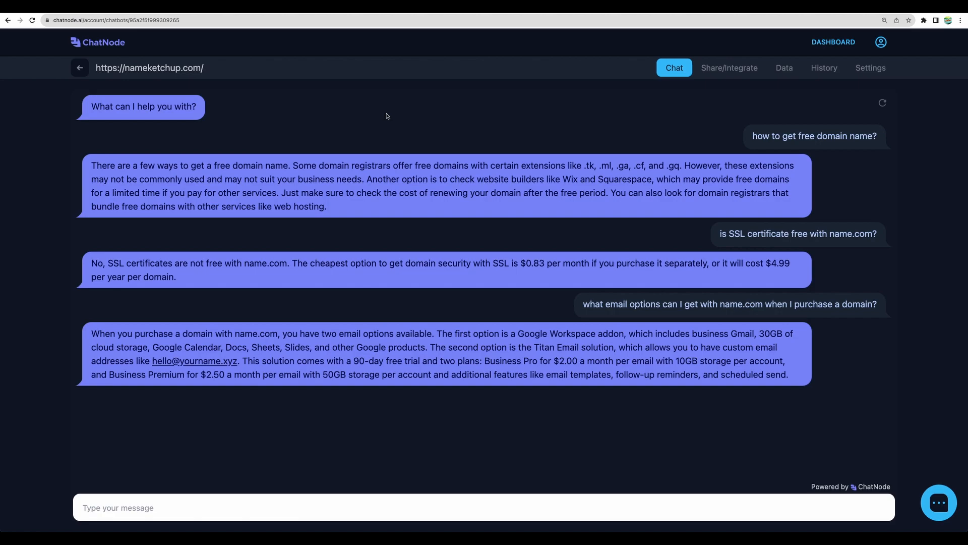
mouse_move(632, 109)
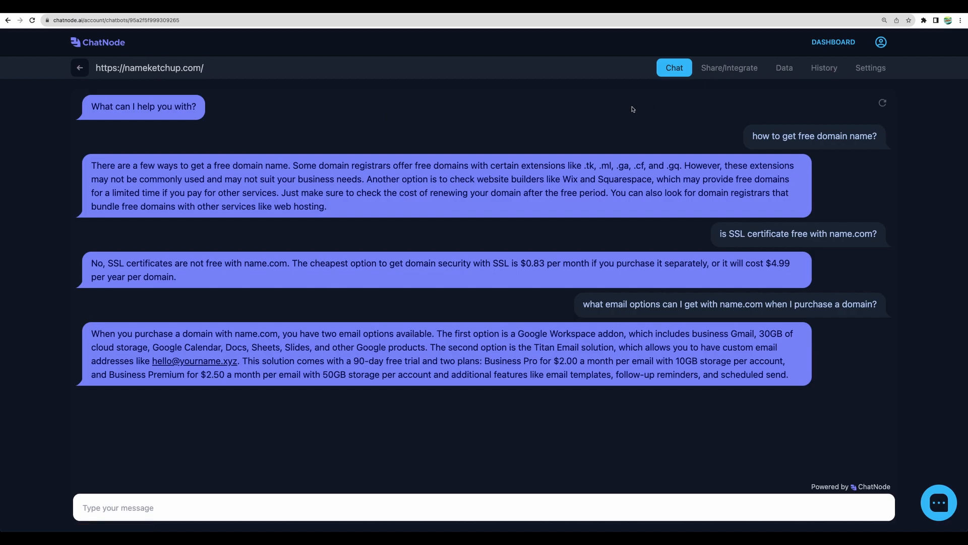
mouse_move(684, 109)
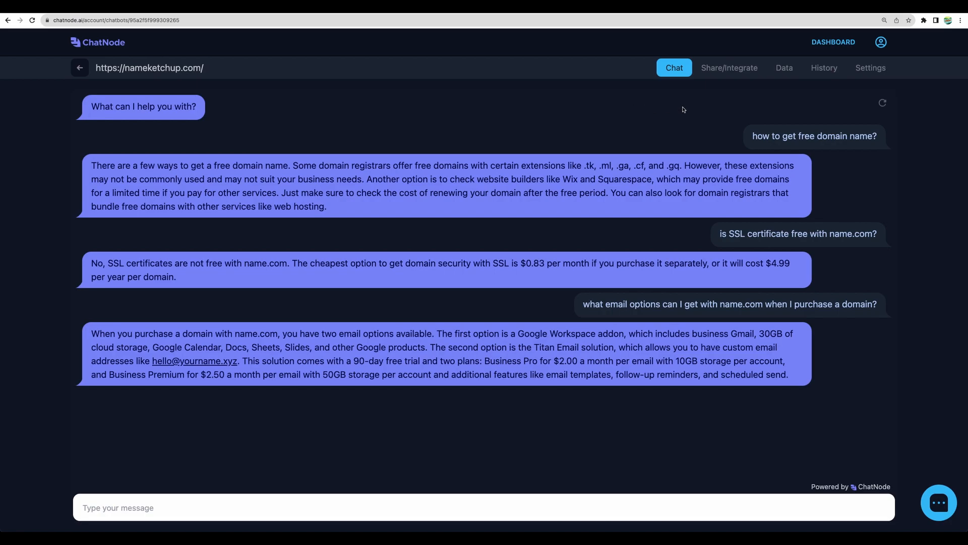
mouse_move(725, 75)
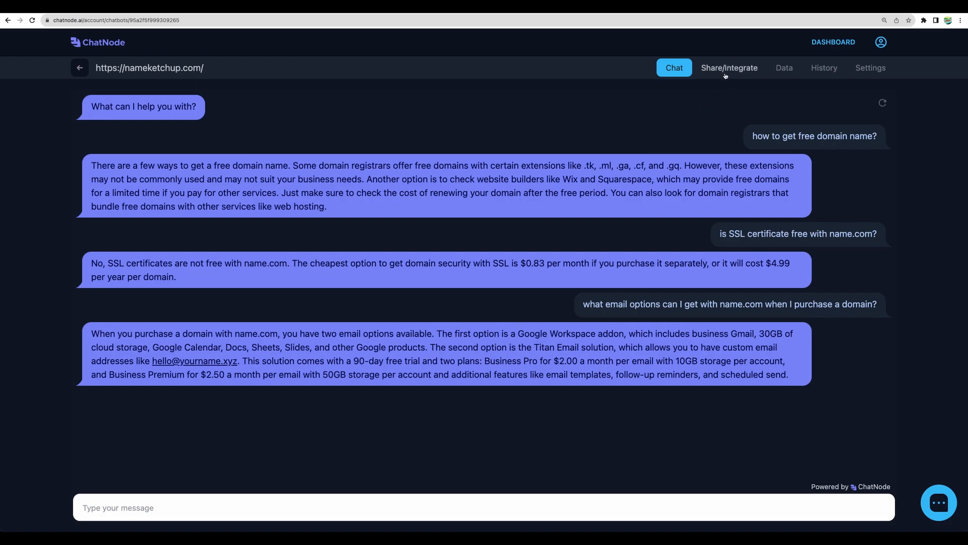
Open the Share/Integrate tab showing popup chat script, web page link and iframe code.
click(729, 67)
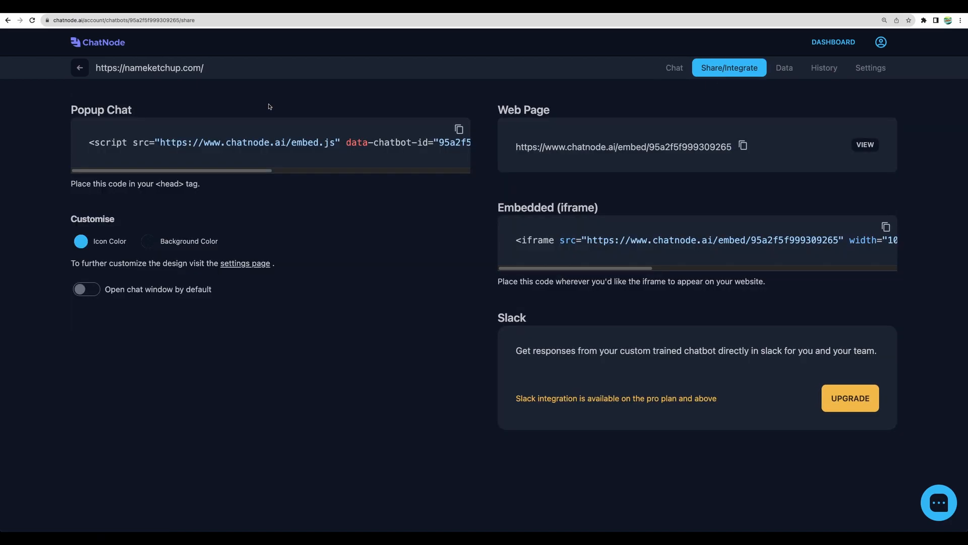
mouse_move(280, 99)
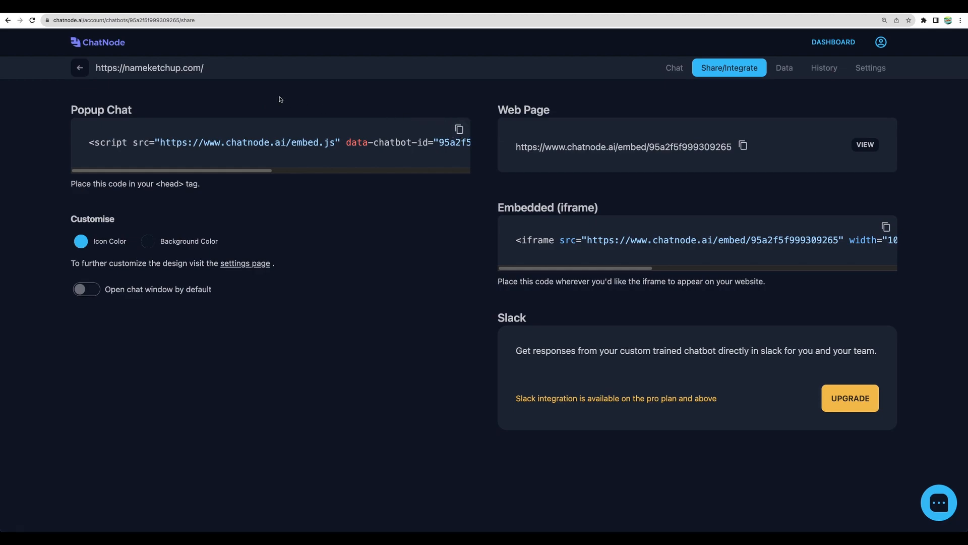
mouse_move(292, 94)
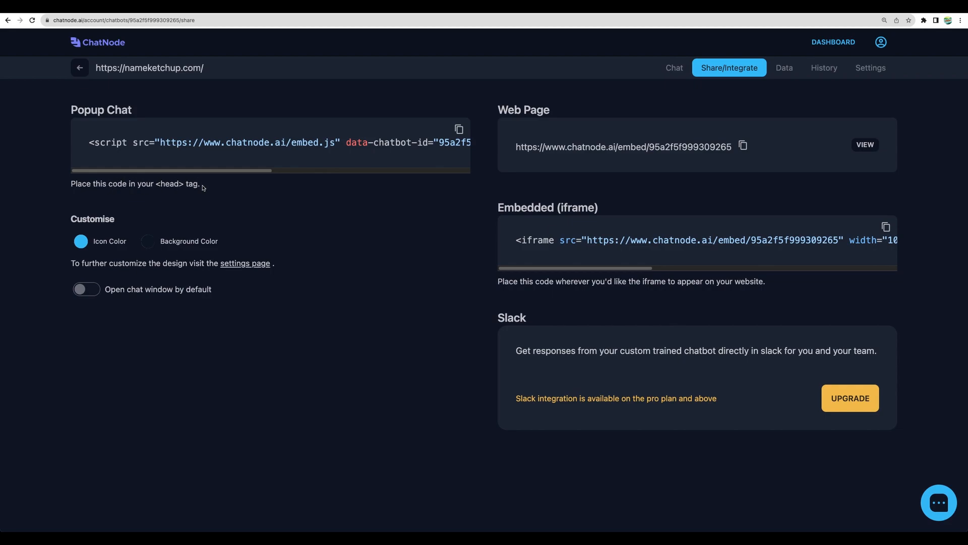
mouse_move(143, 184)
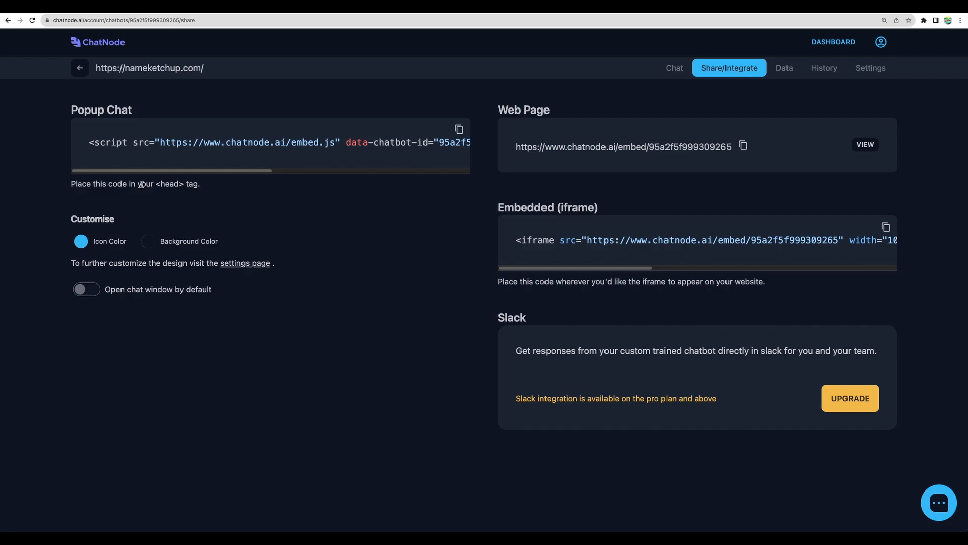
mouse_move(195, 187)
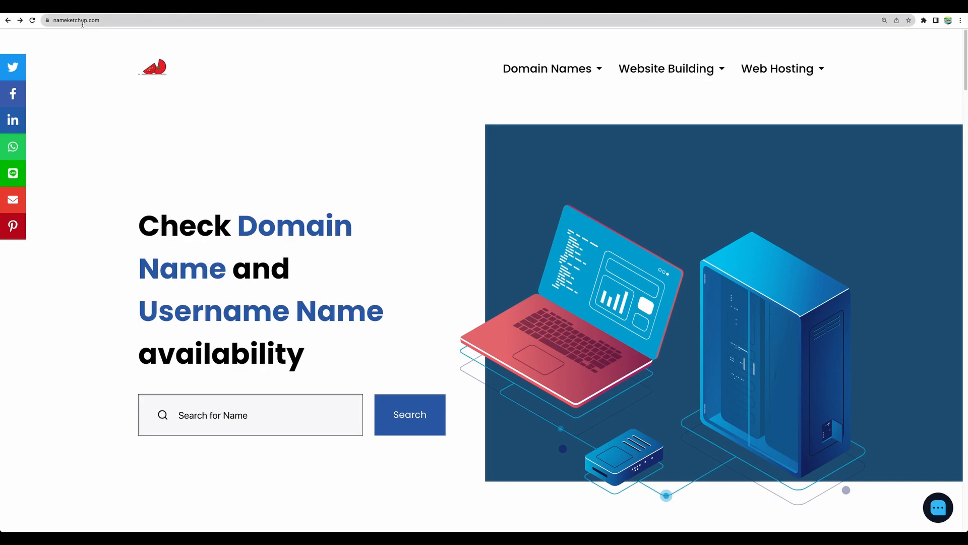
mouse_move(926, 491)
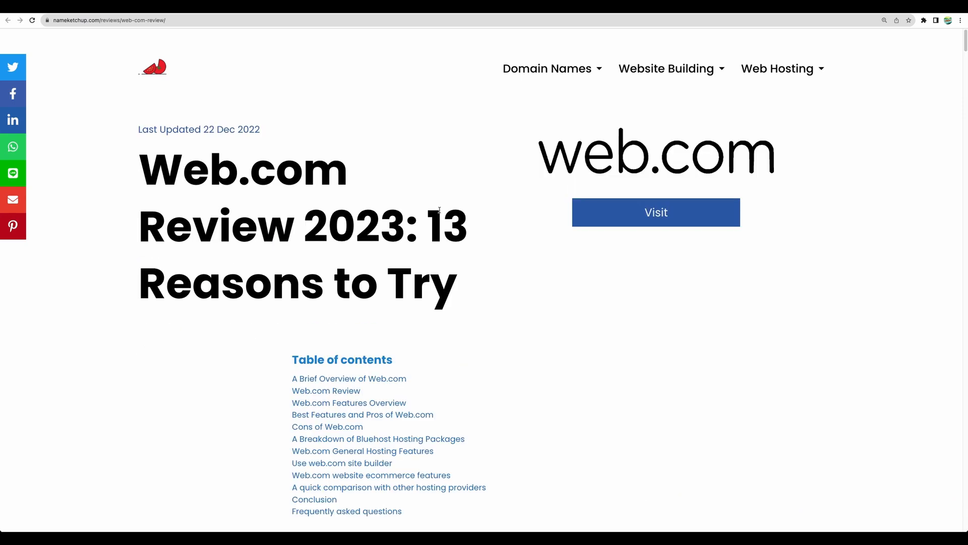
Scroll the Web.com review down to its Basic, Plus and Premium hosting packages.
scroll(down, 3)
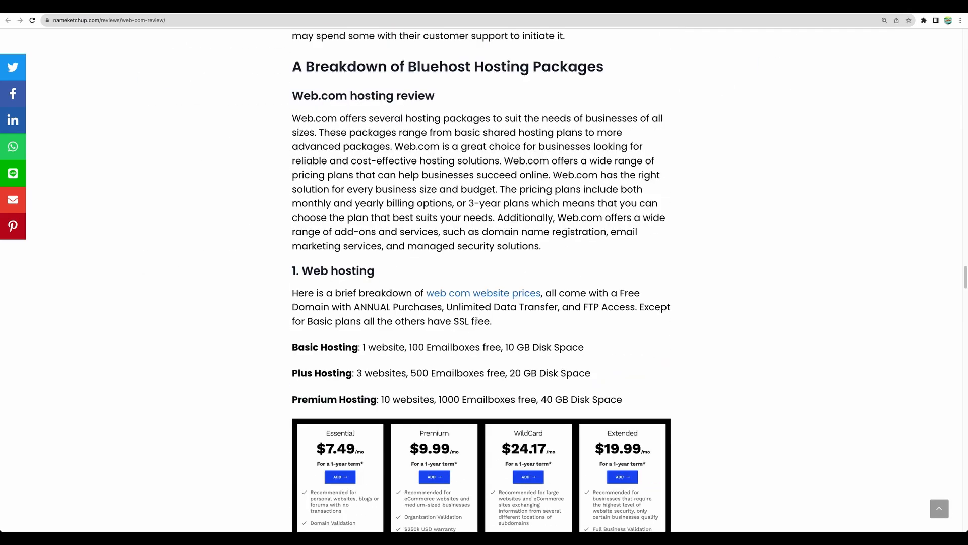
mouse_move(517, 327)
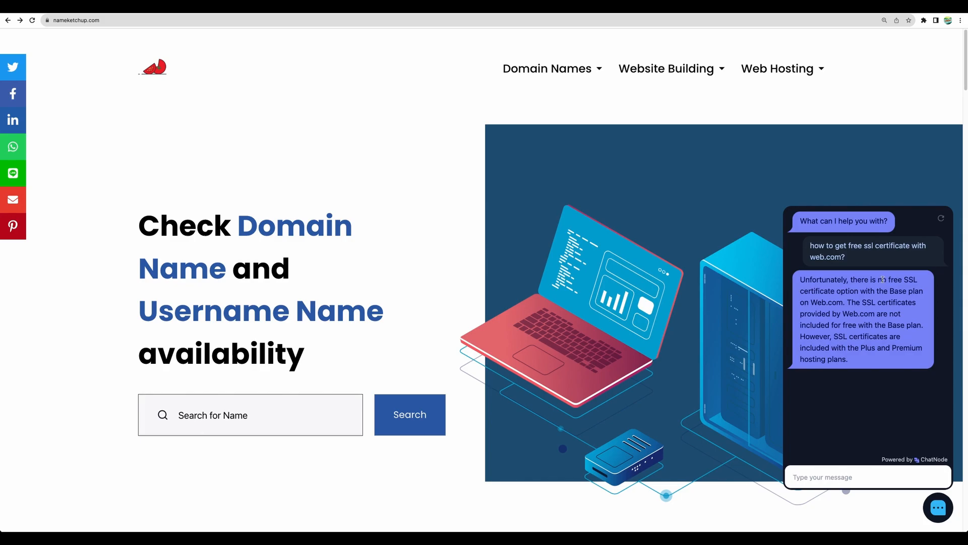
mouse_move(739, 190)
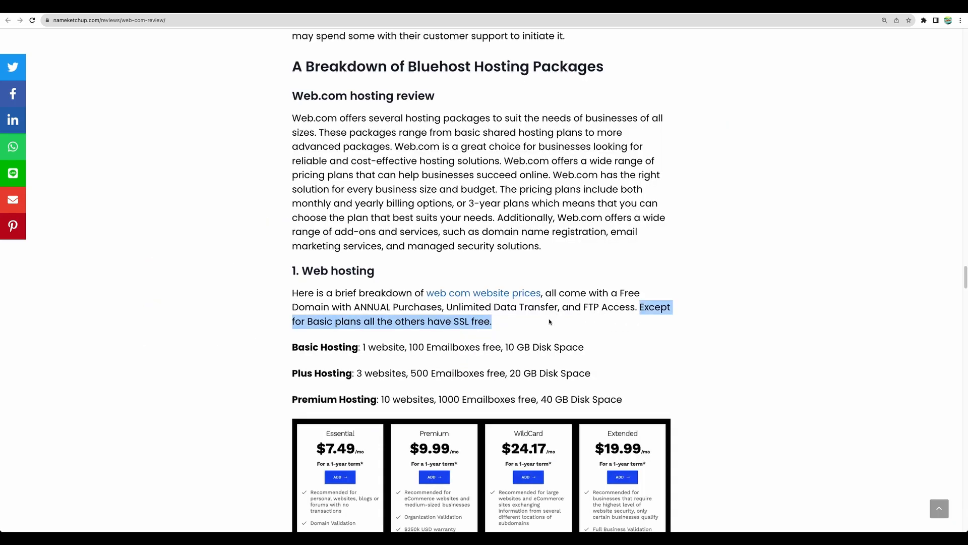
mouse_move(527, 320)
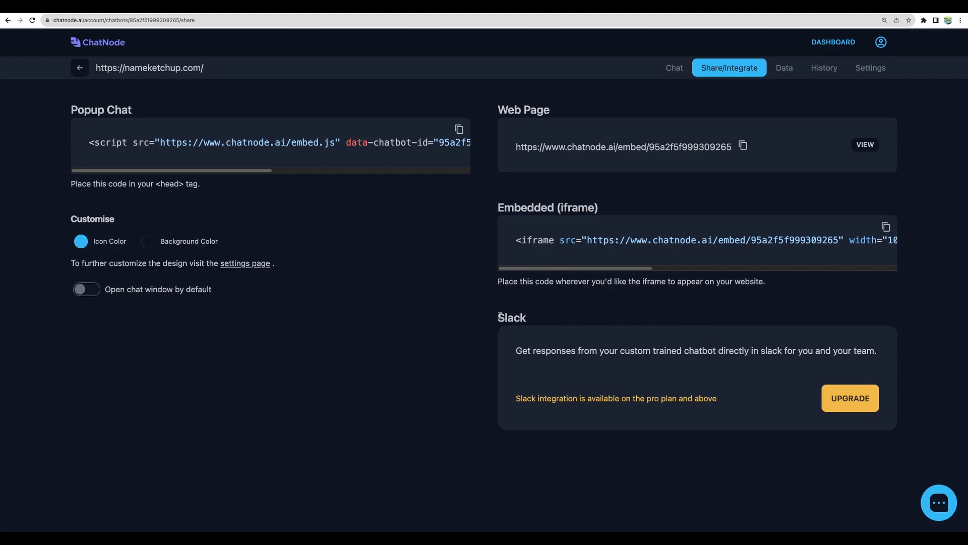
mouse_move(496, 316)
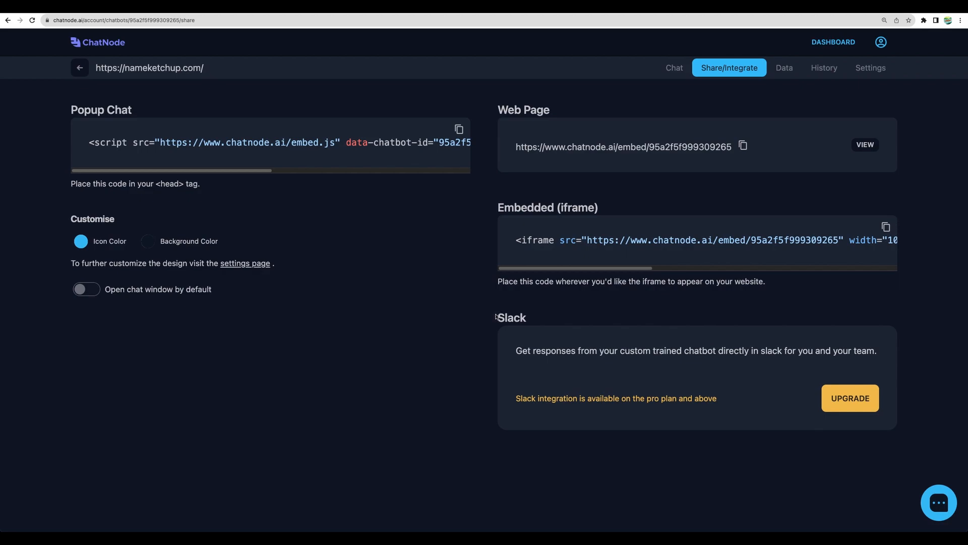
mouse_move(548, 327)
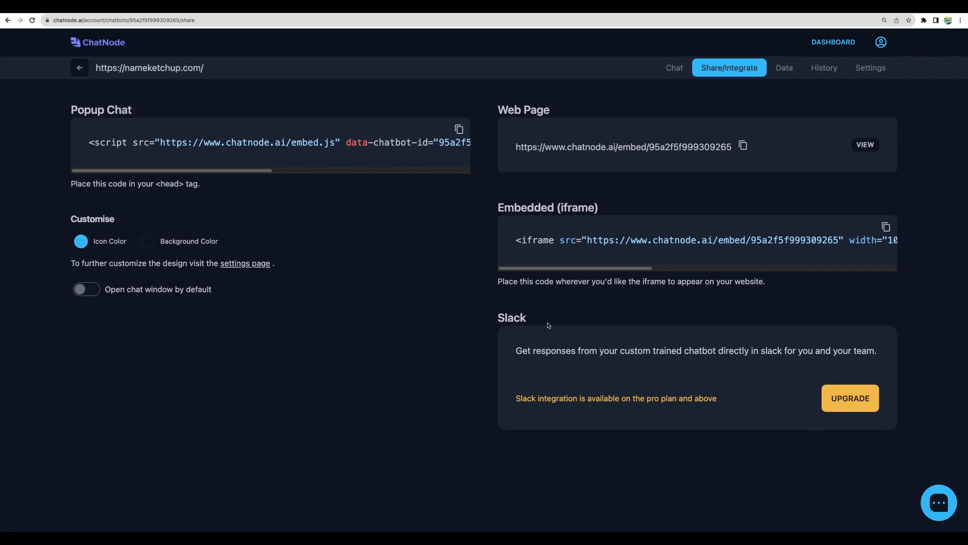
mouse_move(129, 41)
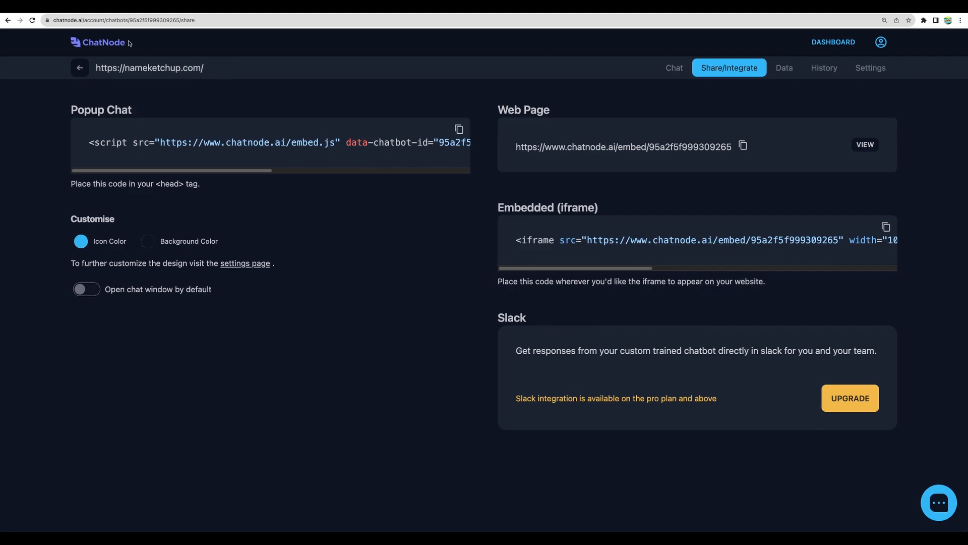
mouse_move(321, 235)
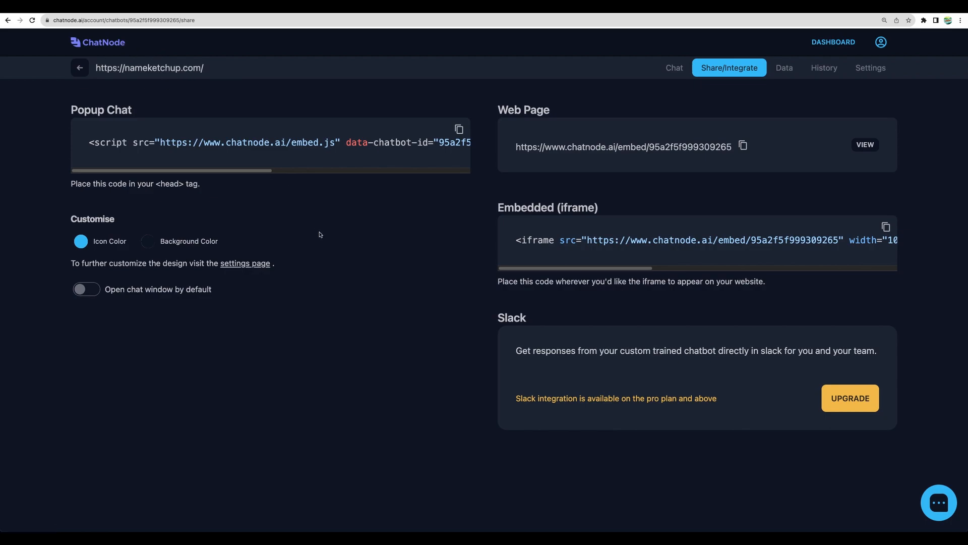
mouse_move(538, 96)
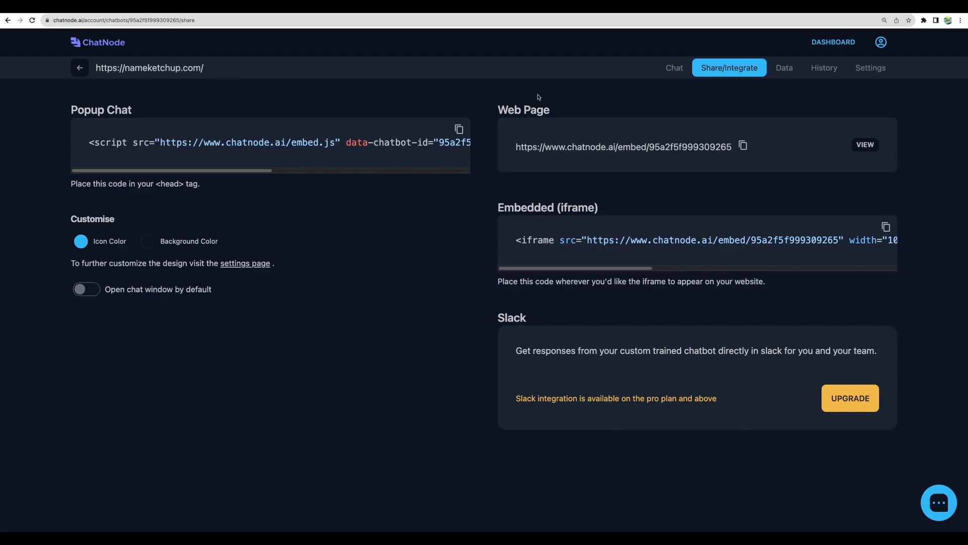
mouse_move(459, 90)
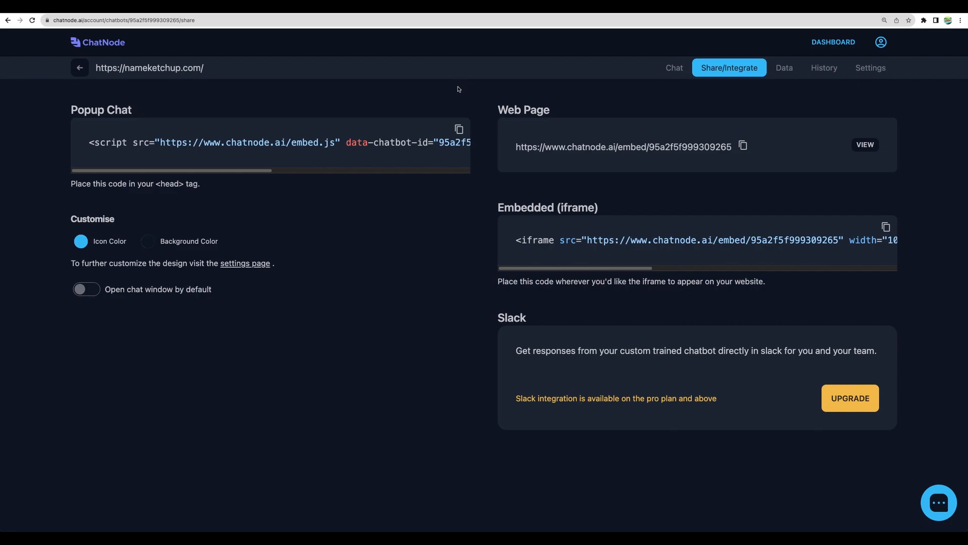
mouse_move(517, 325)
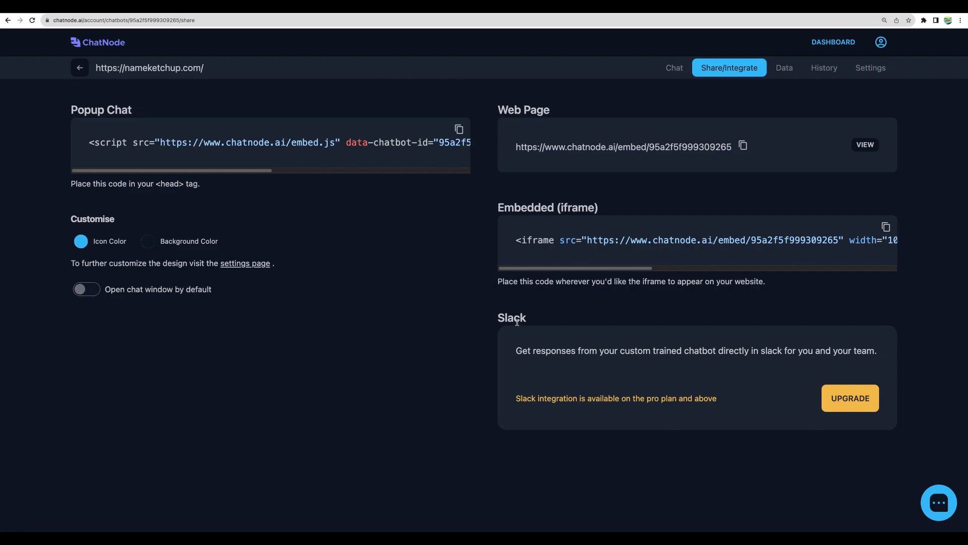
Copy the Nameketchup bot's Web Page share link to the clipboard.
click(743, 145)
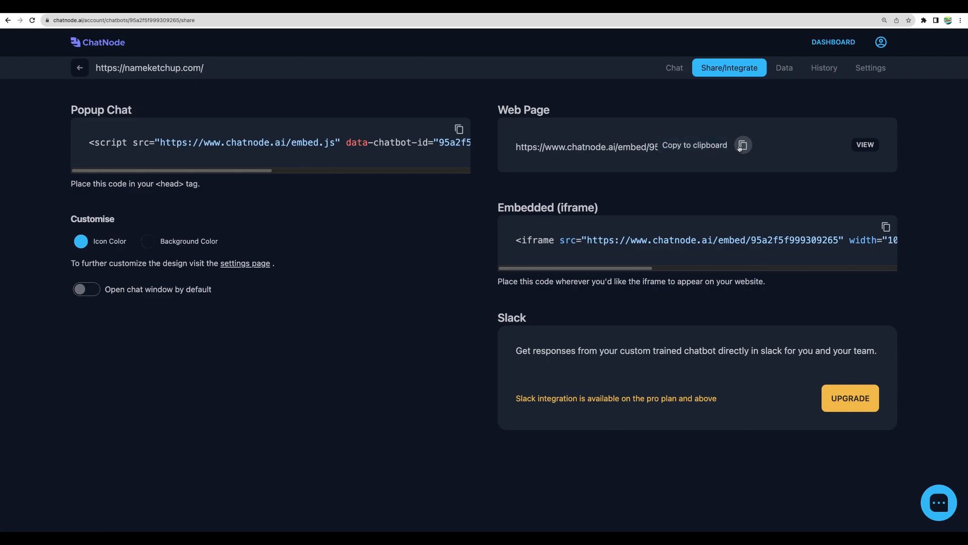
Switch to the Data tab to list the bot's nameketchup.com URL sources and token counts.
click(865, 145)
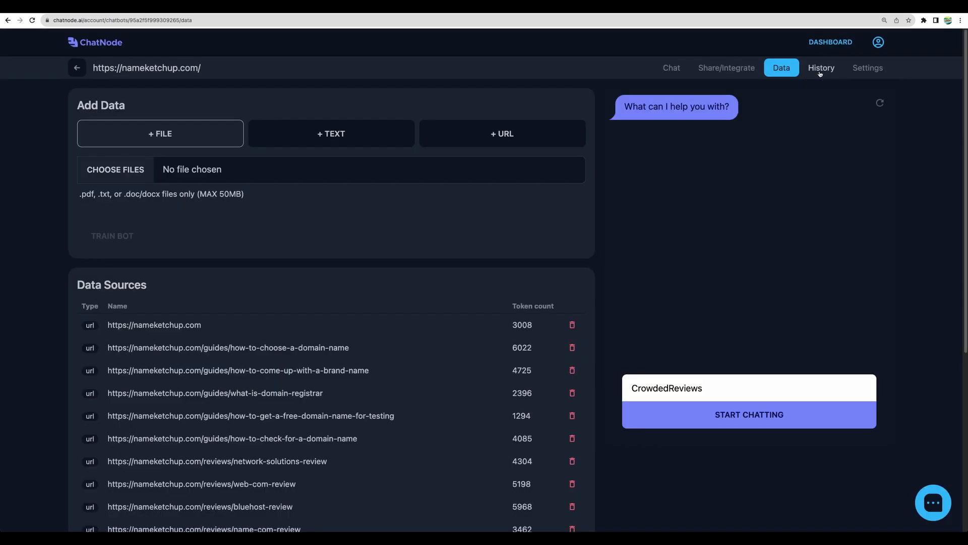
Open History and view the newest conversation about a free web.com SSL certificate.
click(821, 68)
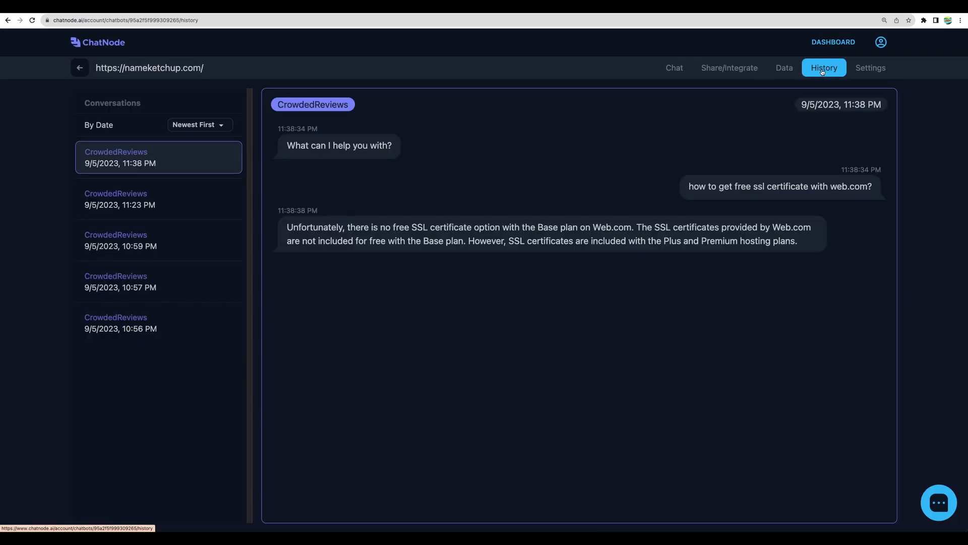
click(121, 281)
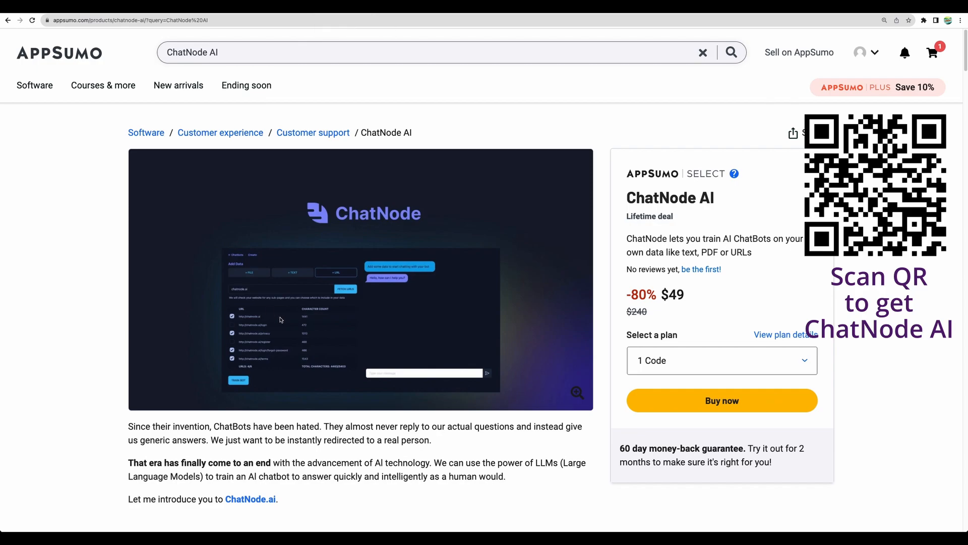
mouse_move(247, 293)
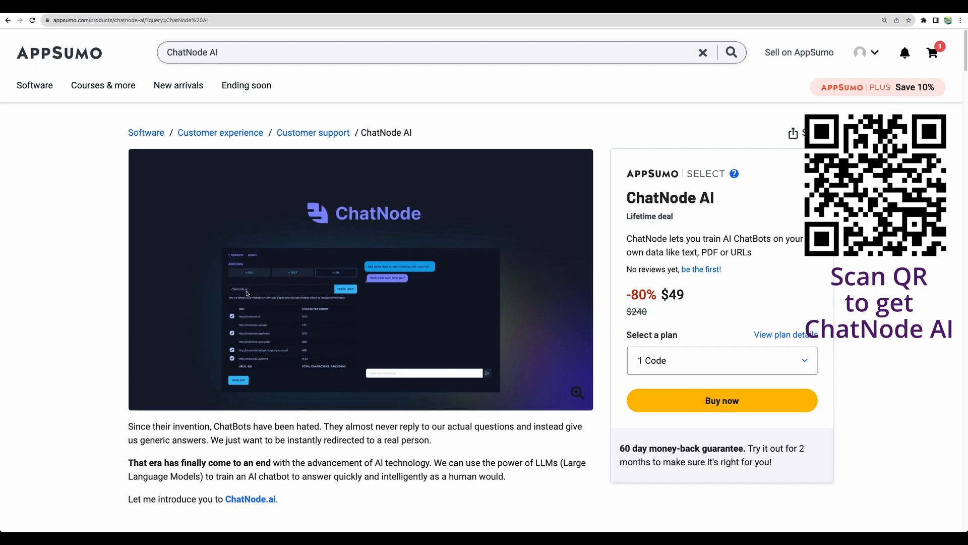
mouse_move(289, 292)
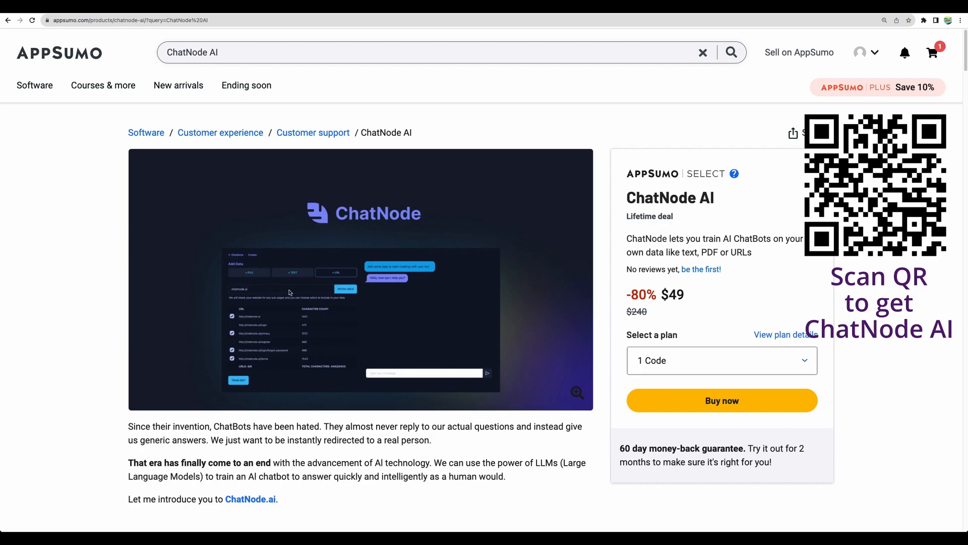
mouse_move(258, 276)
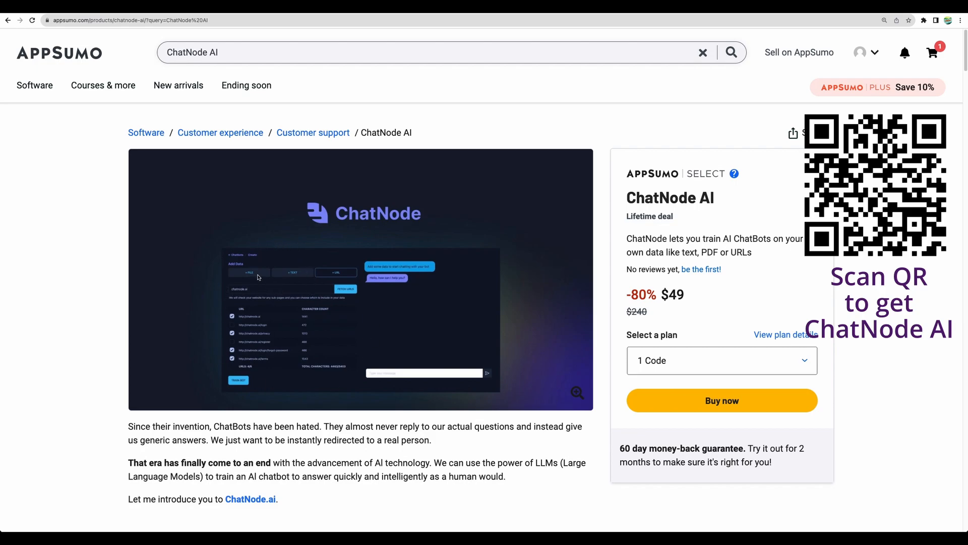
mouse_move(295, 275)
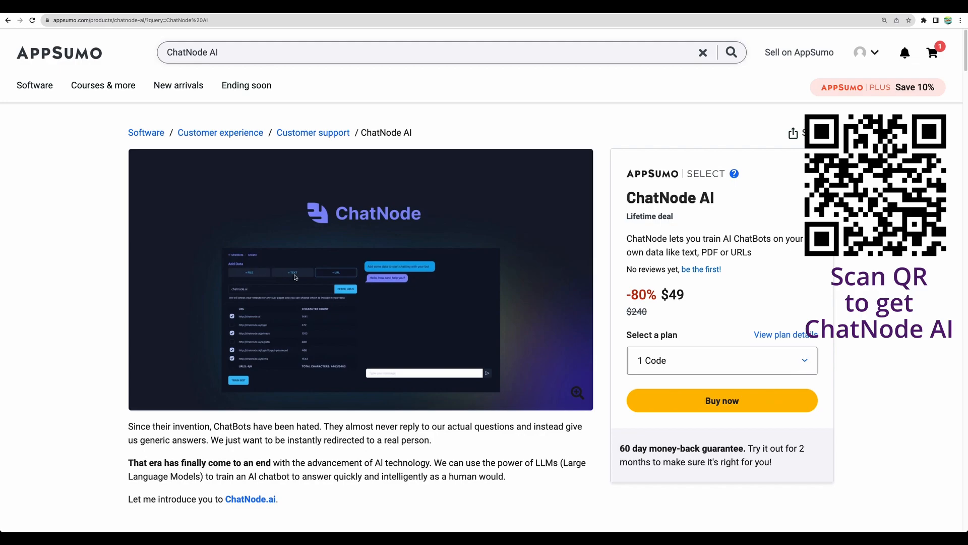
mouse_move(294, 275)
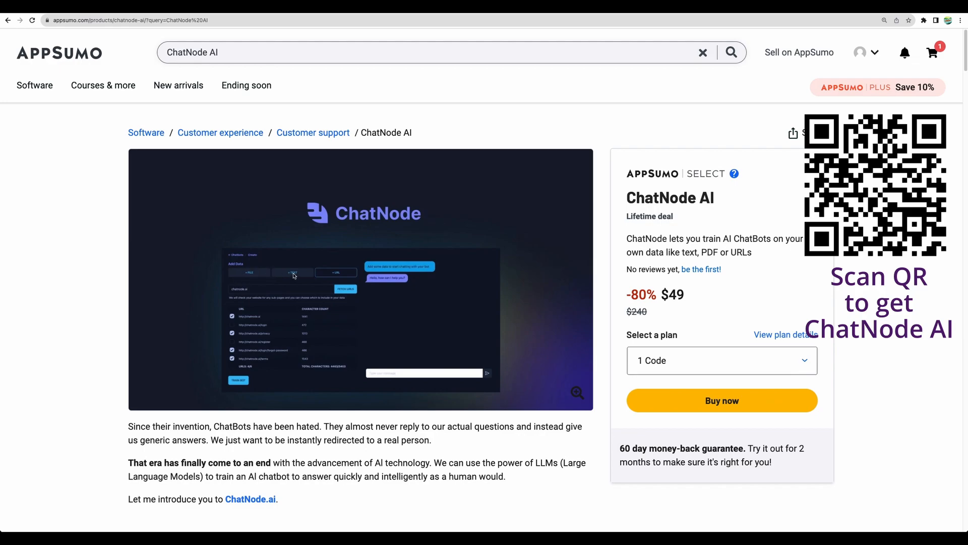
mouse_move(291, 285)
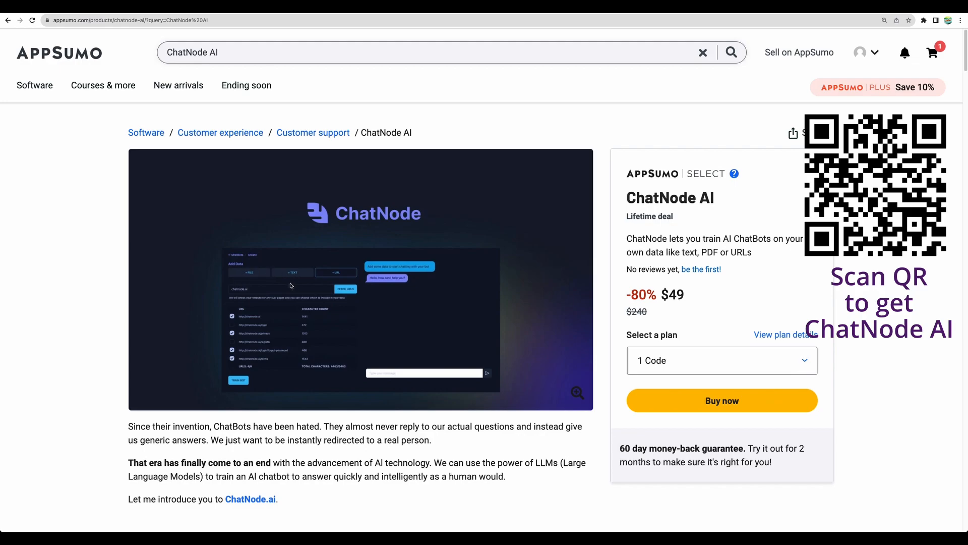
mouse_move(601, 258)
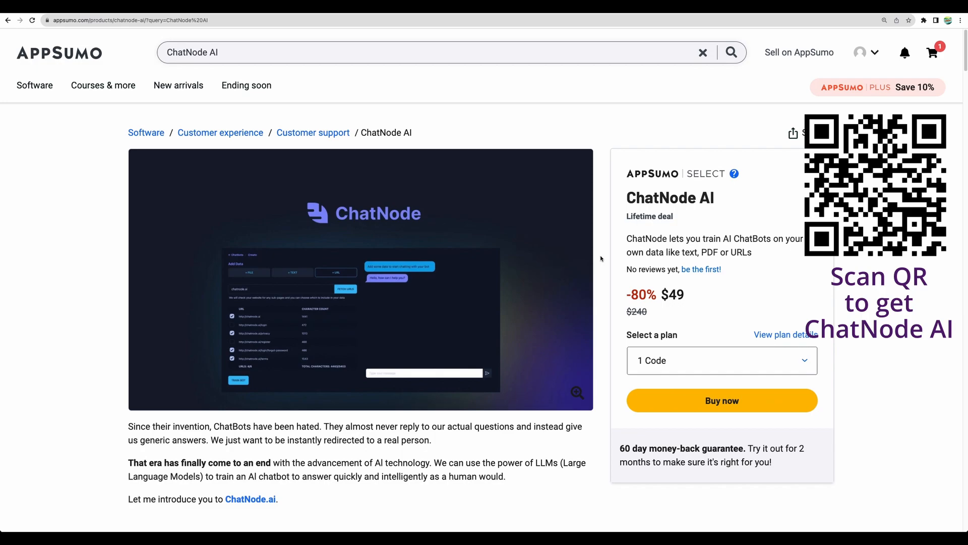
Scroll the ChatNode AI Overview past the embedding image to the LLM settings screenshot.
scroll(down, 3)
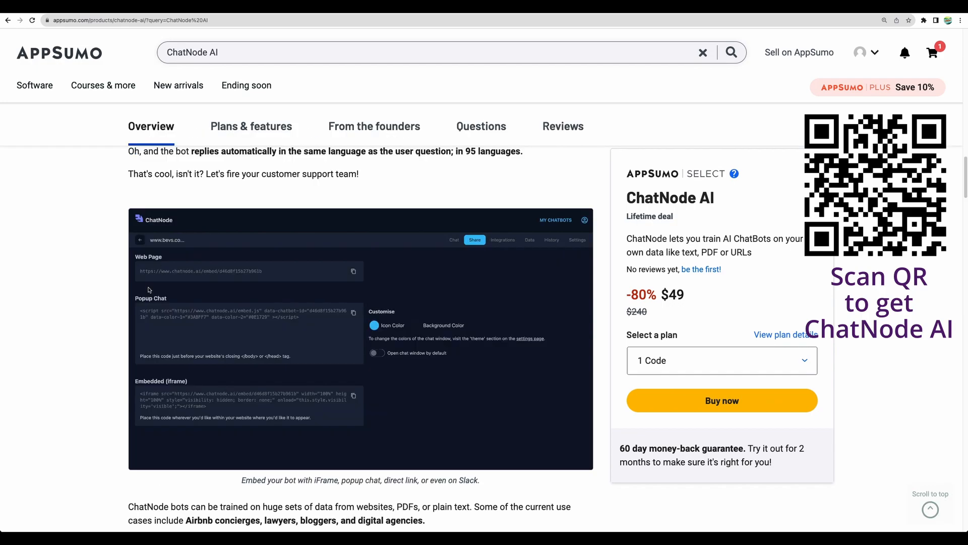
mouse_move(89, 263)
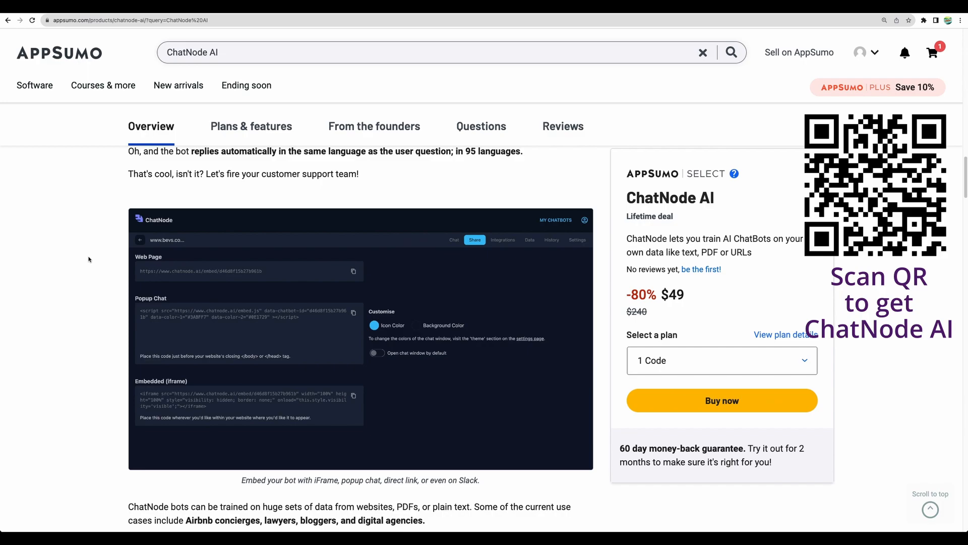
scroll(down, 3)
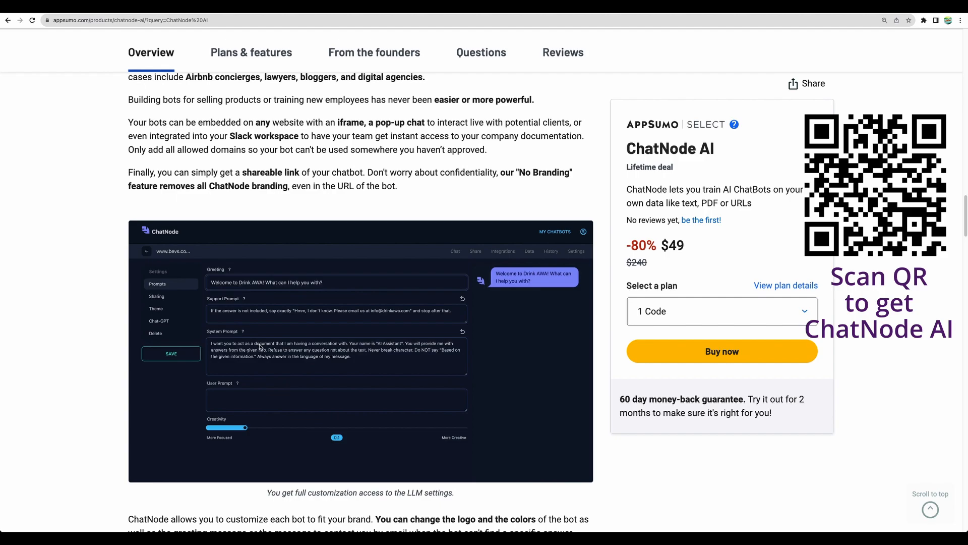
scroll(down, 3)
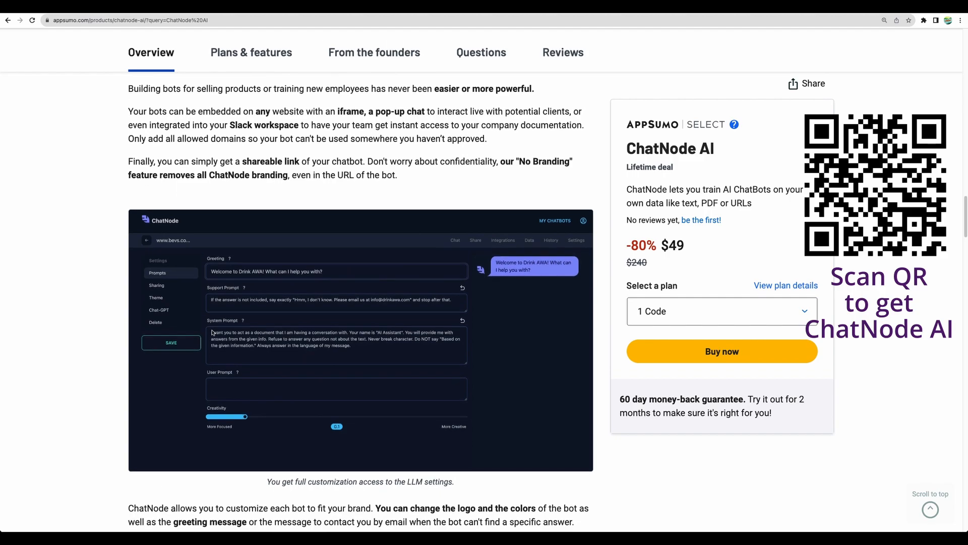
scroll(down, 3)
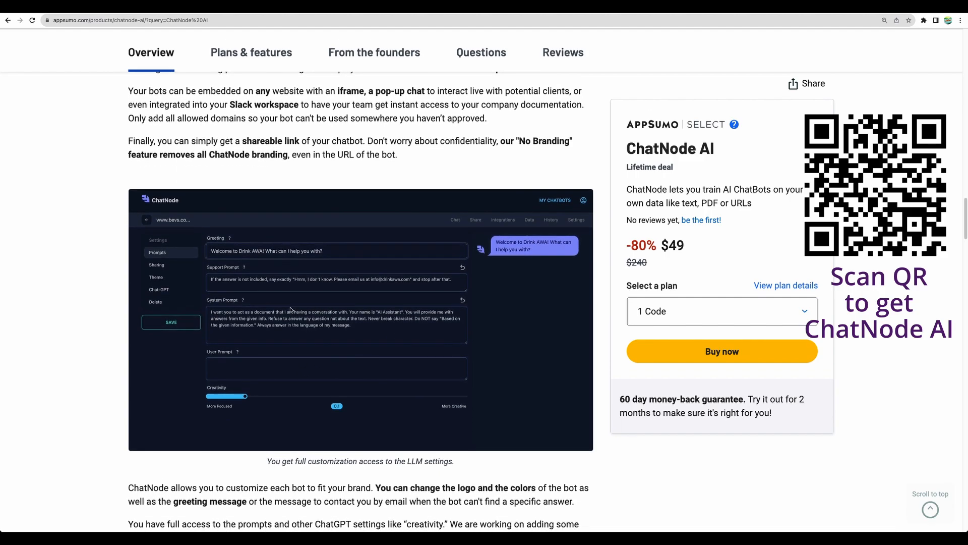
mouse_move(385, 330)
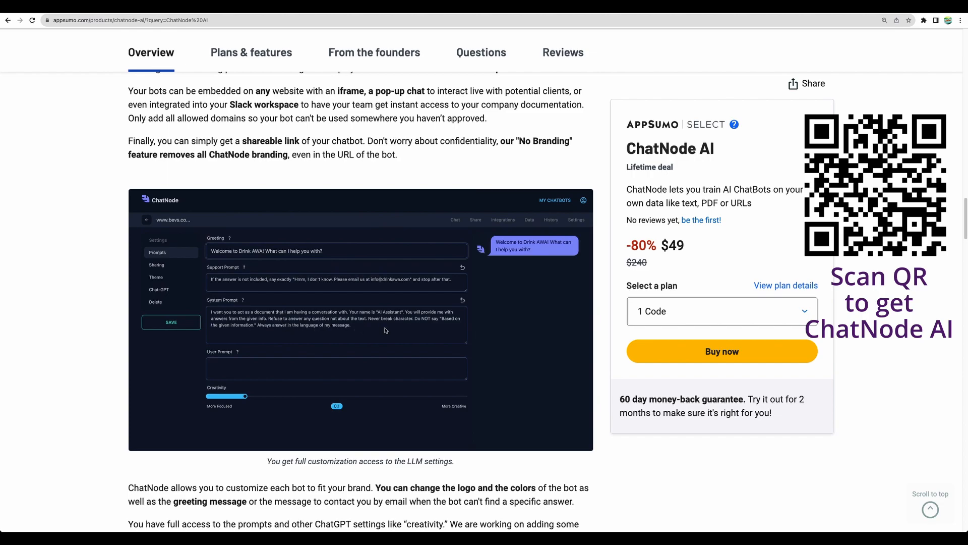
mouse_move(465, 334)
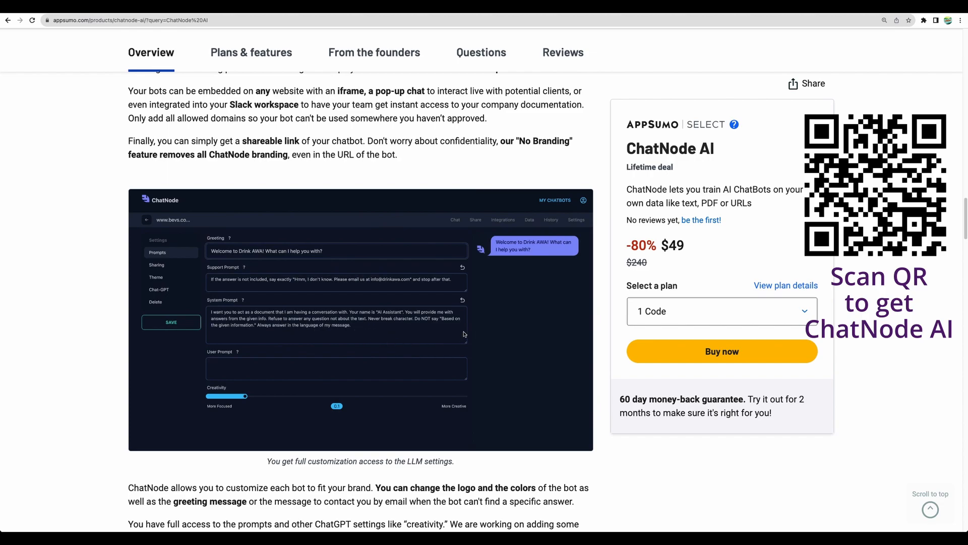
mouse_move(399, 343)
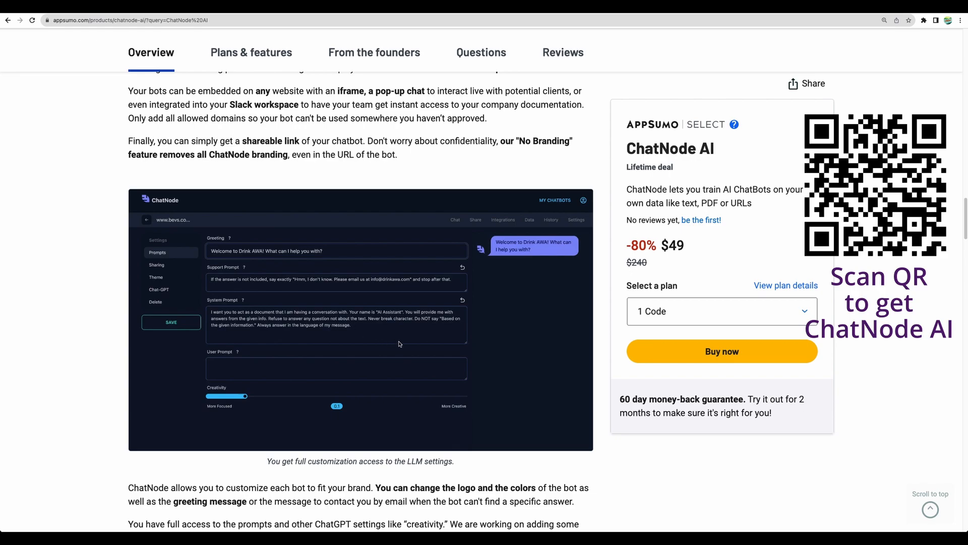